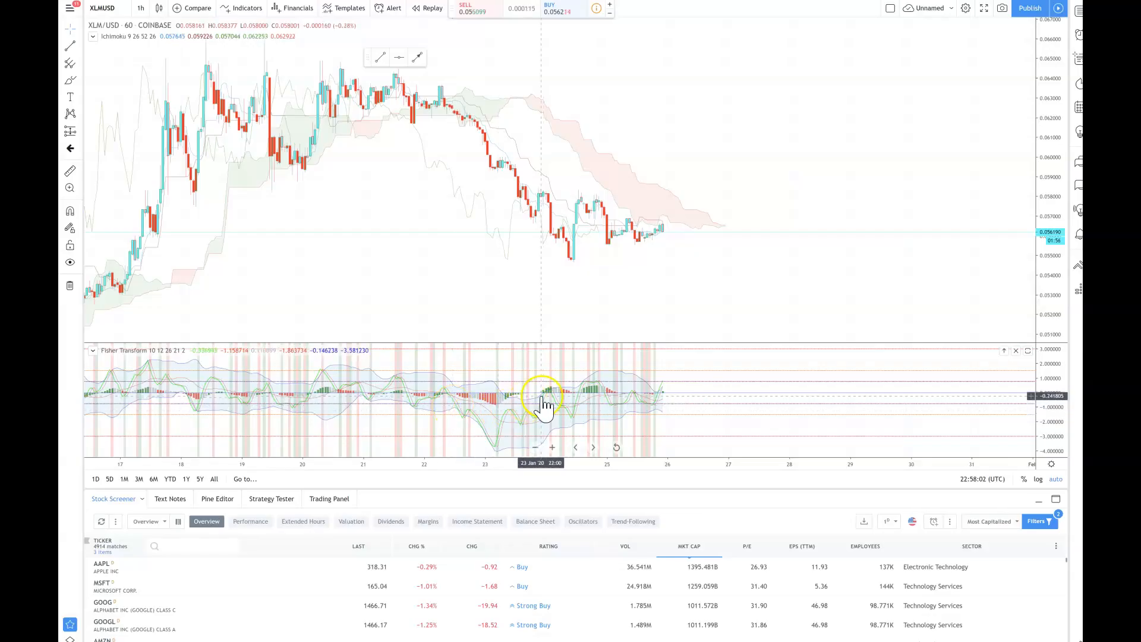
{"action": "mouse_move", "coordinate": [623, 295]}
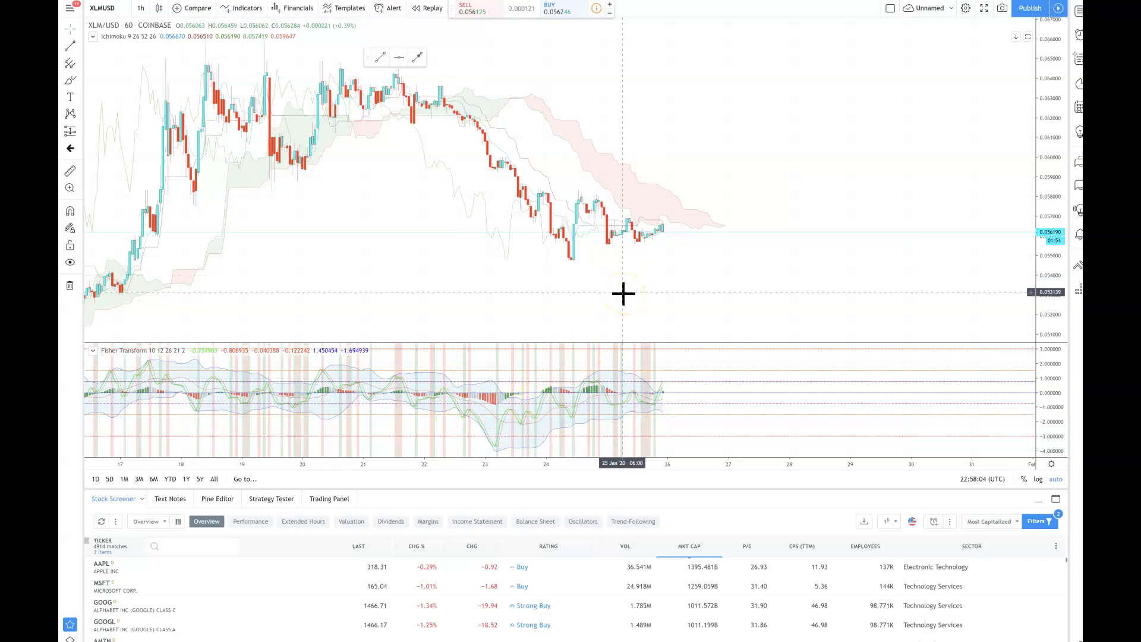
{"action": "mouse_move", "coordinate": [704, 294]}
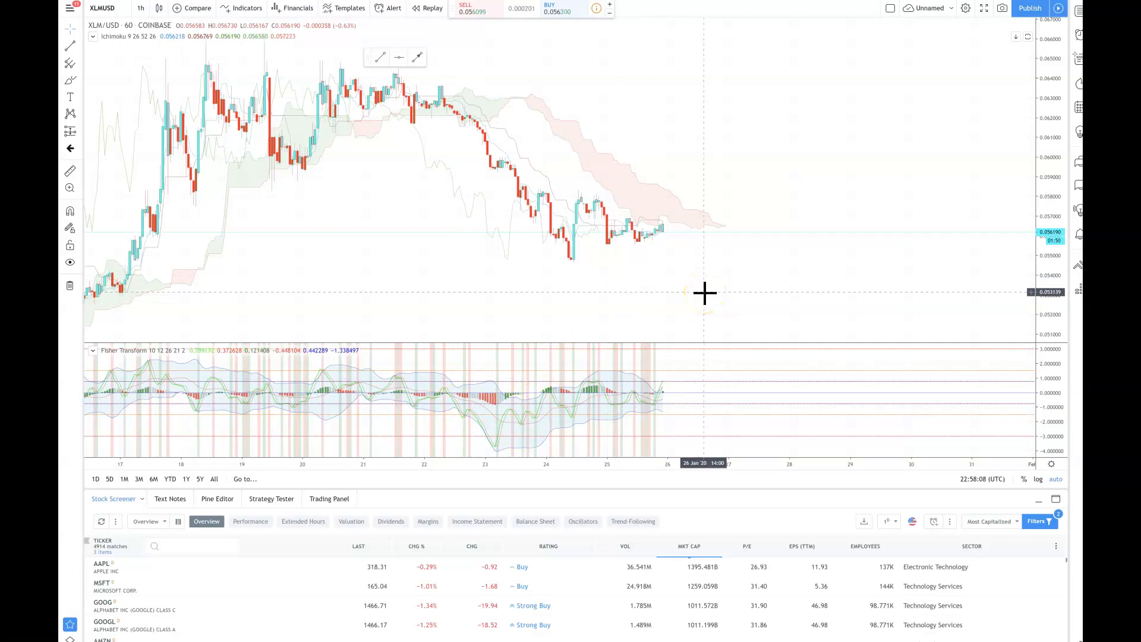
{"action": "mouse_move", "coordinate": [639, 208]}
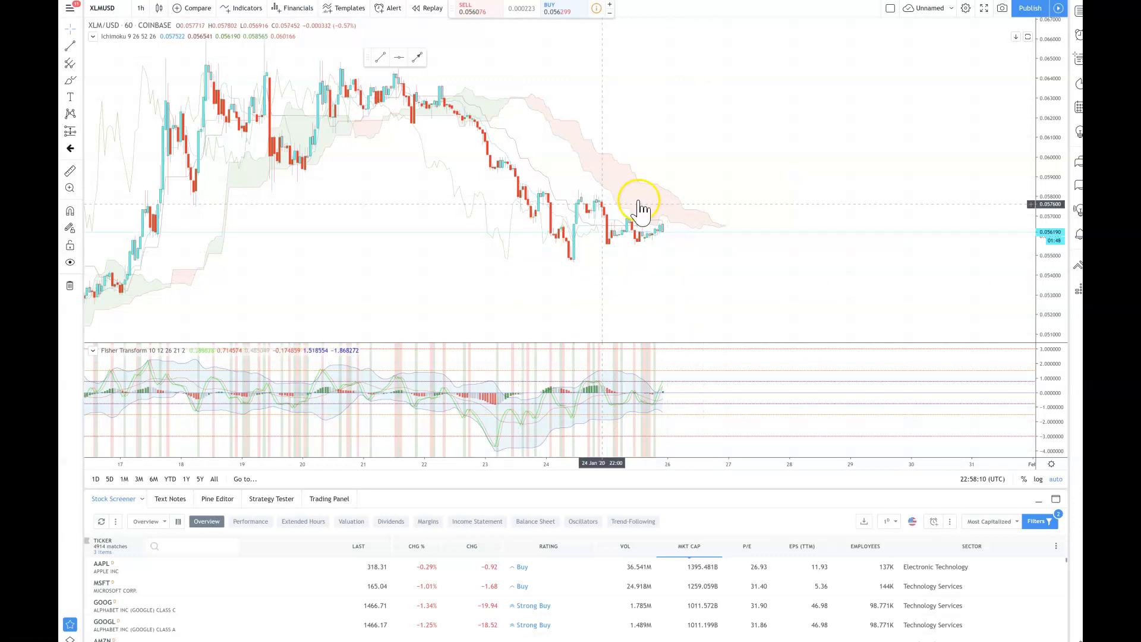
{"action": "mouse_move", "coordinate": [558, 236]}
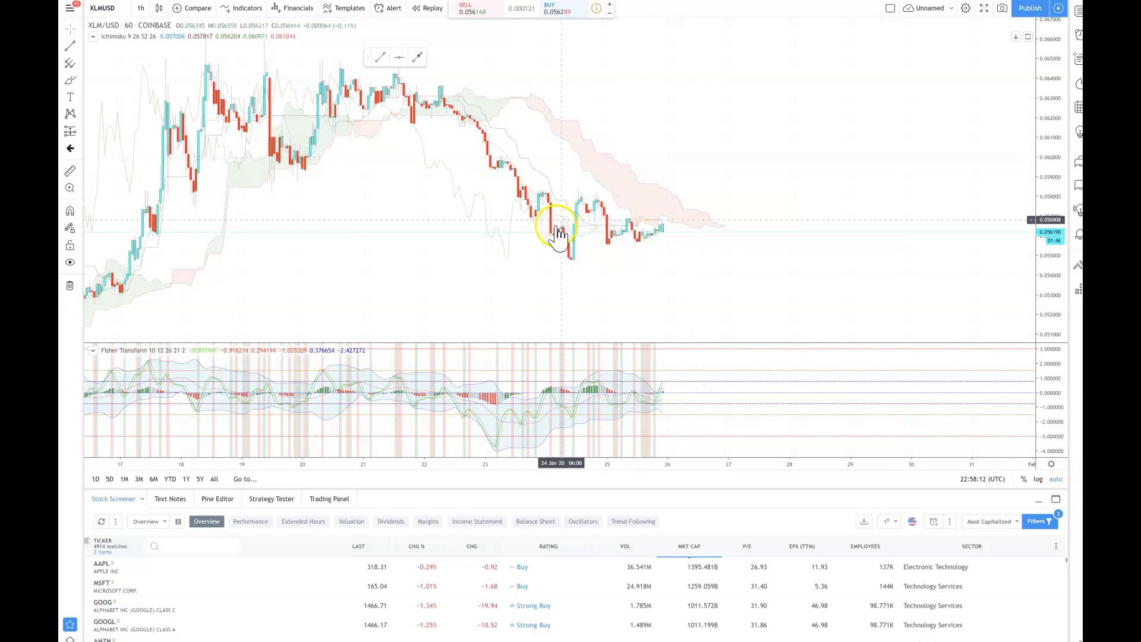
{"action": "mouse_move", "coordinate": [502, 188]}
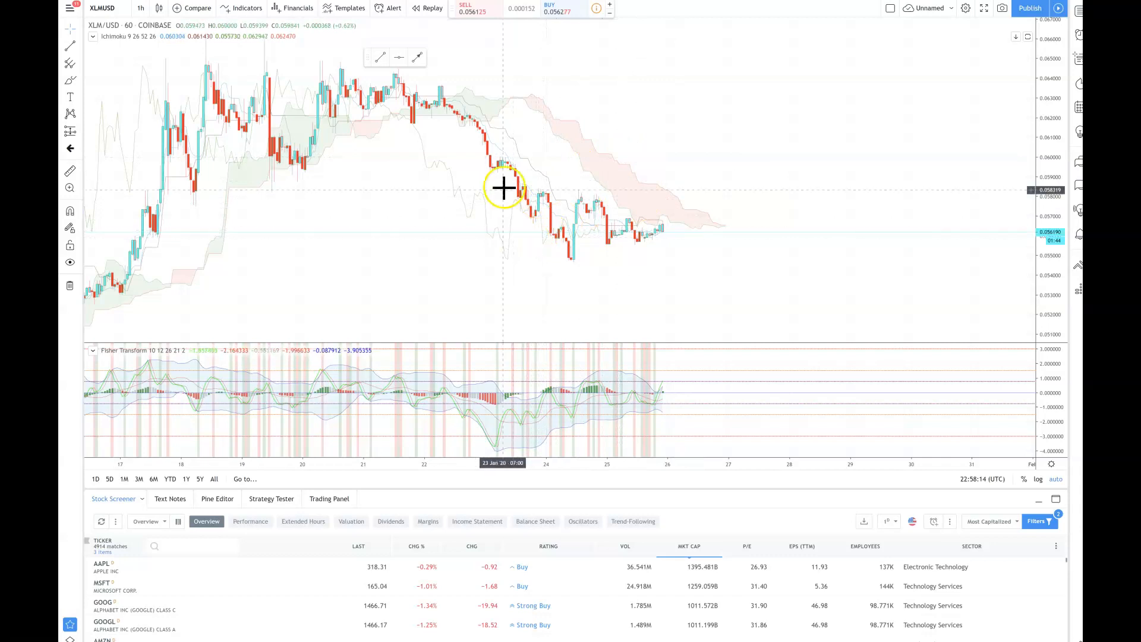
{"action": "mouse_move", "coordinate": [544, 107]}
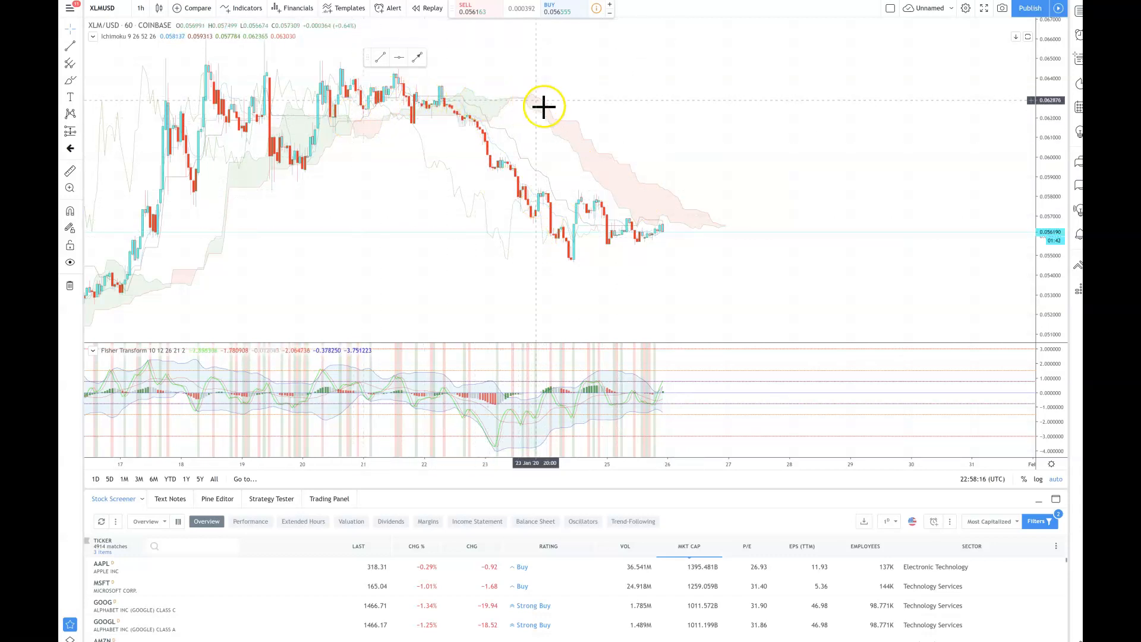
{"action": "mouse_move", "coordinate": [712, 275]}
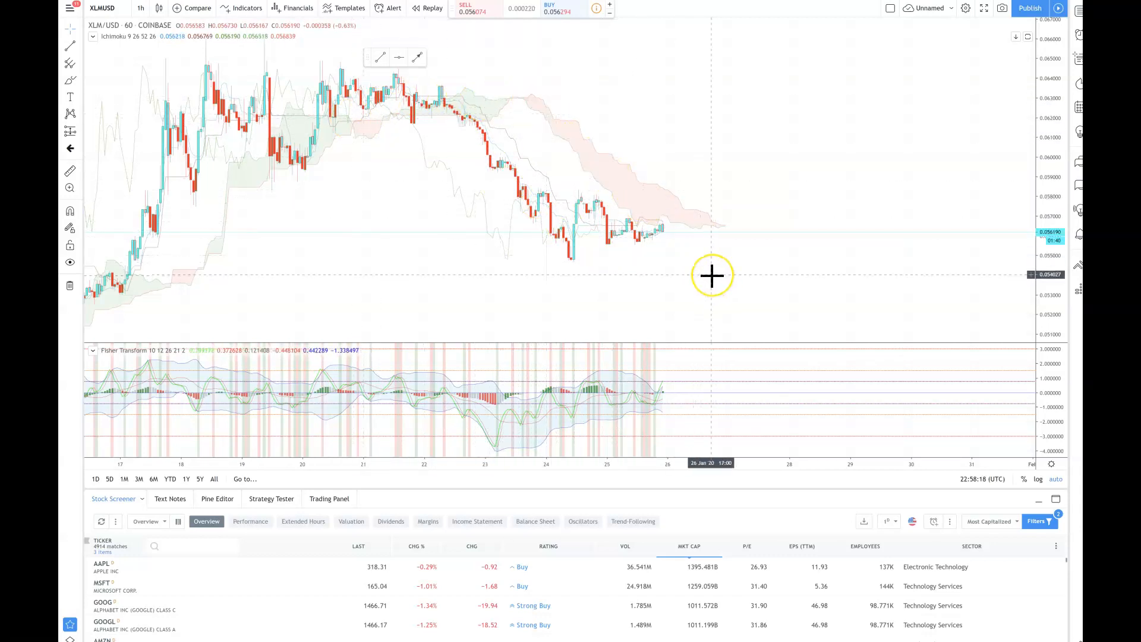
{"action": "mouse_move", "coordinate": [712, 275]}
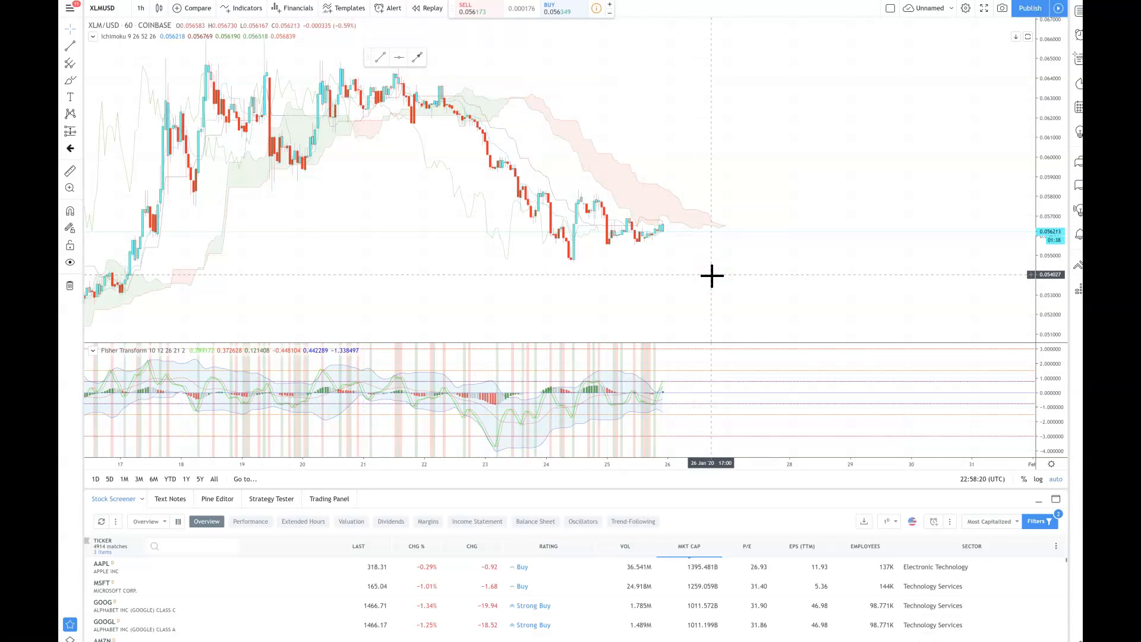
{"action": "mouse_move", "coordinate": [502, 396]}
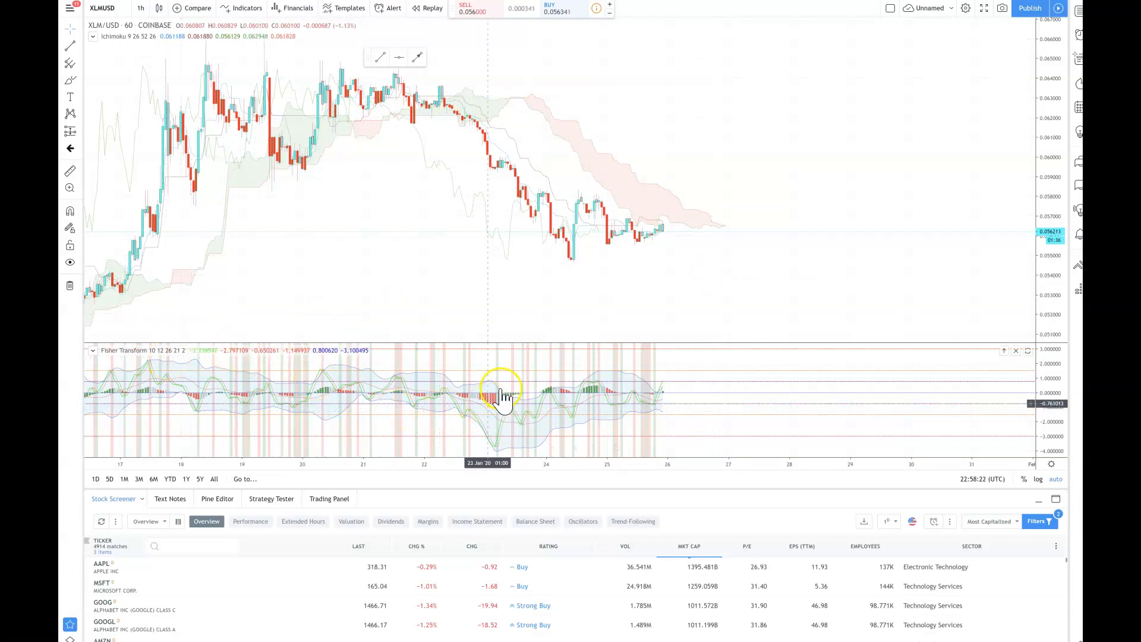
{"action": "mouse_move", "coordinate": [366, 373]}
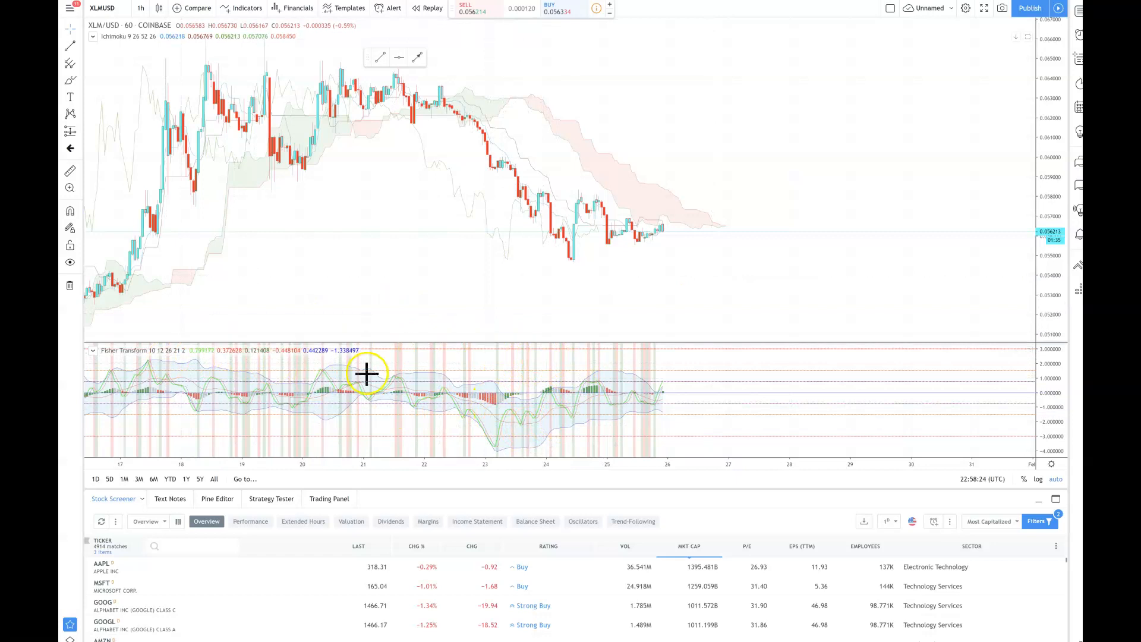
{"action": "mouse_move", "coordinate": [575, 393]}
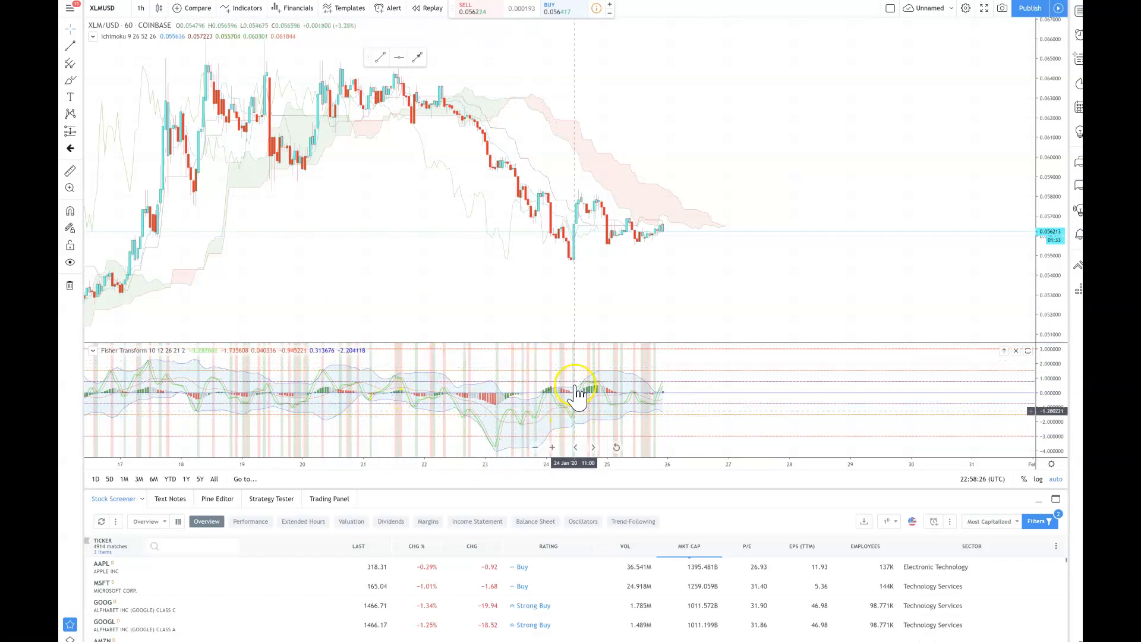
{"action": "mouse_move", "coordinate": [473, 408]}
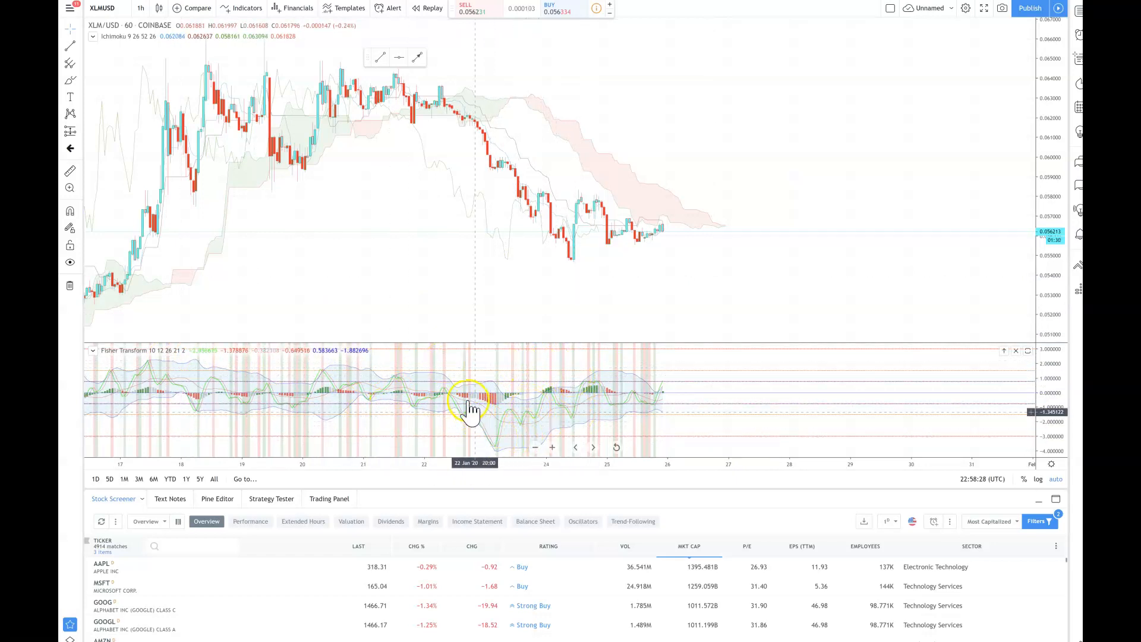
{"action": "mouse_move", "coordinate": [574, 403]}
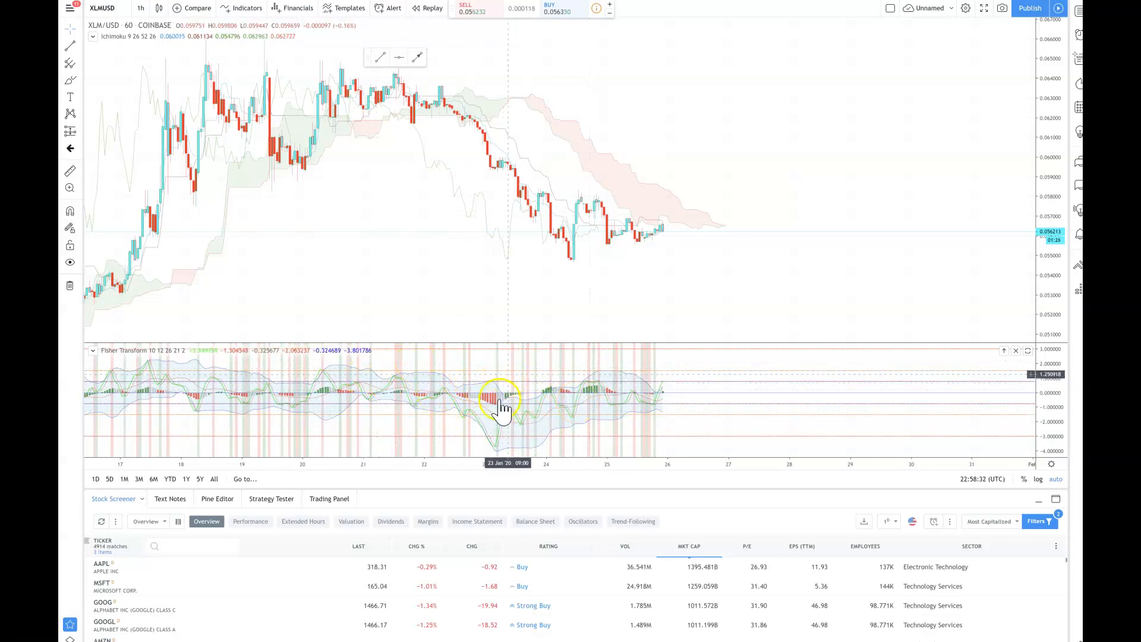
{"action": "mouse_move", "coordinate": [464, 421]}
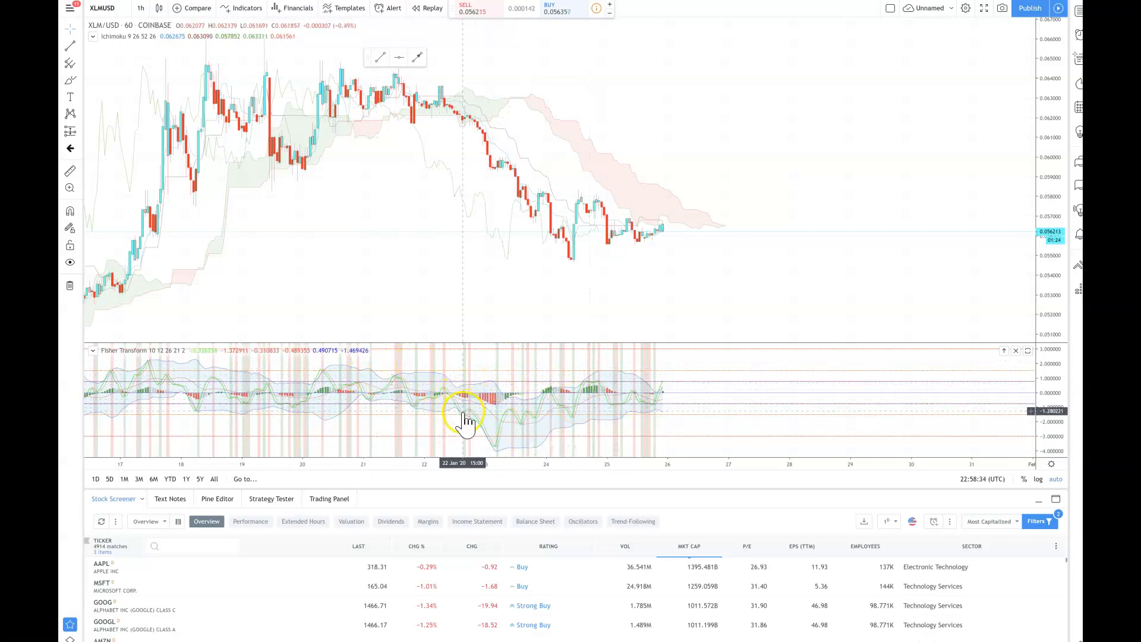
{"action": "mouse_move", "coordinate": [477, 429]}
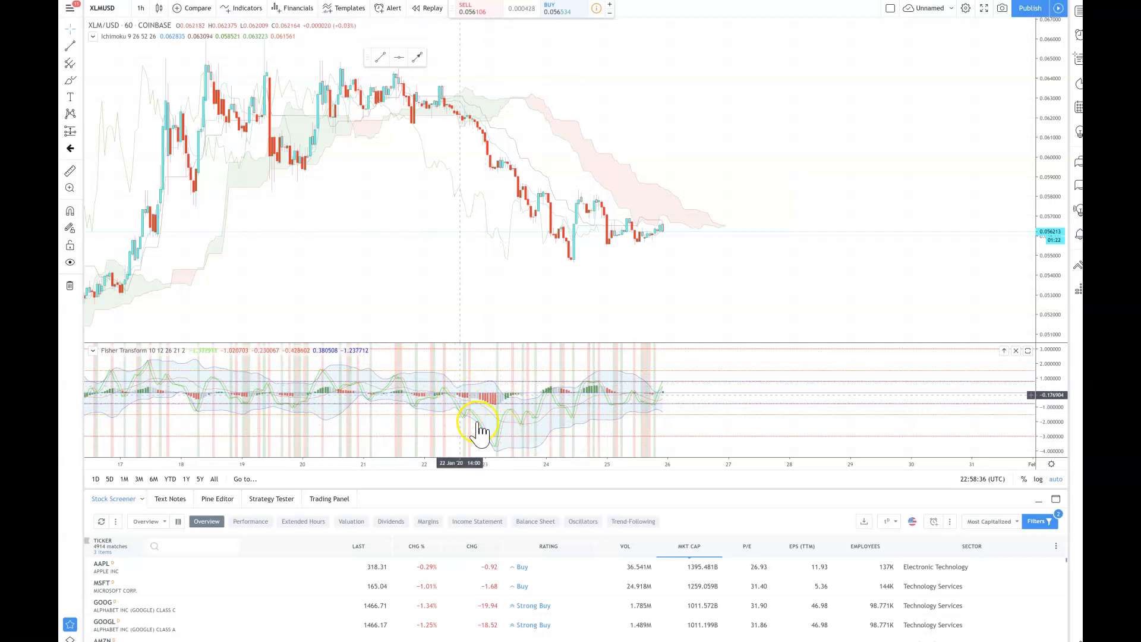
{"action": "mouse_move", "coordinate": [493, 415]}
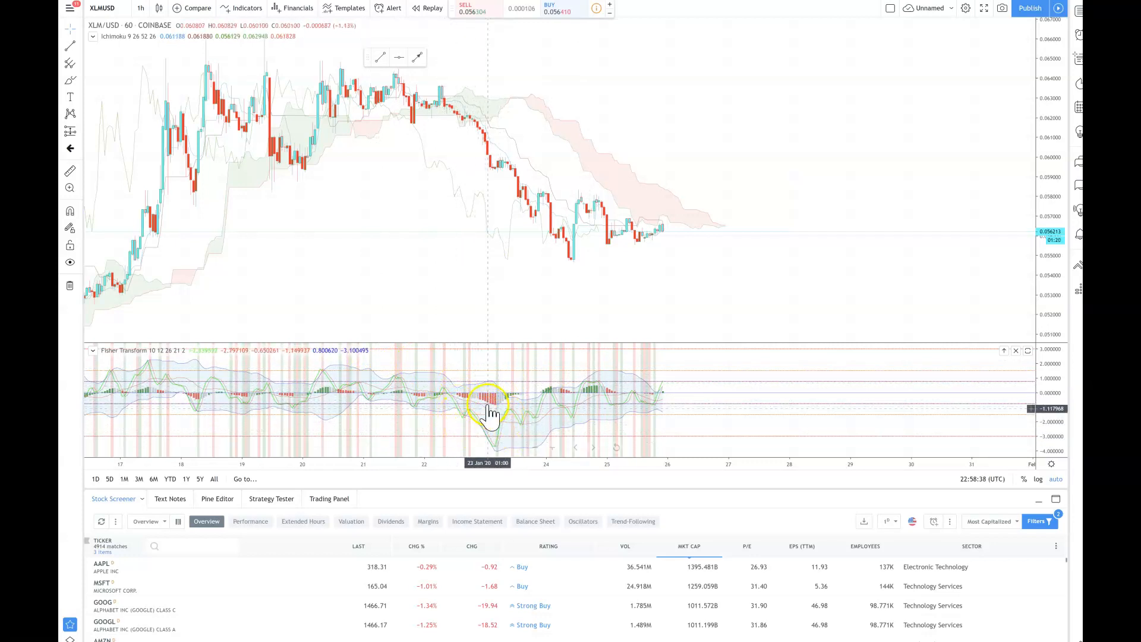
{"action": "mouse_move", "coordinate": [513, 405]}
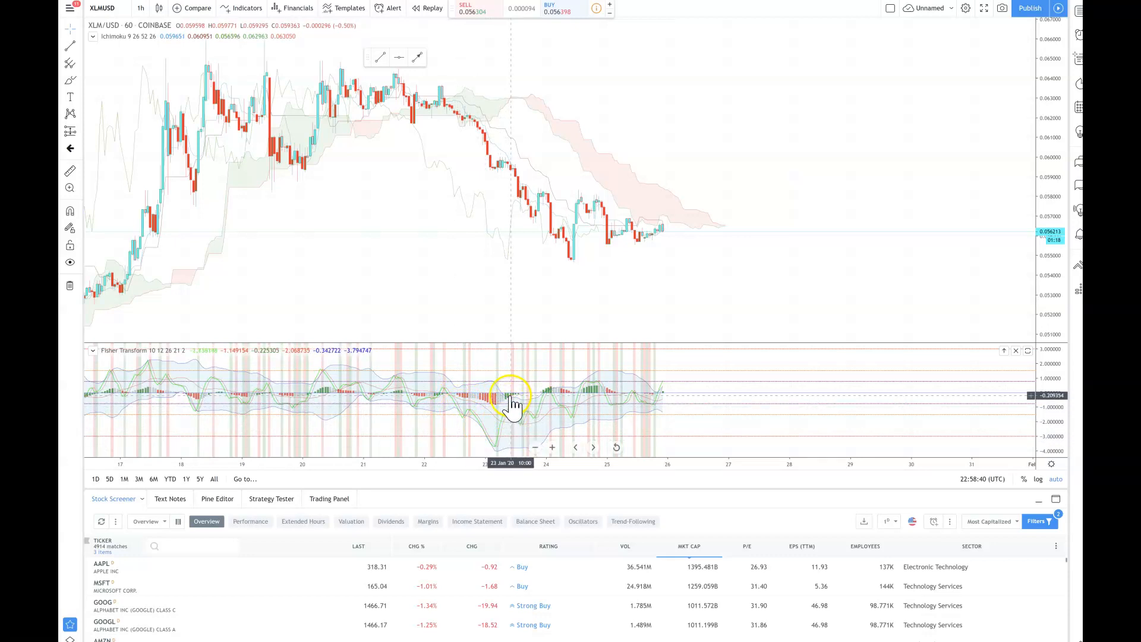
{"action": "mouse_move", "coordinate": [524, 434]}
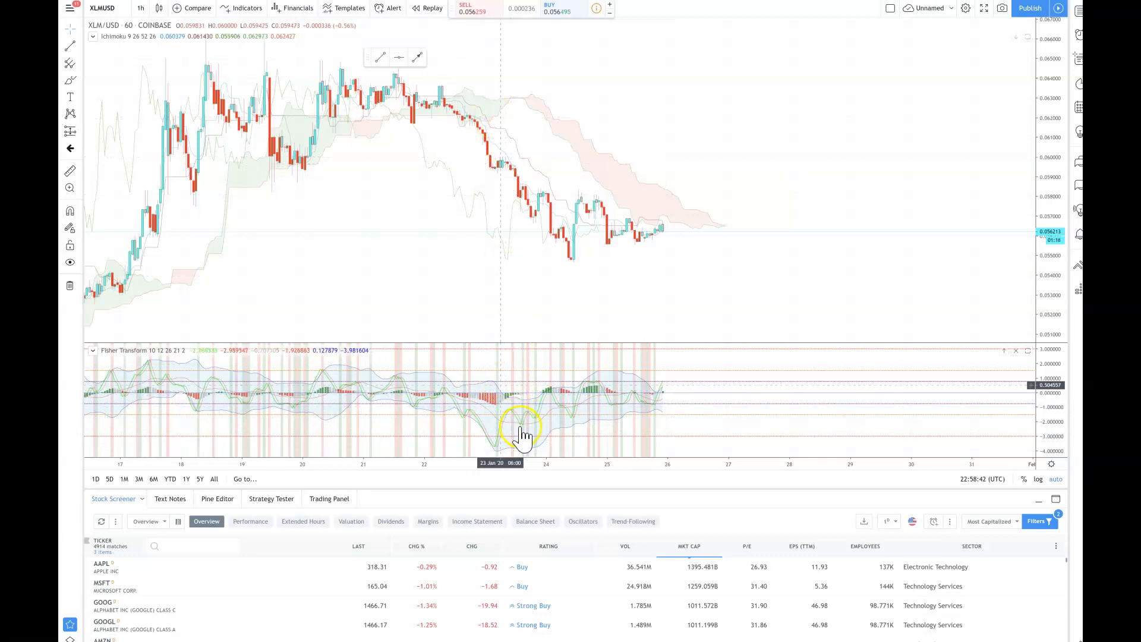
{"action": "mouse_move", "coordinate": [571, 421]}
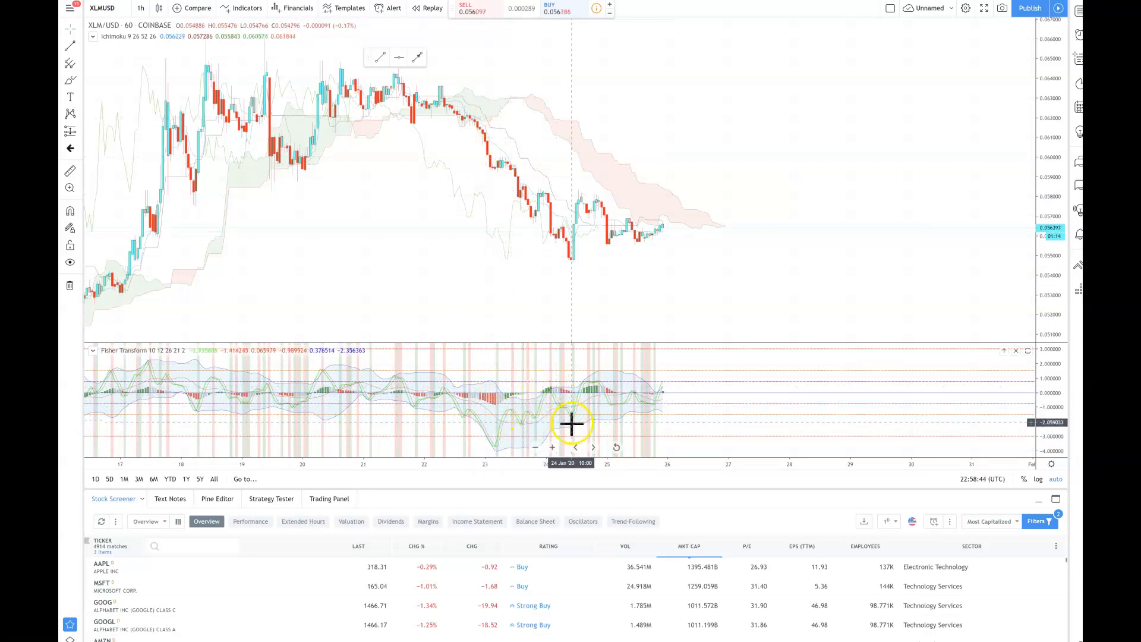
{"action": "mouse_move", "coordinate": [589, 429]}
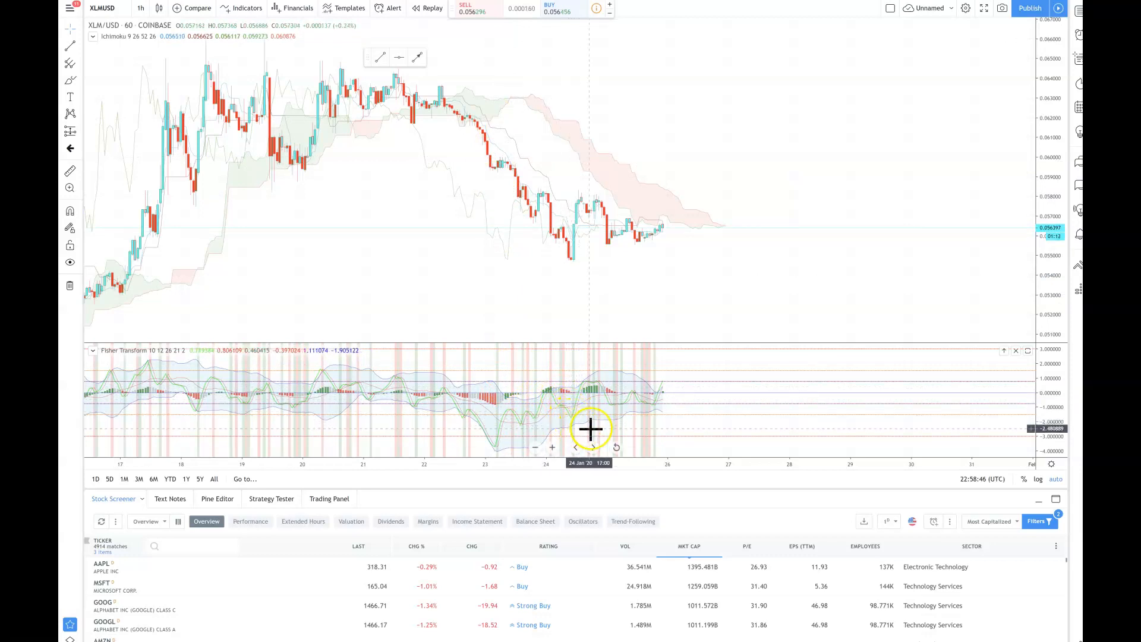
{"action": "mouse_move", "coordinate": [670, 399]}
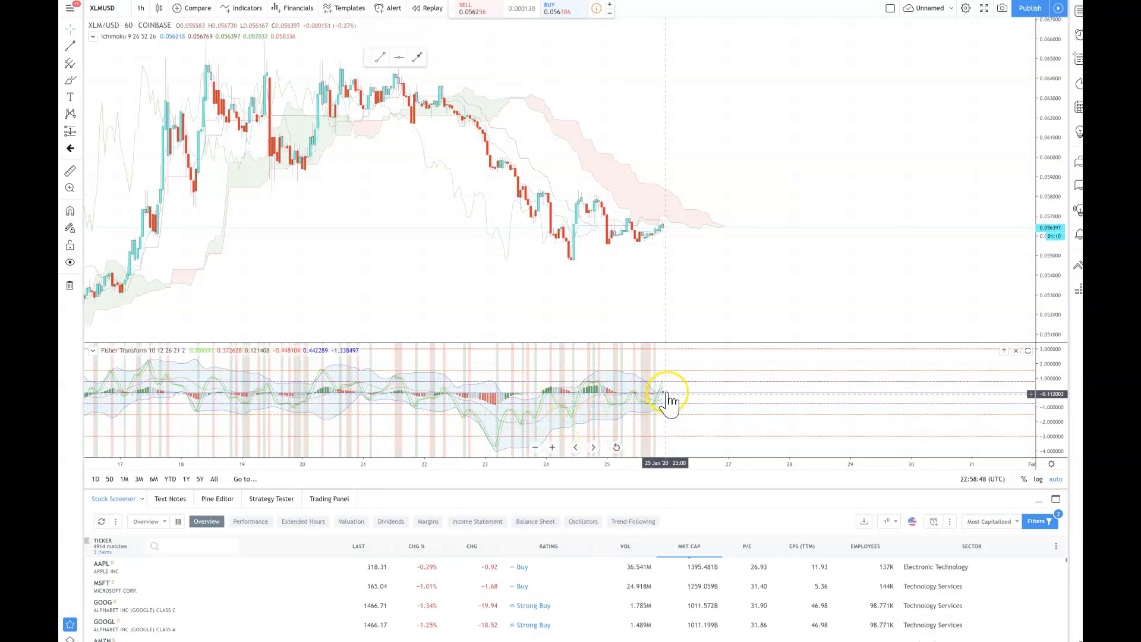
{"action": "mouse_move", "coordinate": [728, 402]}
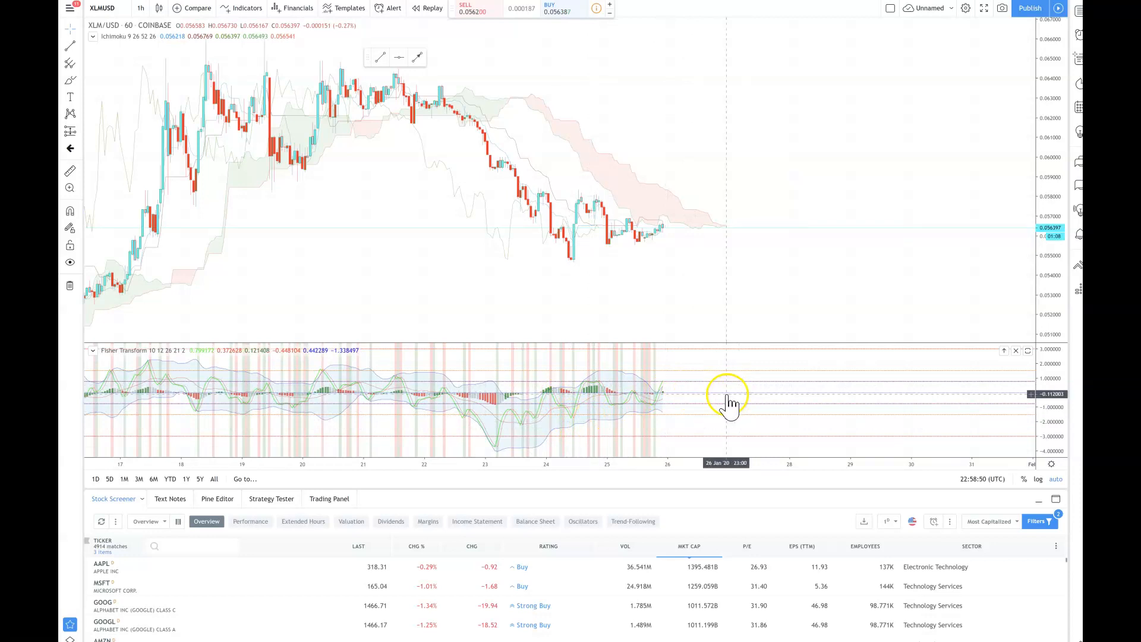
{"action": "mouse_move", "coordinate": [710, 399]}
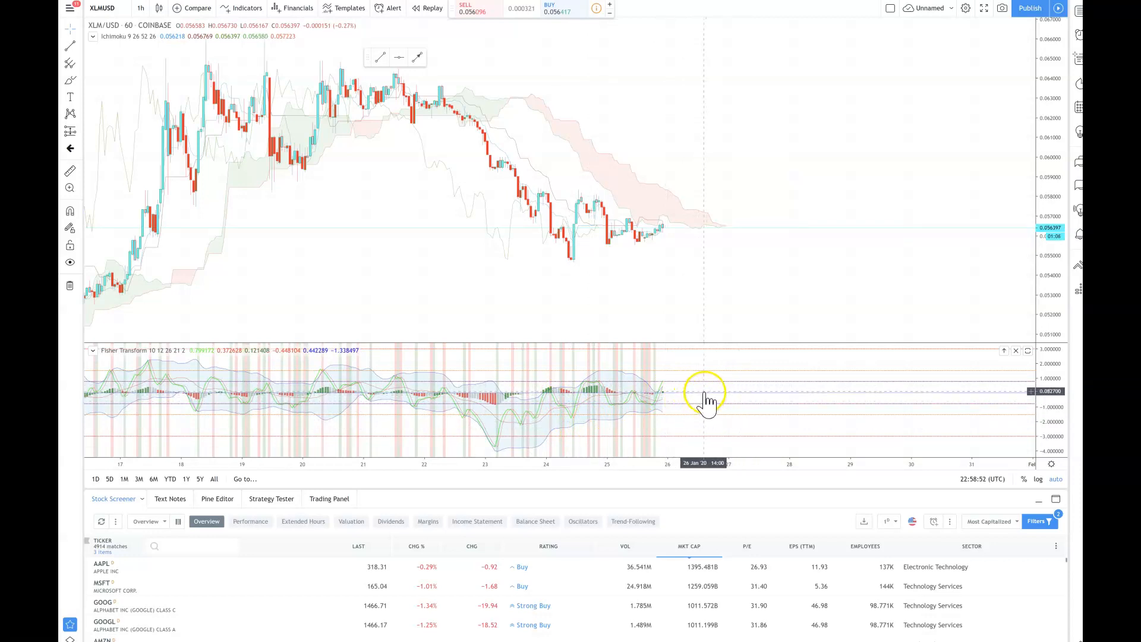
{"action": "mouse_move", "coordinate": [716, 403]}
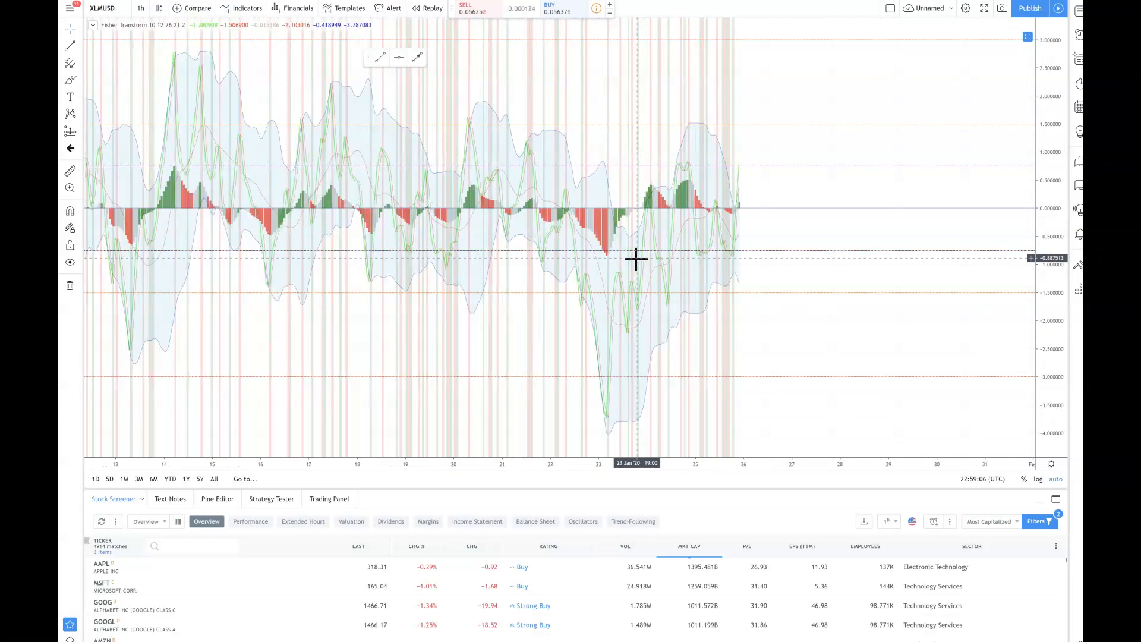
{"action": "mouse_move", "coordinate": [546, 206]}
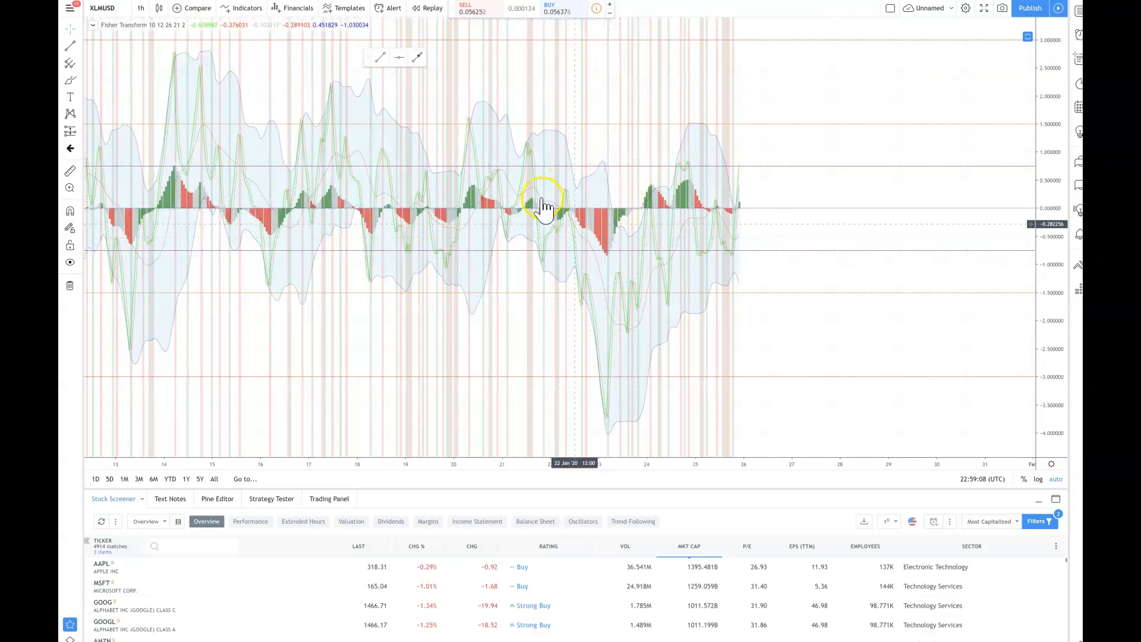
{"action": "mouse_move", "coordinate": [611, 226]}
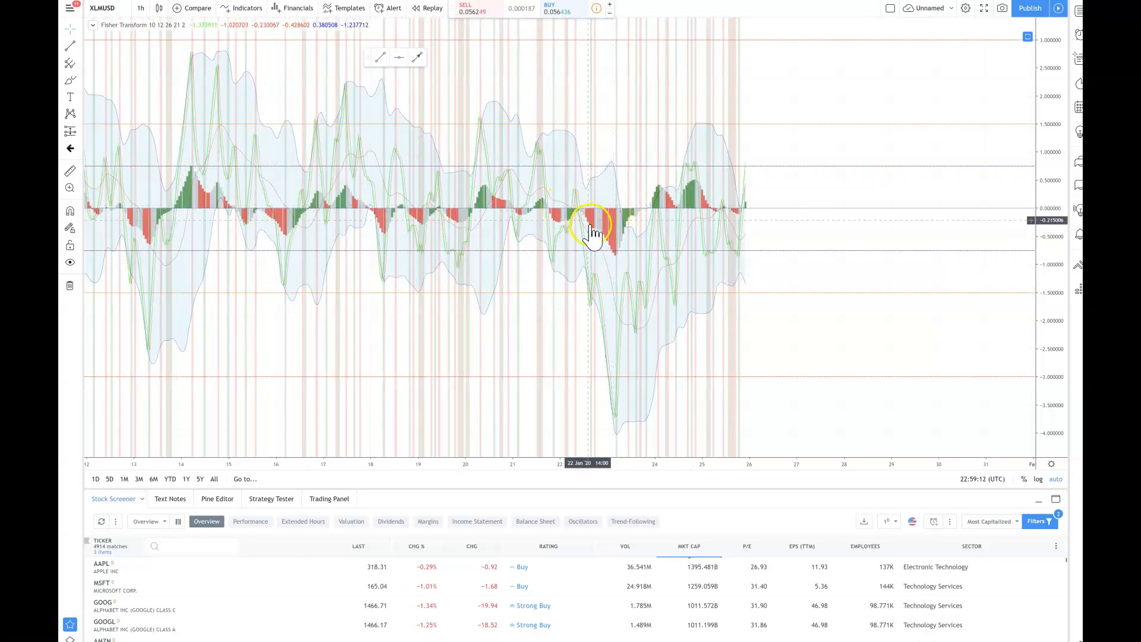
{"action": "mouse_move", "coordinate": [626, 228]}
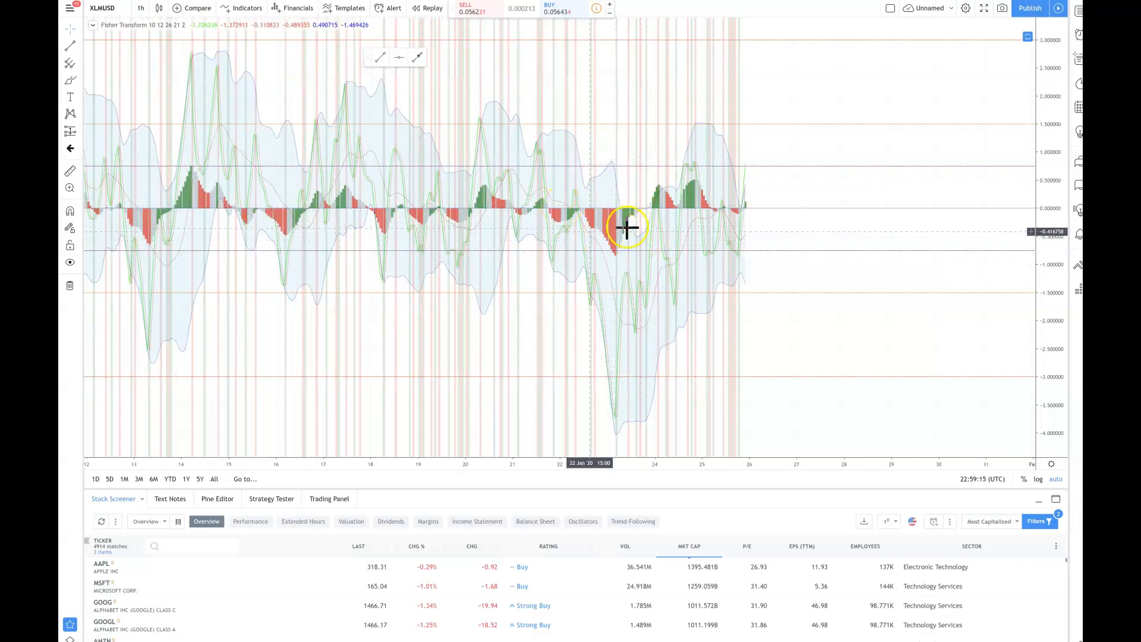
{"action": "mouse_move", "coordinate": [587, 224]}
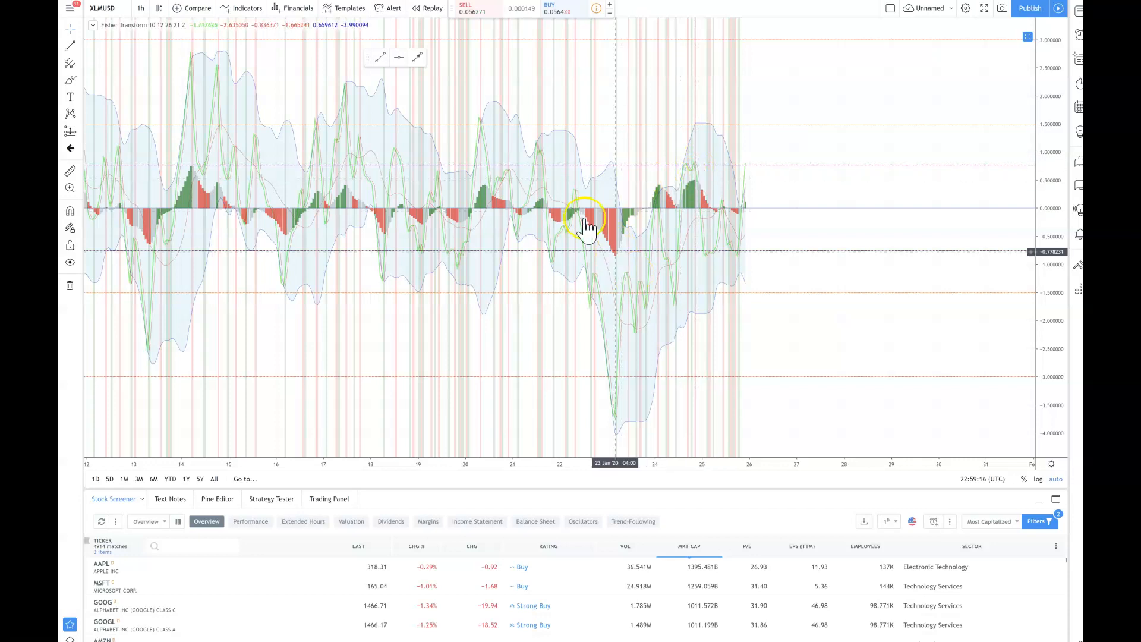
{"action": "mouse_move", "coordinate": [239, 71]}
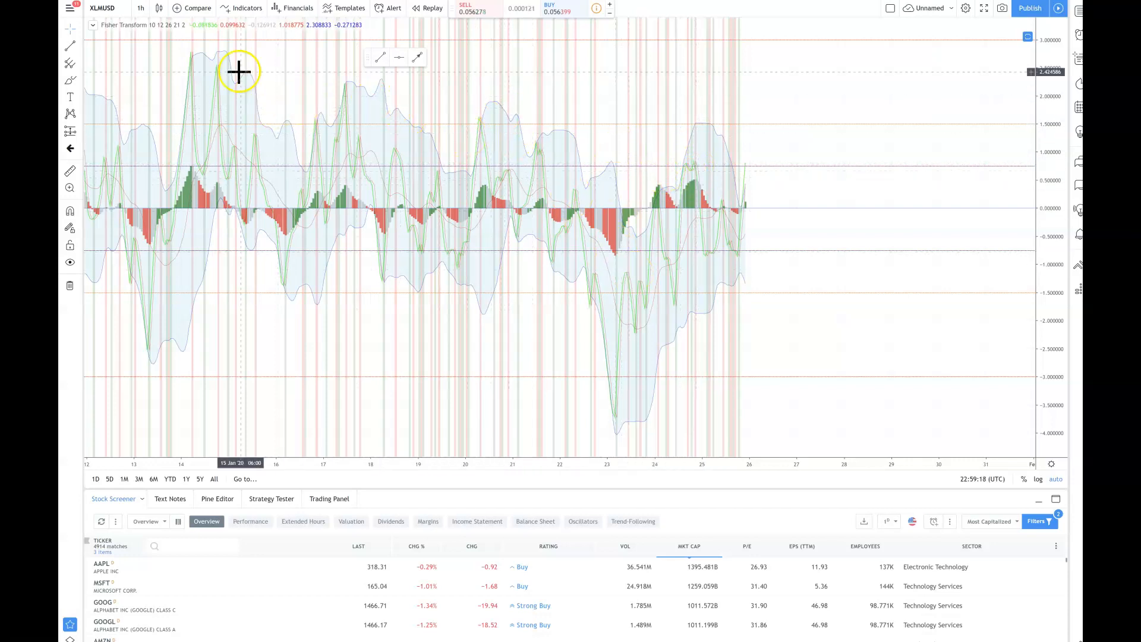
{"action": "mouse_move", "coordinate": [337, 266]}
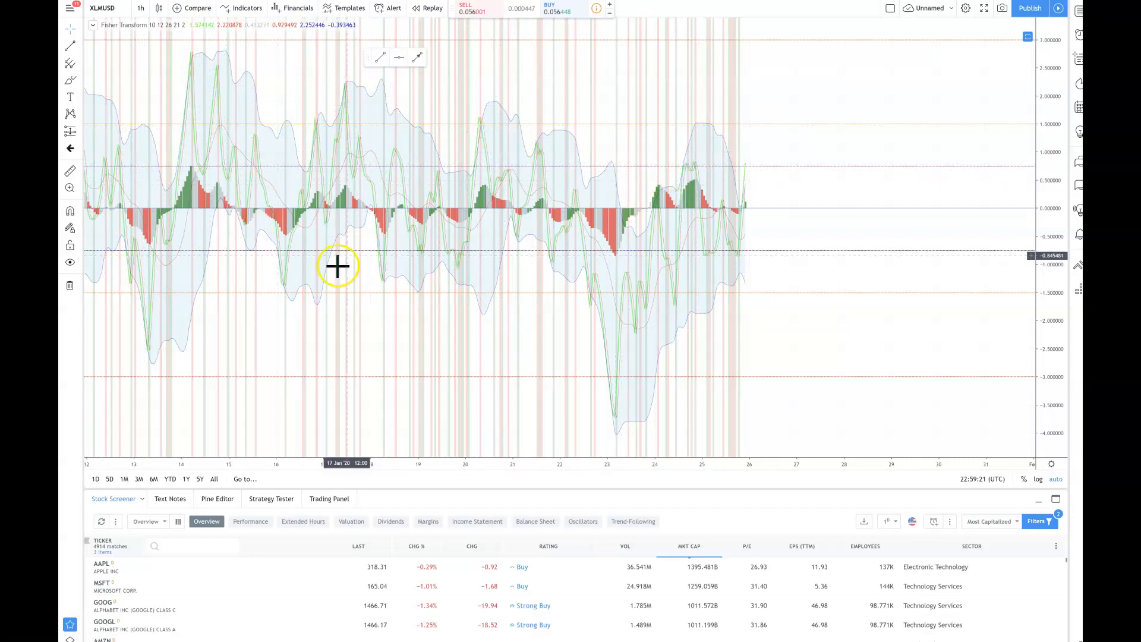
{"action": "mouse_move", "coordinate": [570, 250]}
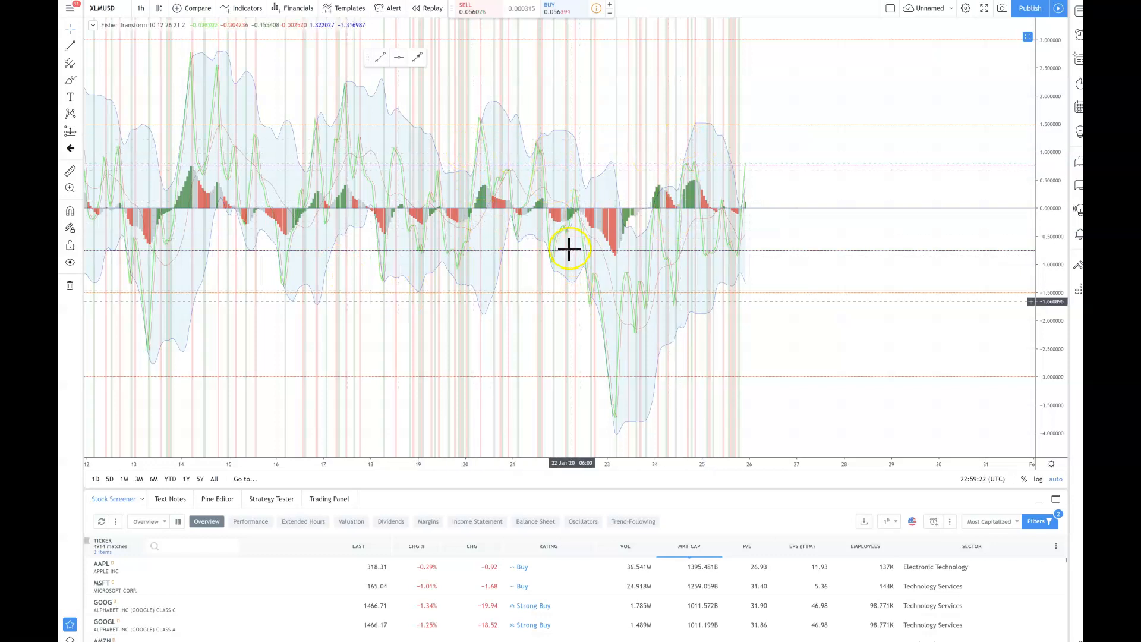
{"action": "mouse_move", "coordinate": [632, 322]}
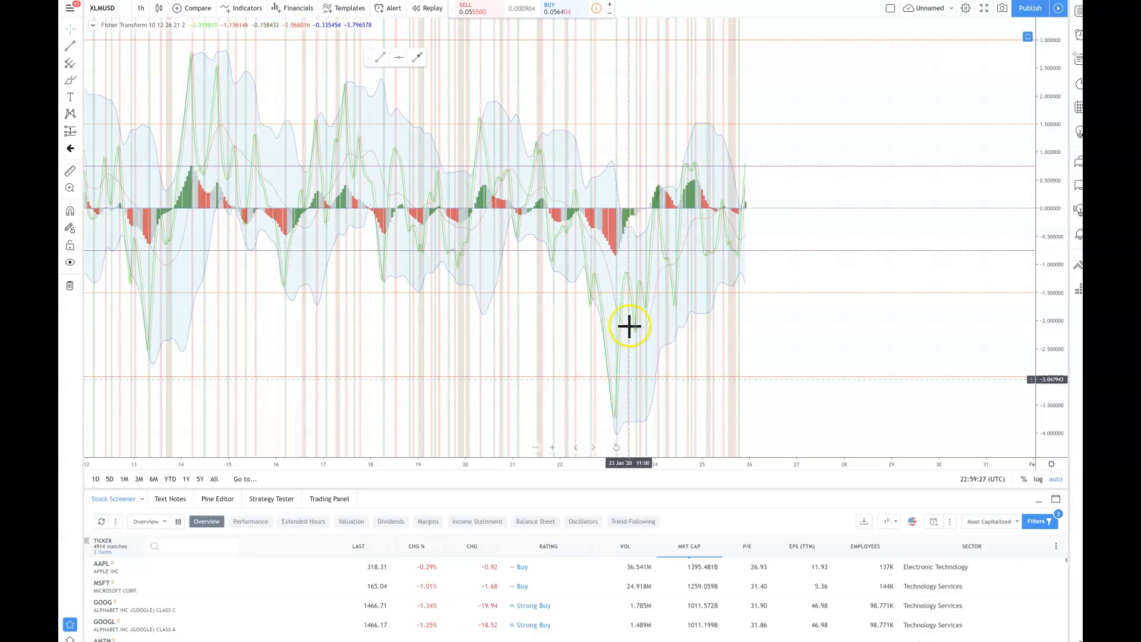
{"action": "mouse_move", "coordinate": [588, 262]}
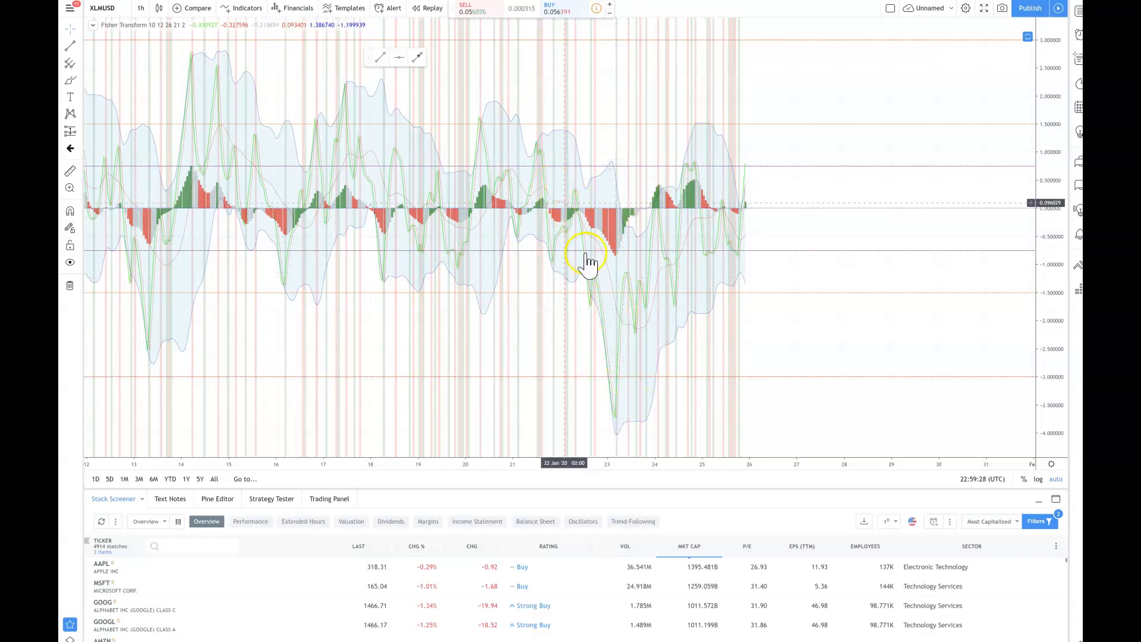
{"action": "mouse_move", "coordinate": [613, 290]}
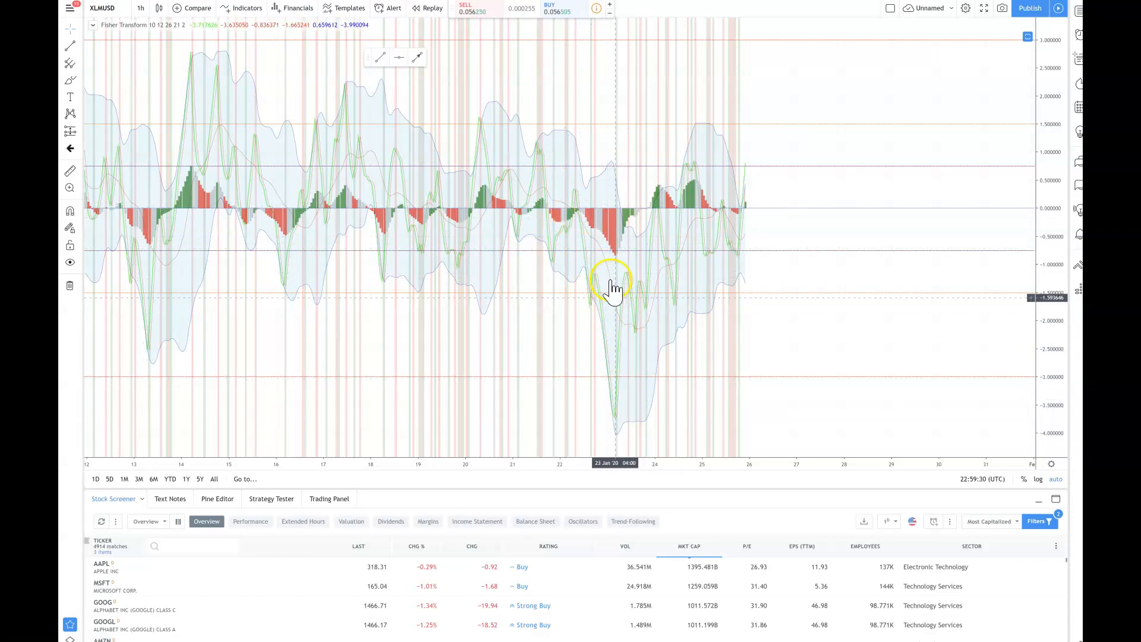
{"action": "mouse_move", "coordinate": [617, 256]}
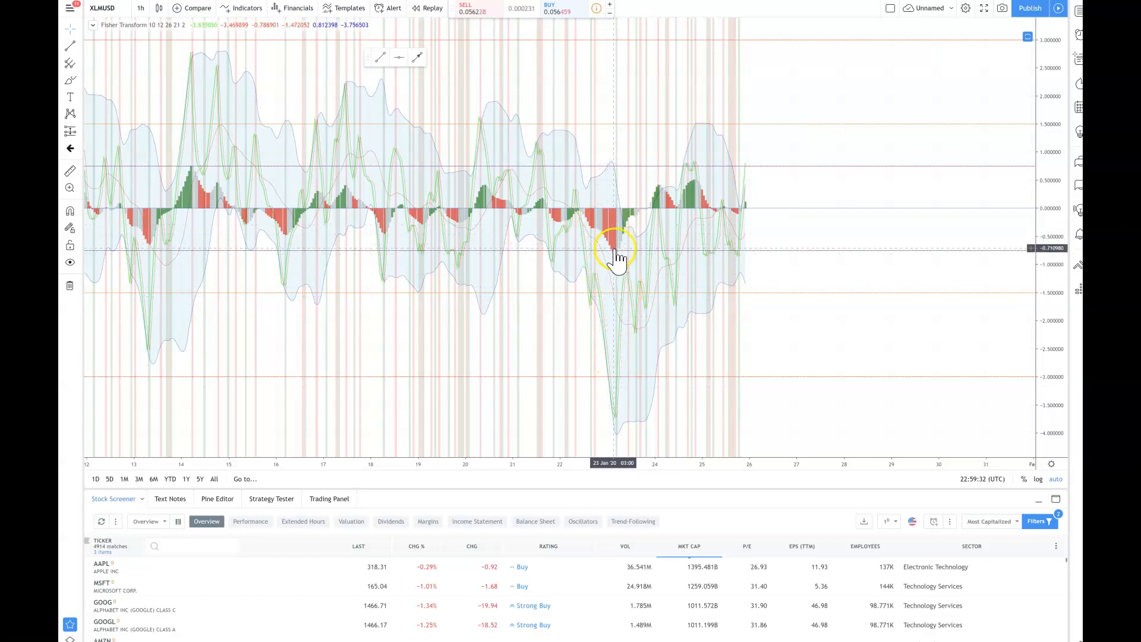
{"action": "mouse_move", "coordinate": [615, 256]}
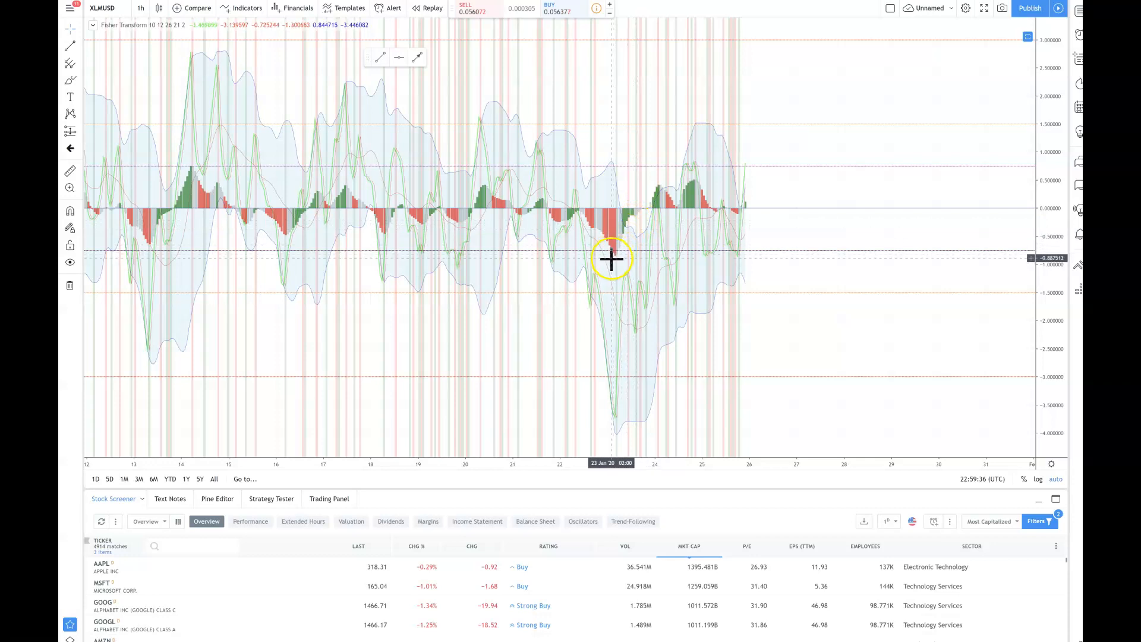
{"action": "mouse_move", "coordinate": [622, 255]}
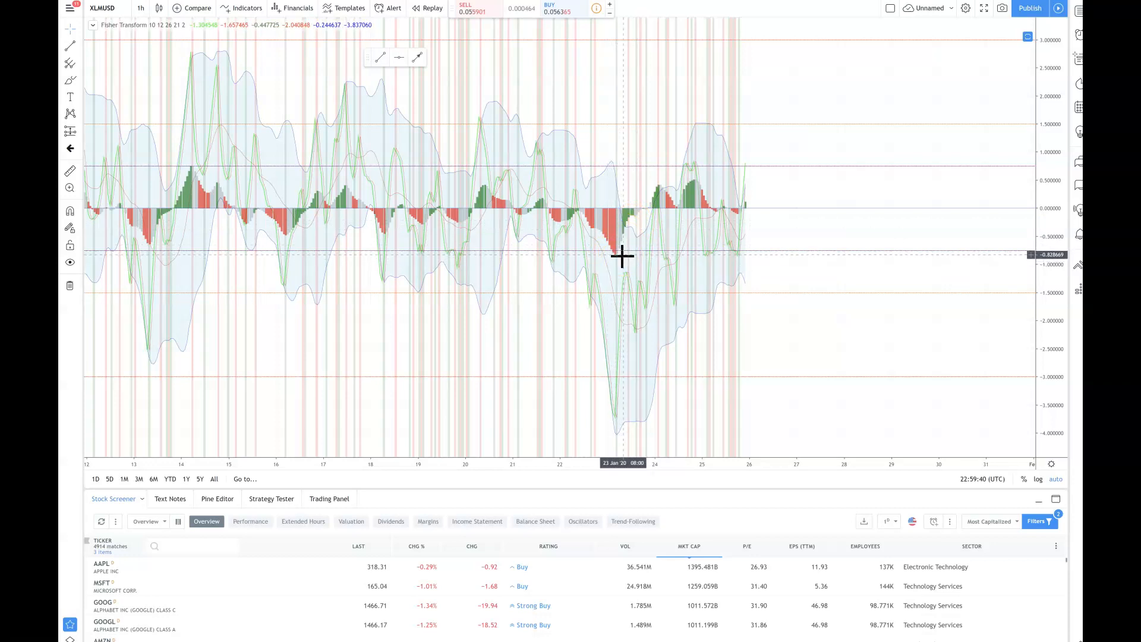
{"action": "mouse_move", "coordinate": [684, 189]}
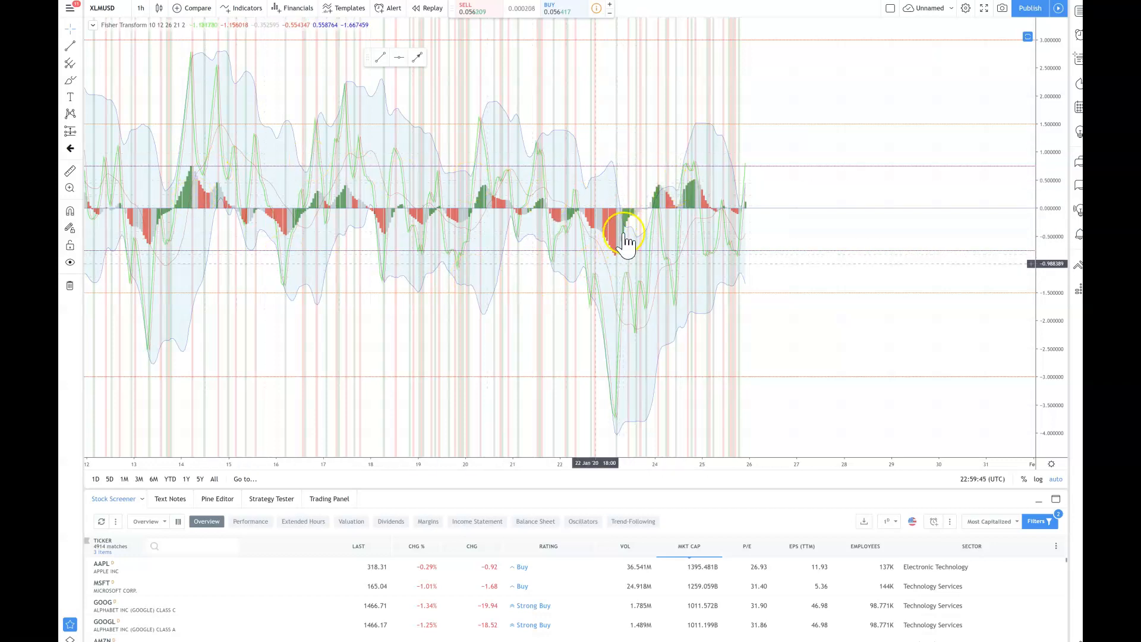
{"action": "mouse_move", "coordinate": [678, 211]}
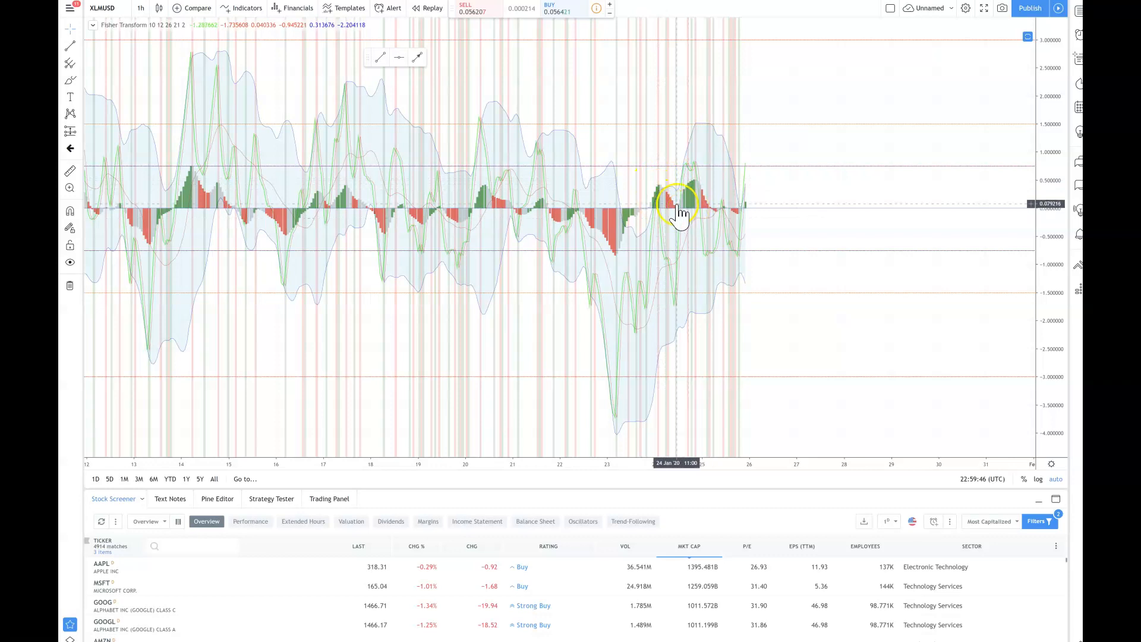
{"action": "mouse_move", "coordinate": [749, 211]}
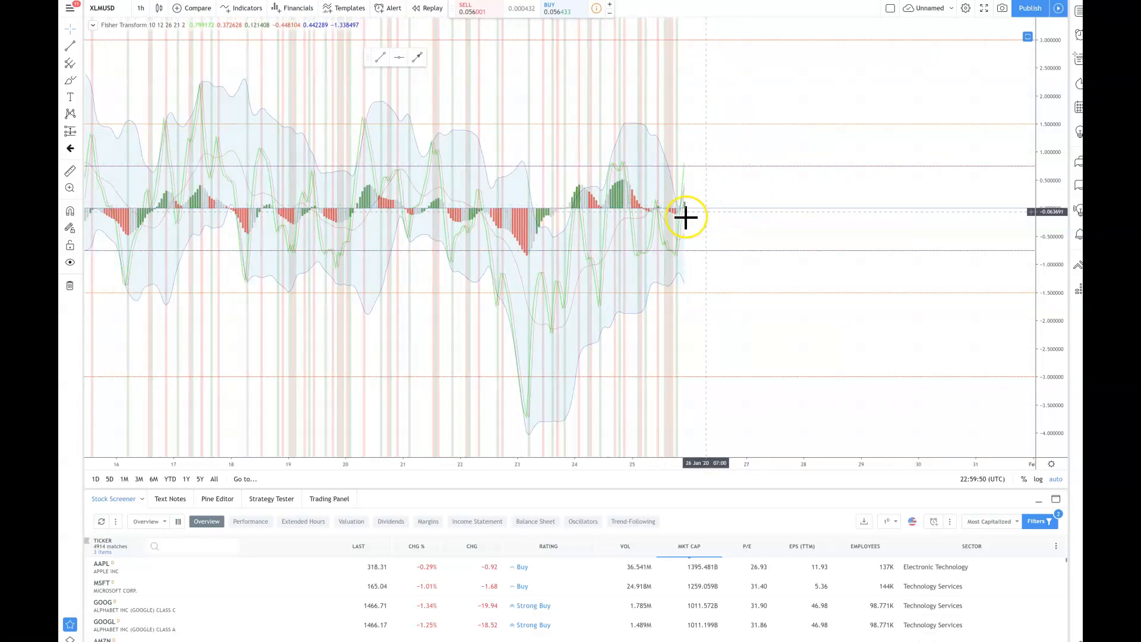
{"action": "mouse_move", "coordinate": [725, 214]}
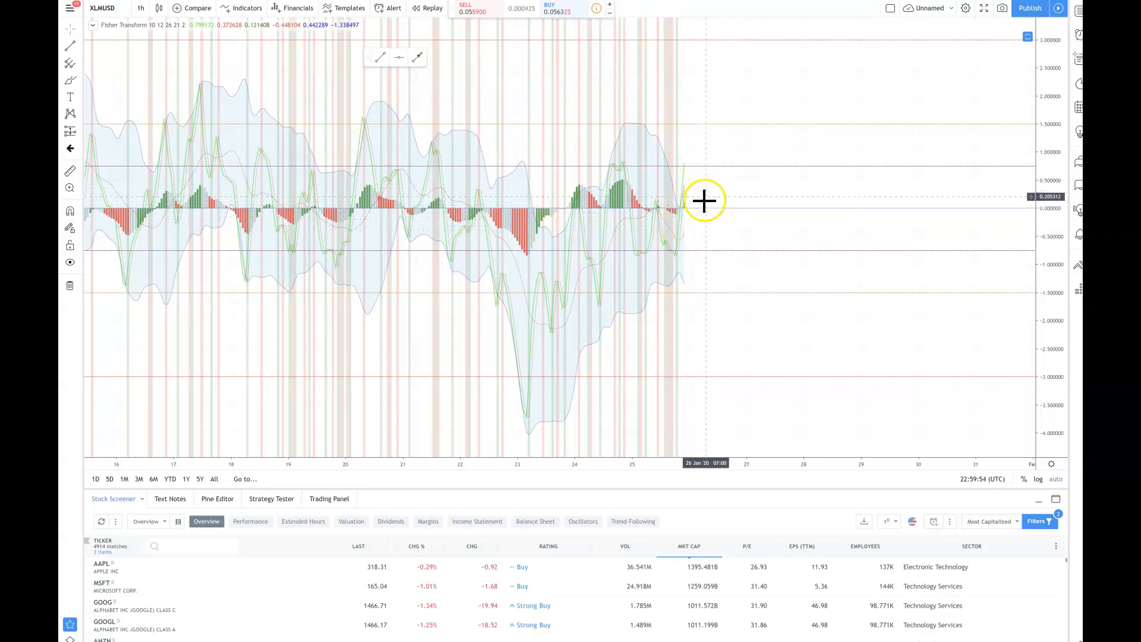
{"action": "mouse_move", "coordinate": [662, 218]}
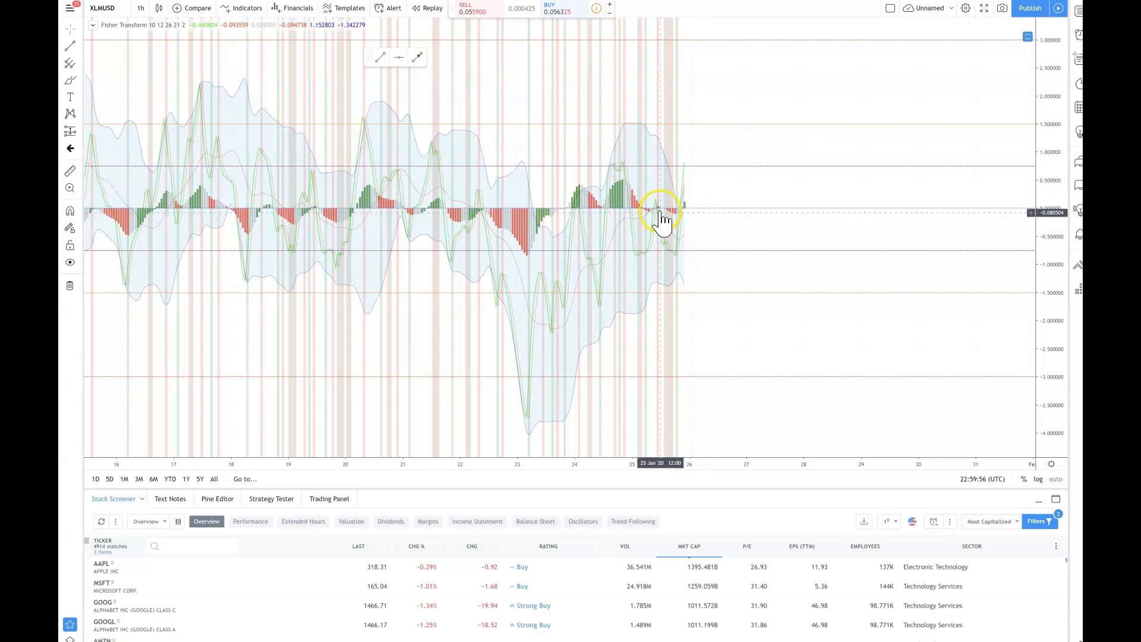
{"action": "mouse_move", "coordinate": [684, 228]}
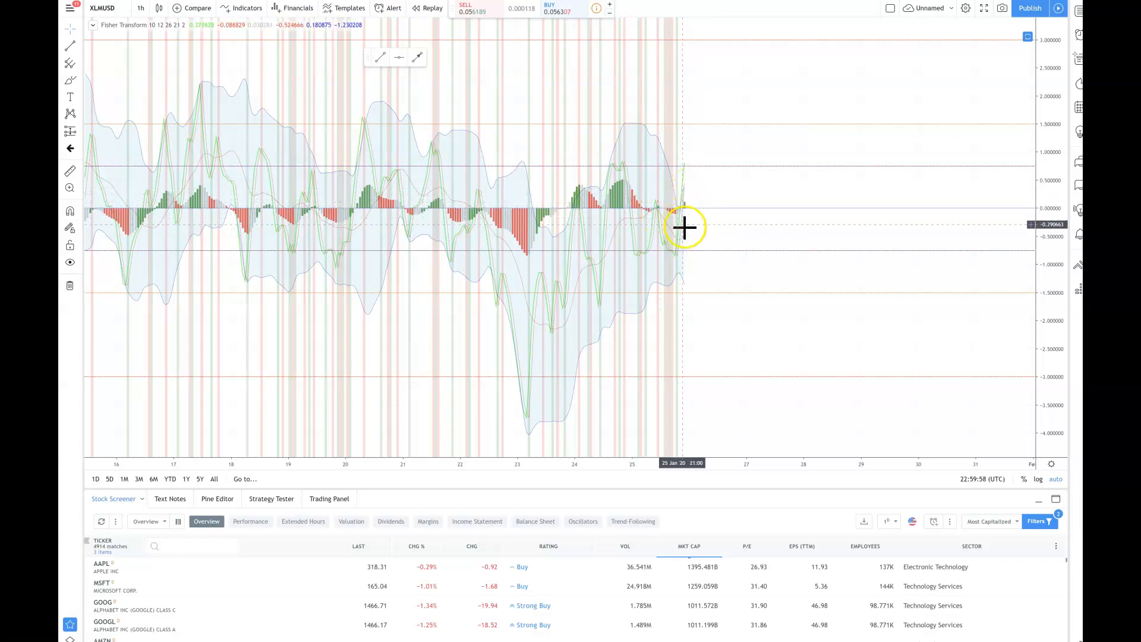
{"action": "mouse_move", "coordinate": [640, 228]}
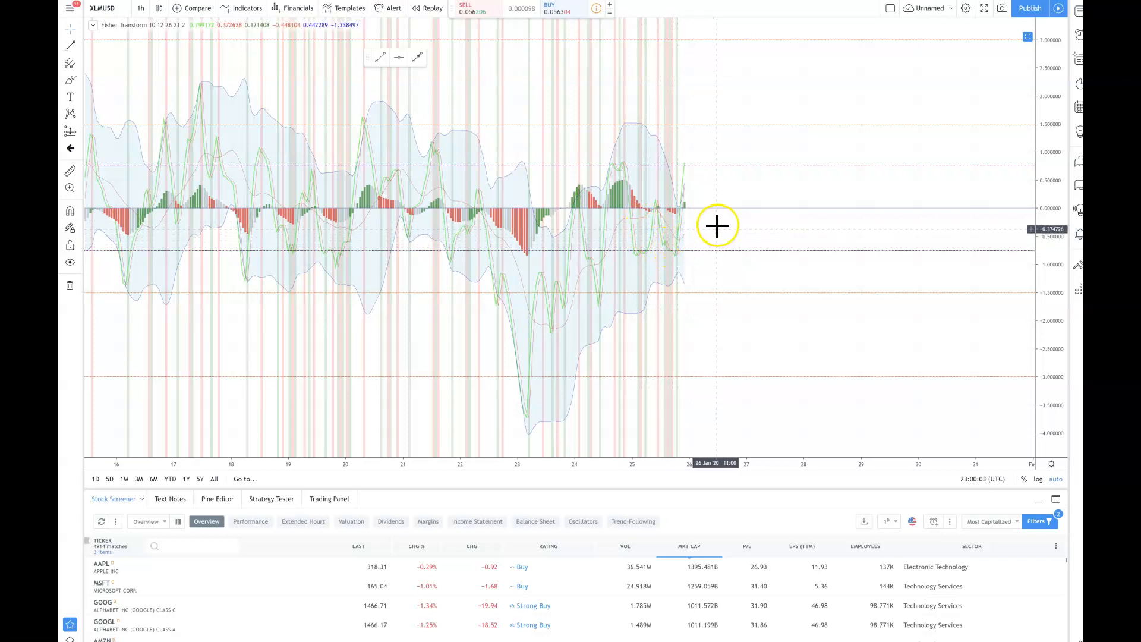
{"action": "mouse_move", "coordinate": [677, 240]}
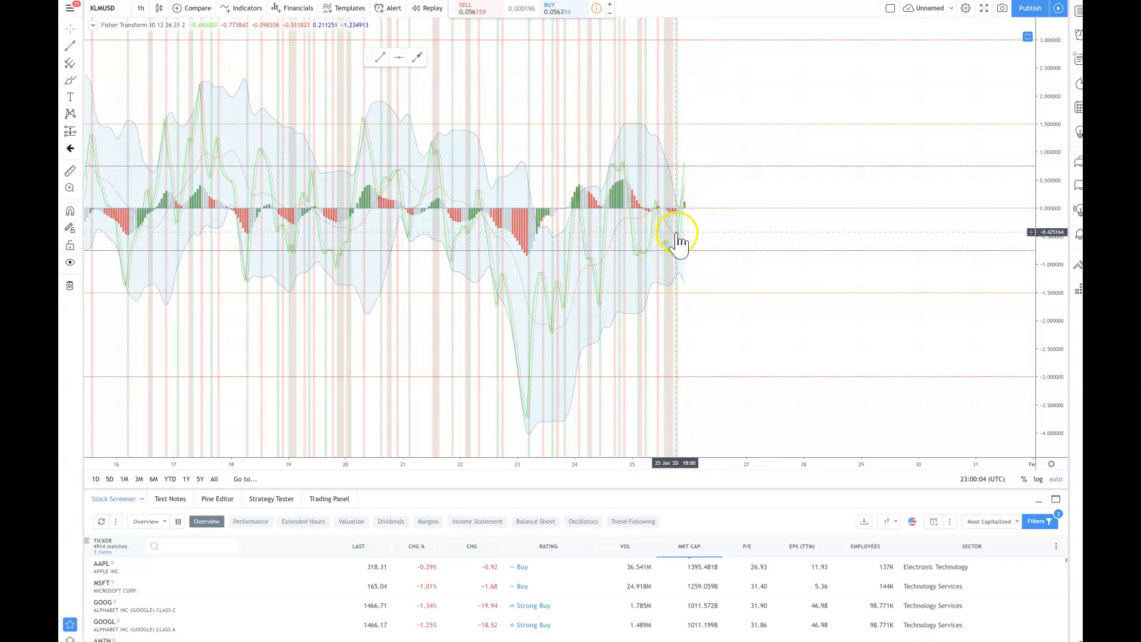
{"action": "mouse_move", "coordinate": [677, 247]}
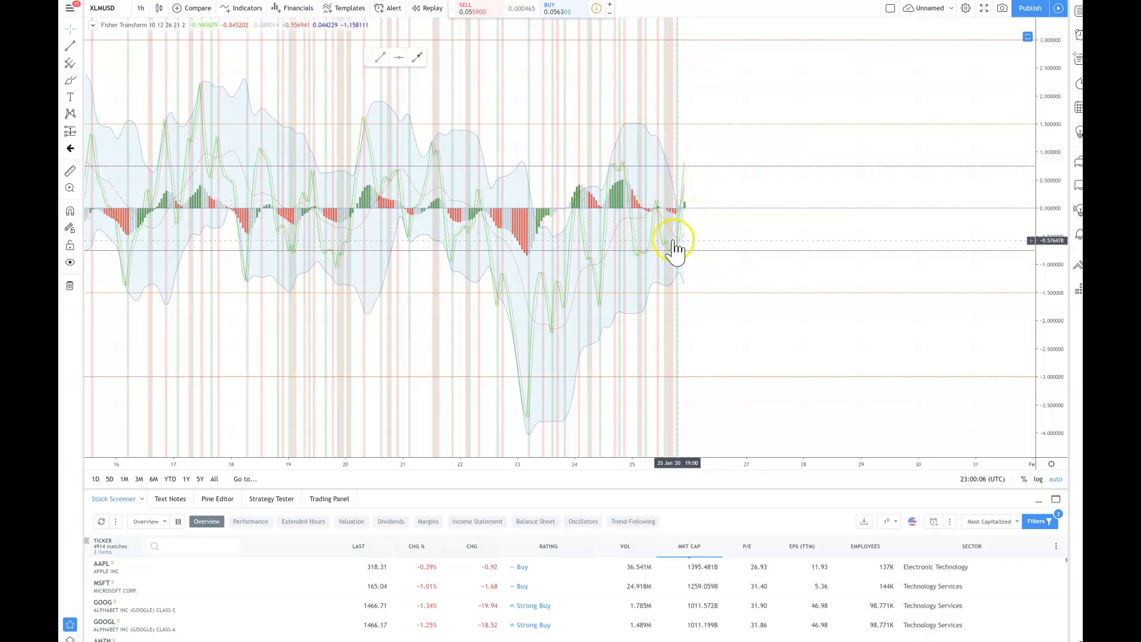
{"action": "mouse_move", "coordinate": [574, 273]}
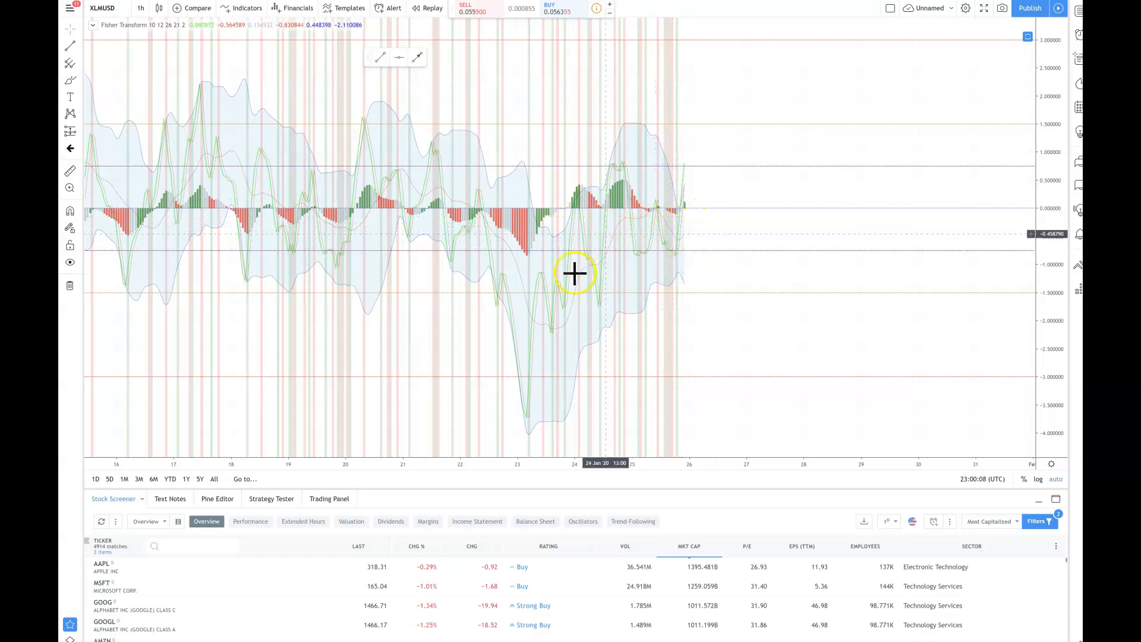
{"action": "mouse_move", "coordinate": [574, 231]}
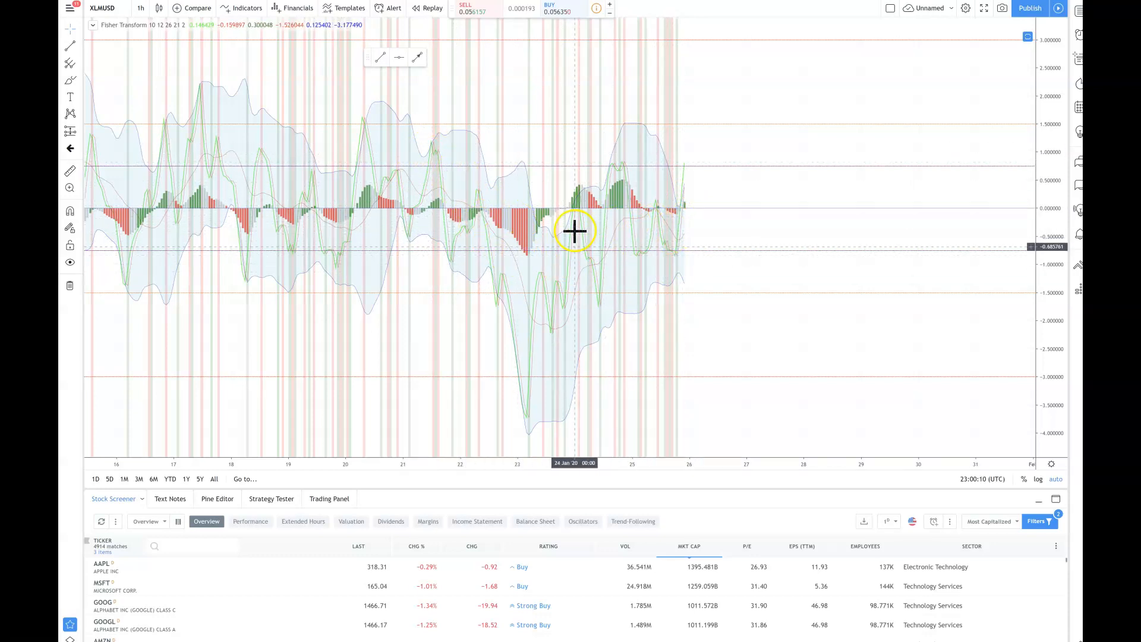
{"action": "mouse_move", "coordinate": [642, 232]}
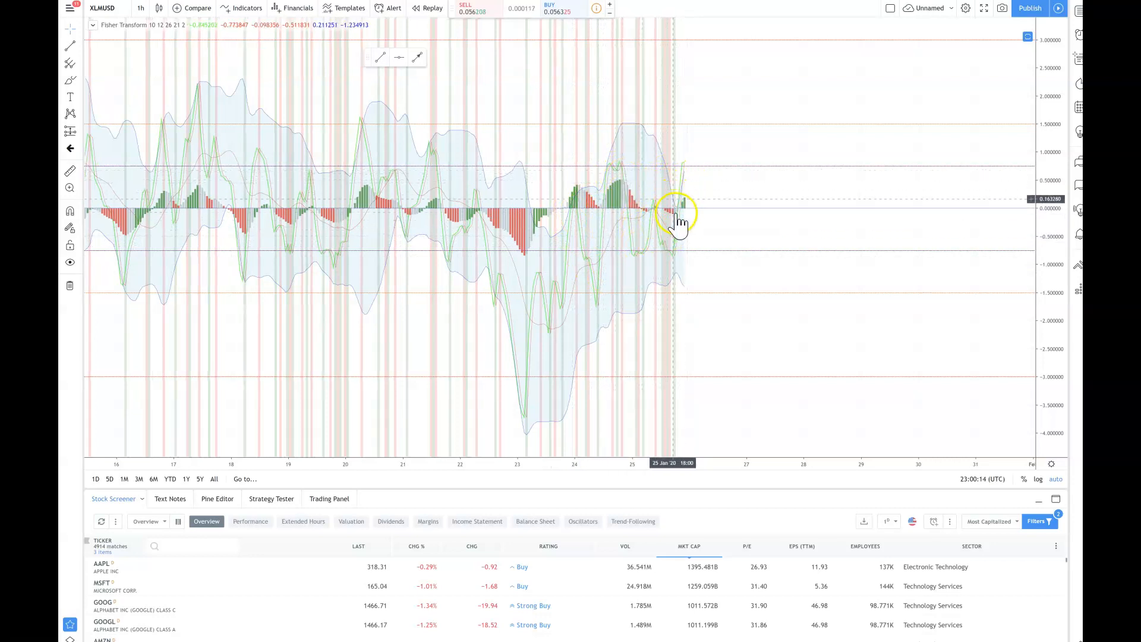
{"action": "mouse_move", "coordinate": [684, 207]}
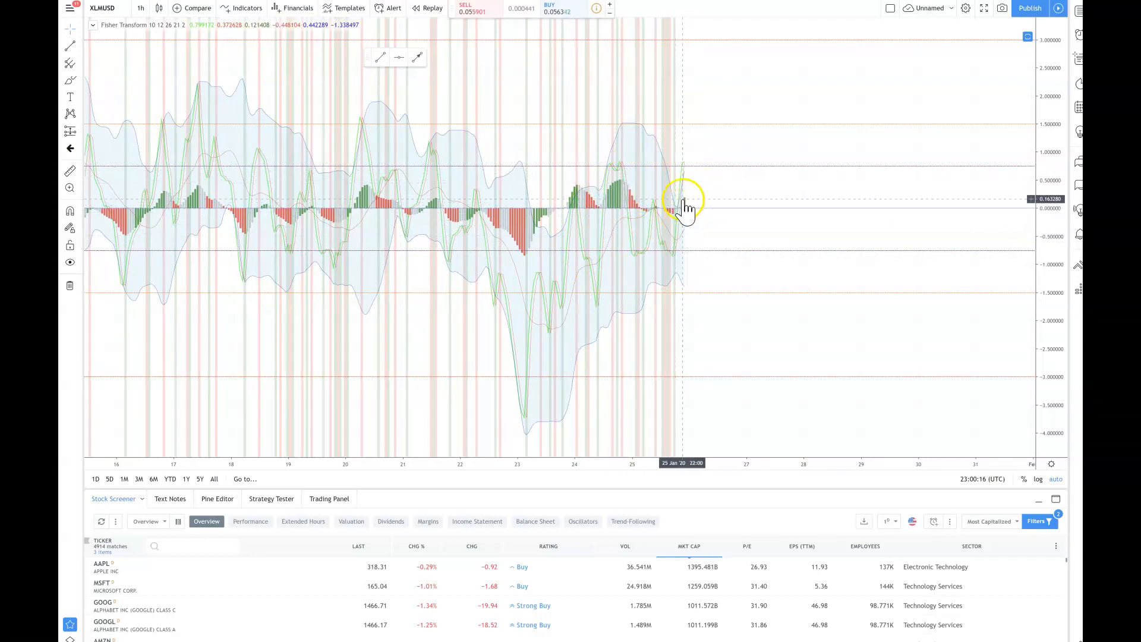
{"action": "mouse_move", "coordinate": [692, 204]}
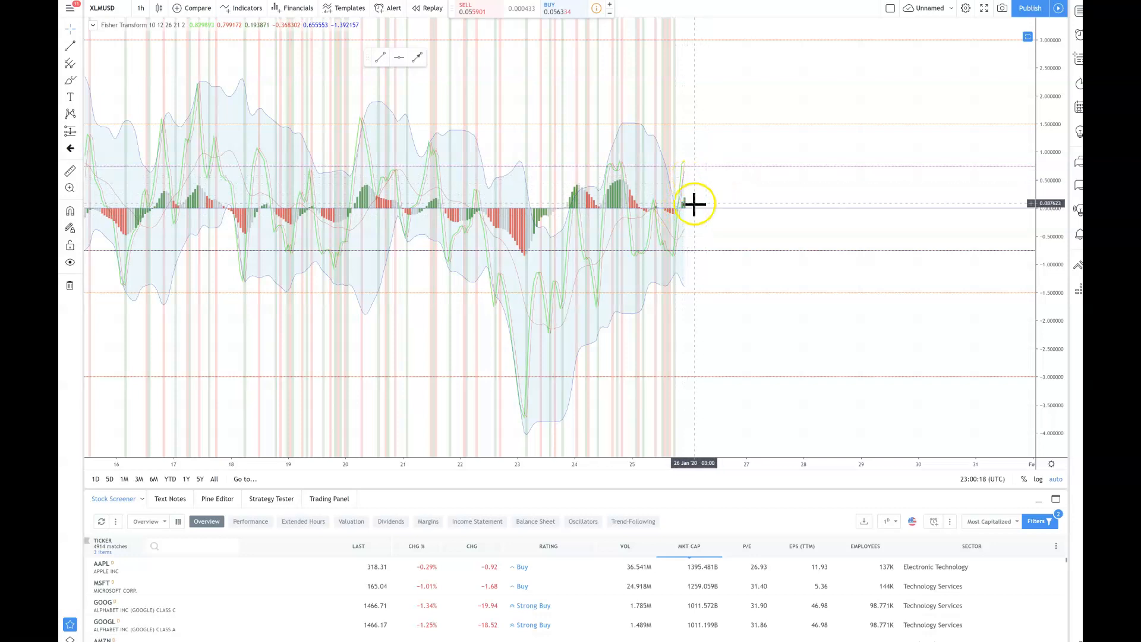
{"action": "mouse_move", "coordinate": [712, 187]}
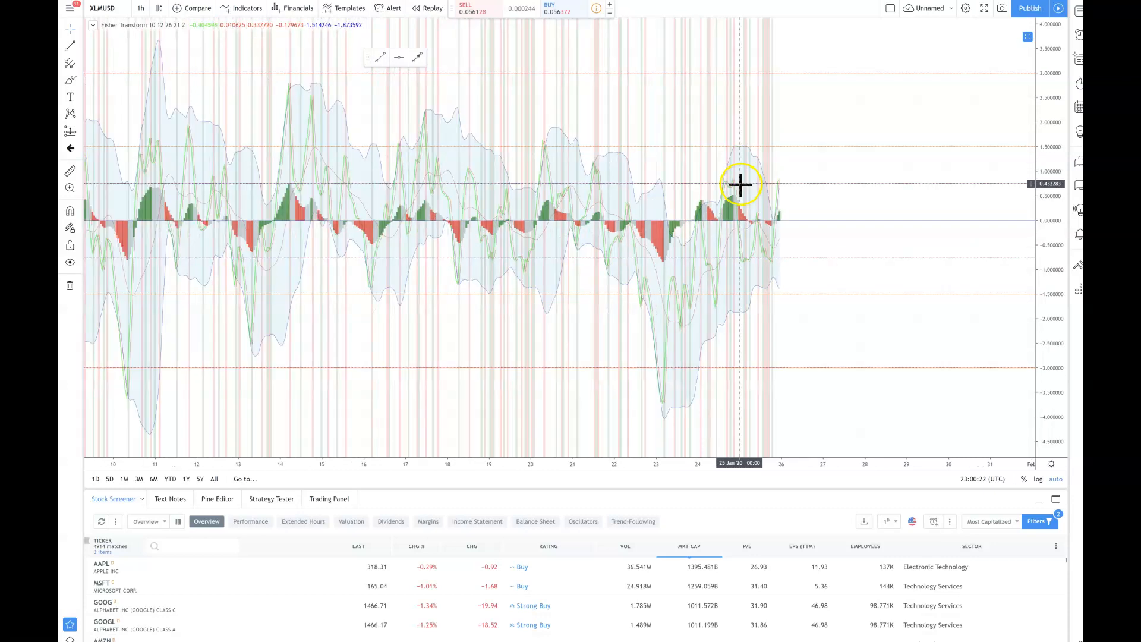
{"action": "mouse_move", "coordinate": [268, 204]}
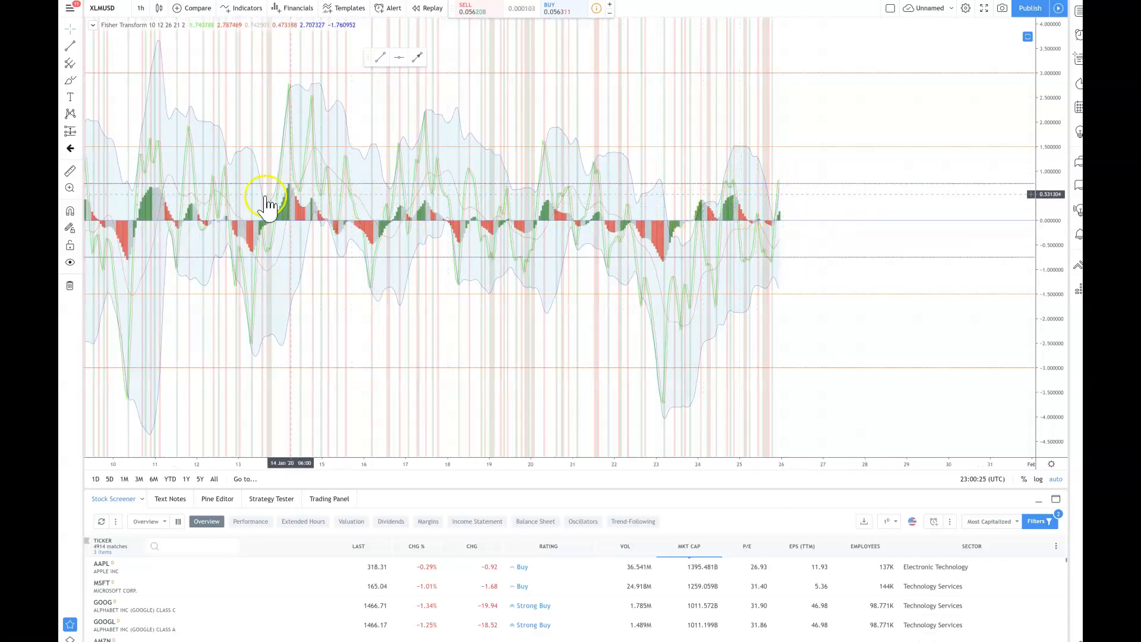
{"action": "mouse_move", "coordinate": [542, 198]}
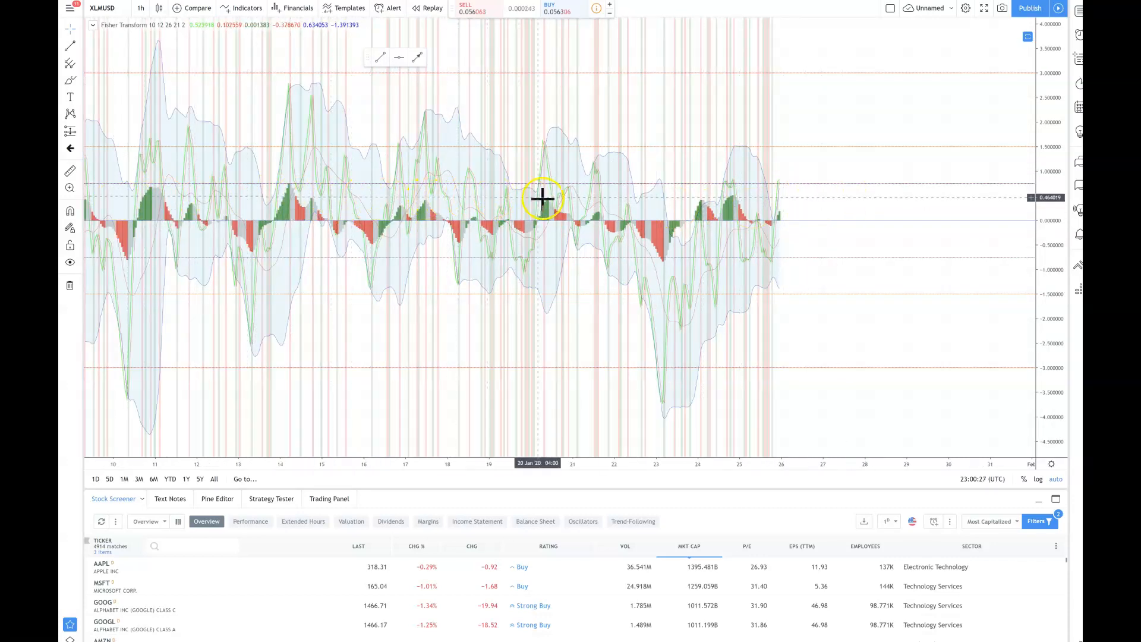
{"action": "mouse_move", "coordinate": [564, 205]}
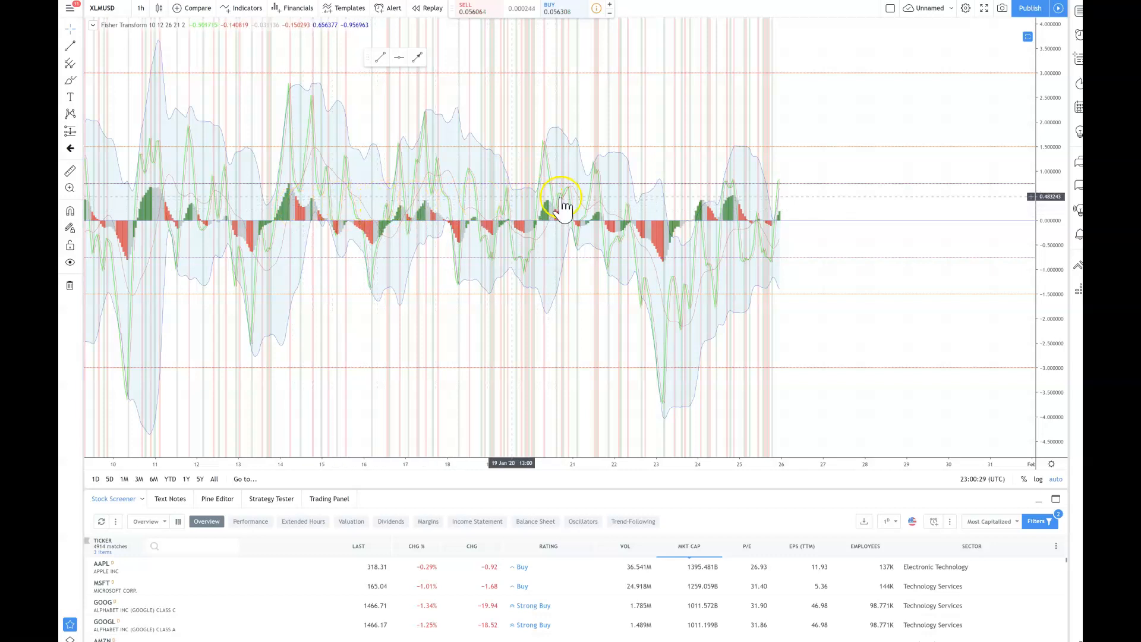
{"action": "mouse_move", "coordinate": [828, 204]}
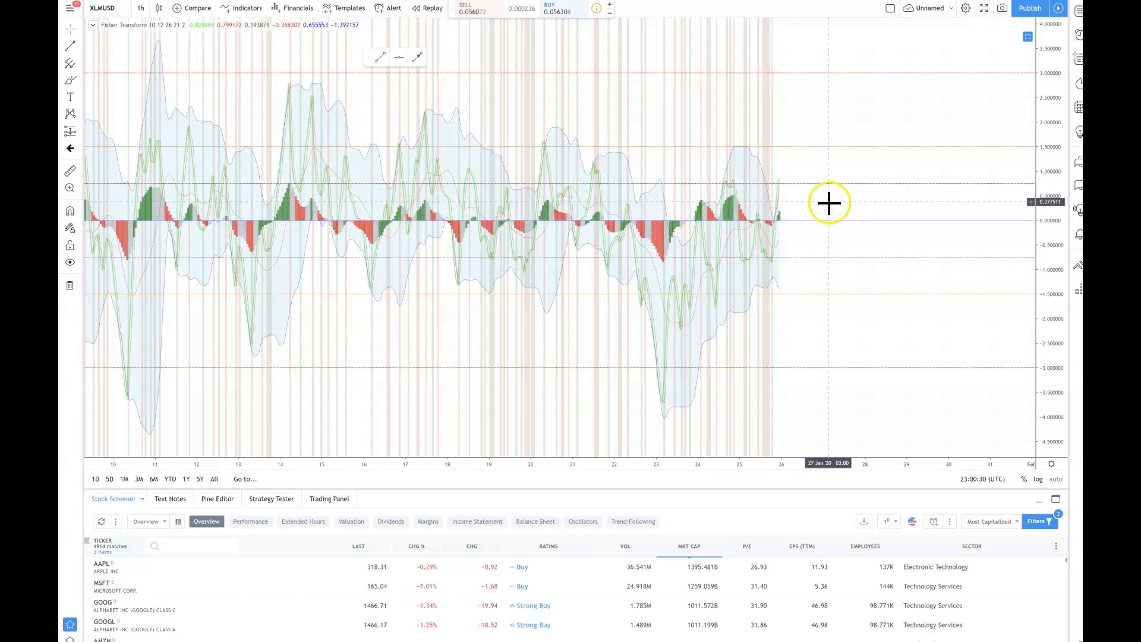
{"action": "mouse_move", "coordinate": [828, 204]}
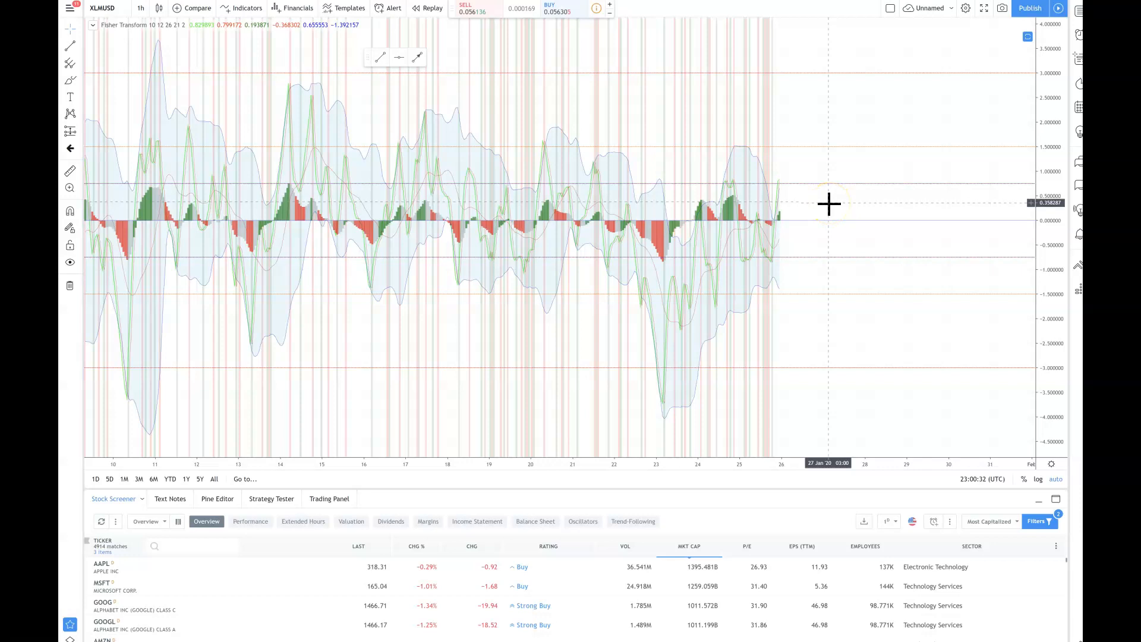
{"action": "mouse_move", "coordinate": [819, 204]}
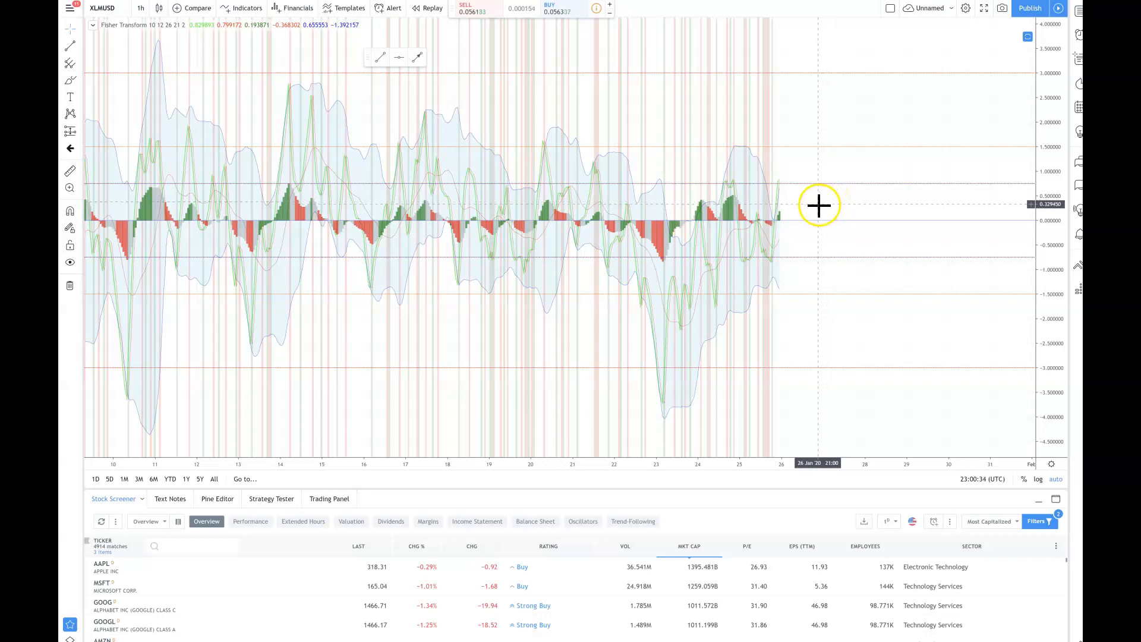
{"action": "mouse_move", "coordinate": [819, 205]}
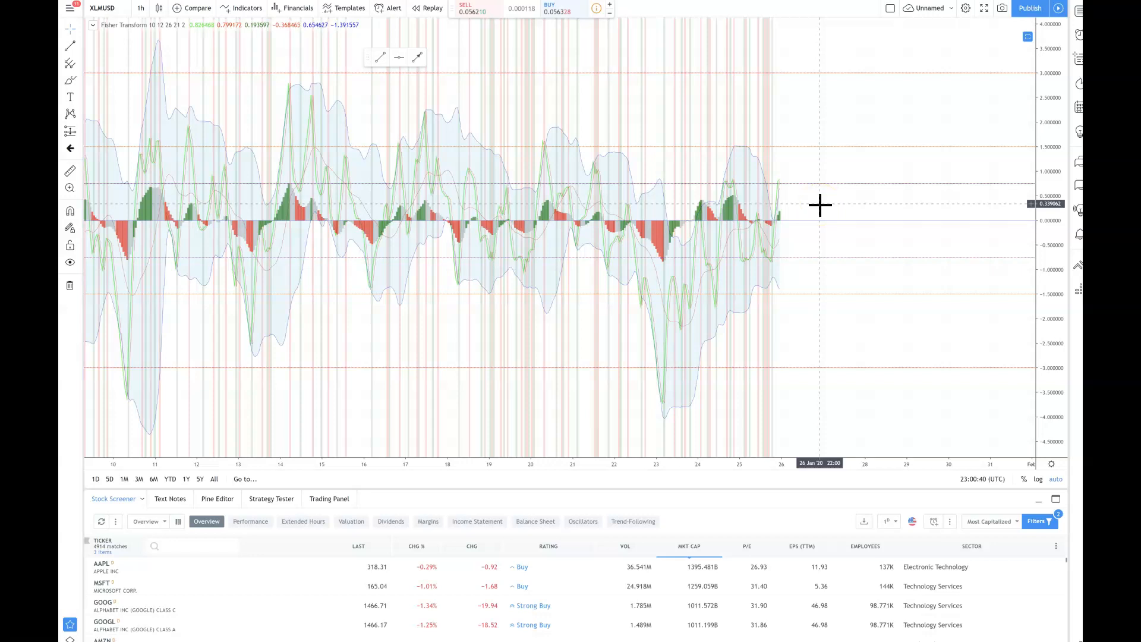
{"action": "mouse_move", "coordinate": [810, 203]}
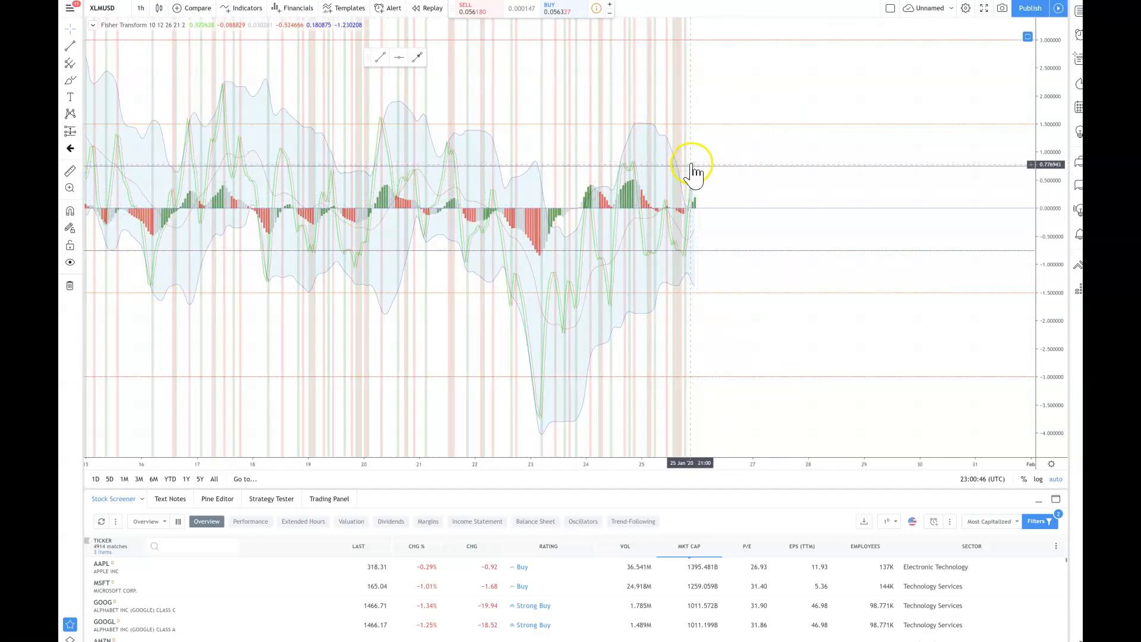
{"action": "mouse_move", "coordinate": [709, 156]}
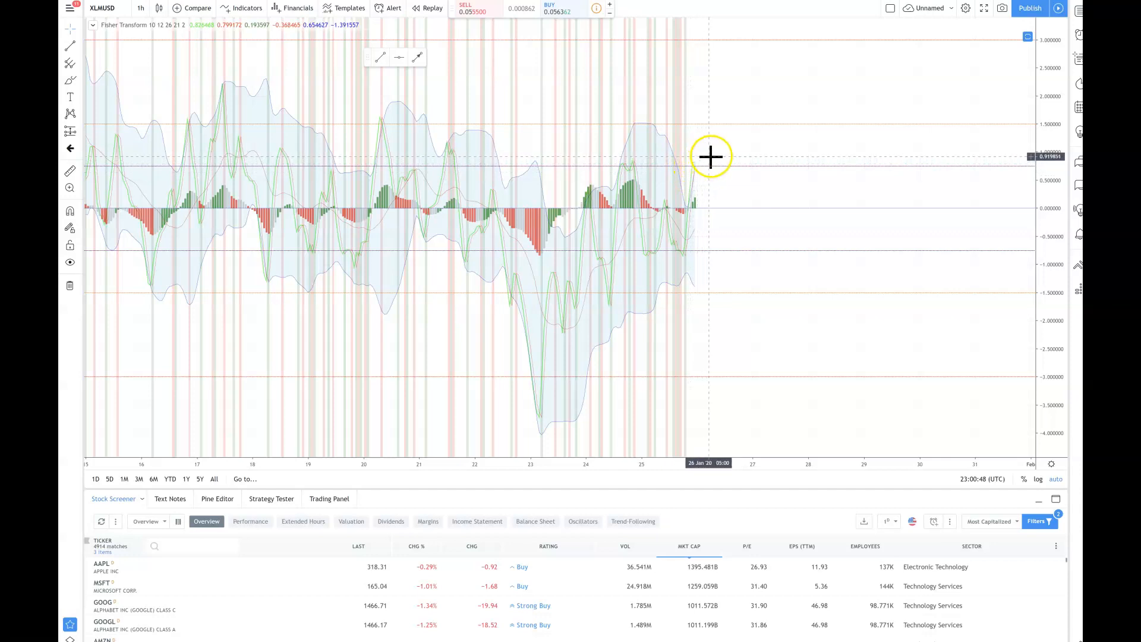
{"action": "mouse_move", "coordinate": [699, 176]}
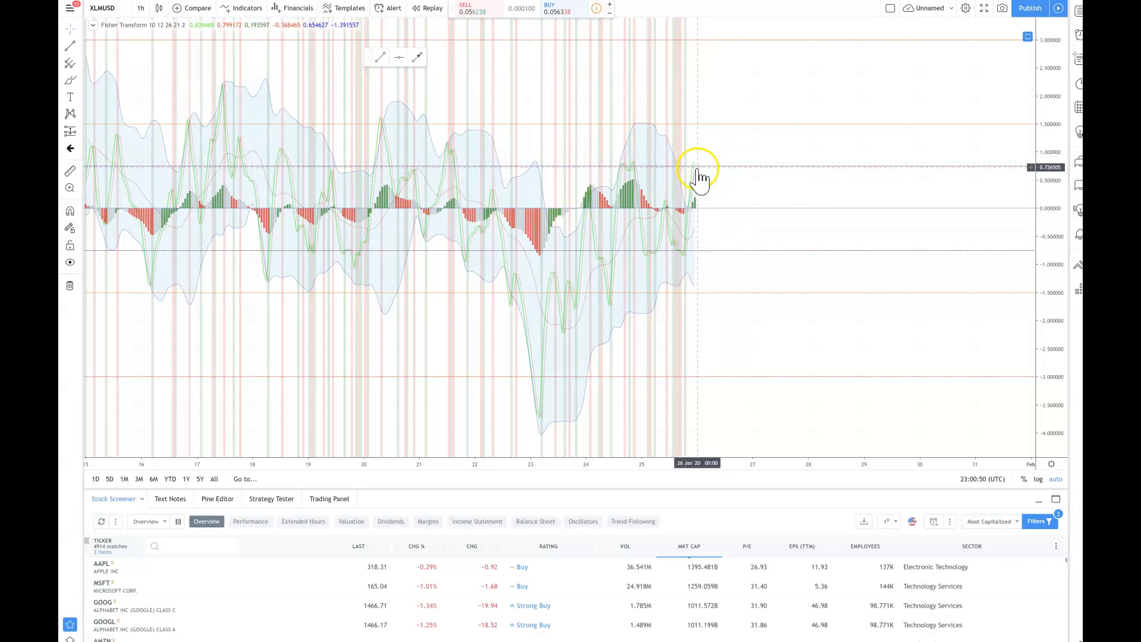
{"action": "mouse_move", "coordinate": [706, 158]}
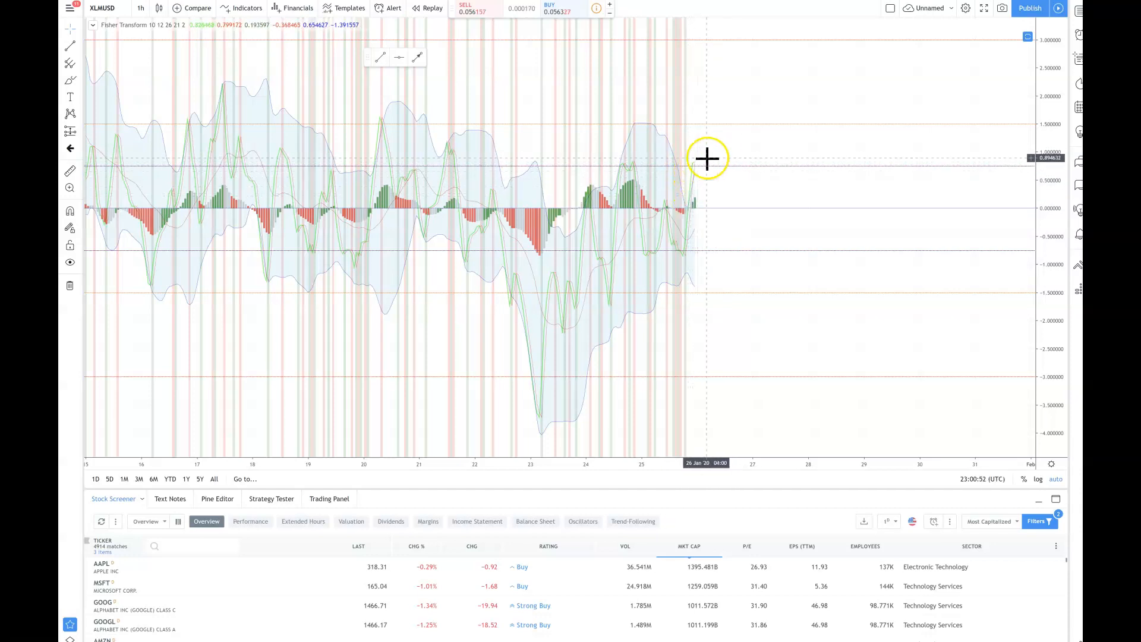
{"action": "mouse_move", "coordinate": [695, 173]}
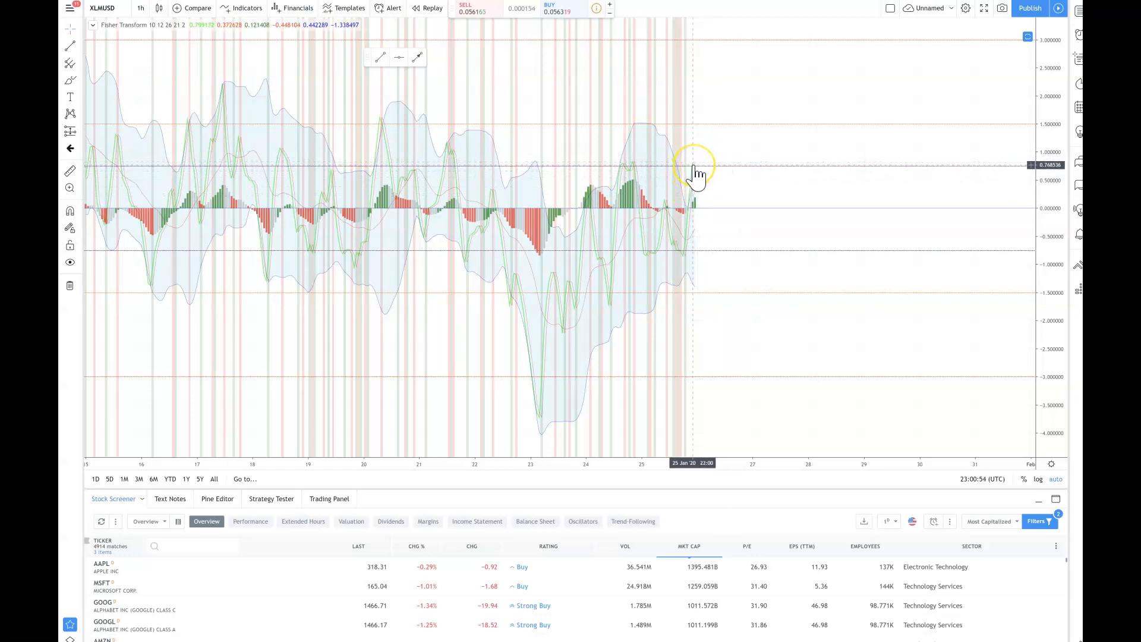
{"action": "mouse_move", "coordinate": [661, 169]}
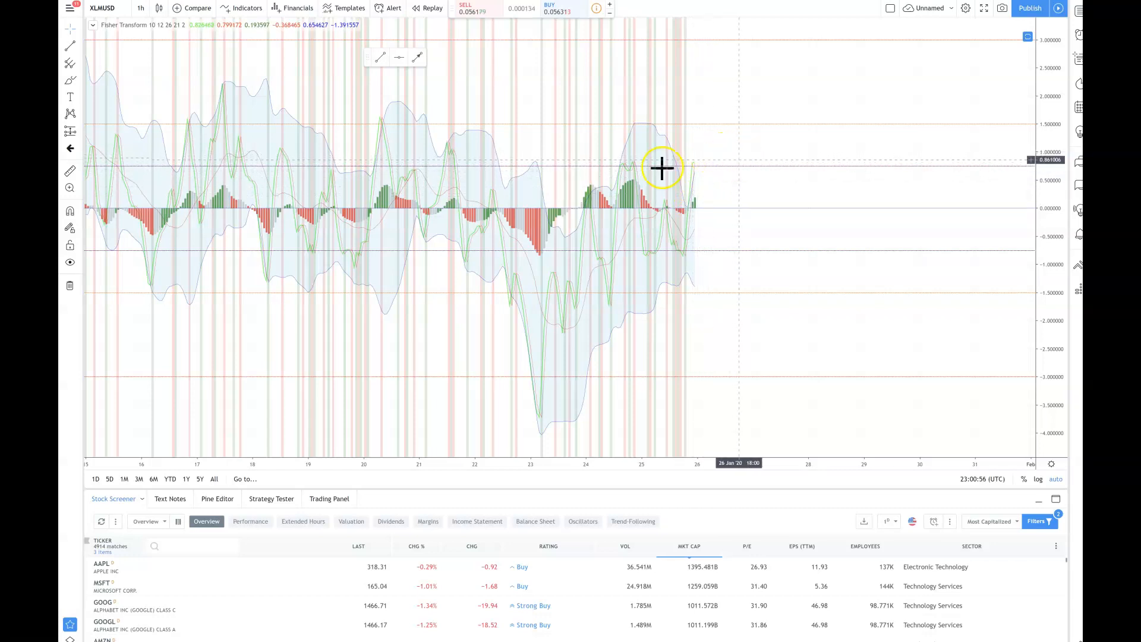
{"action": "mouse_move", "coordinate": [637, 174]}
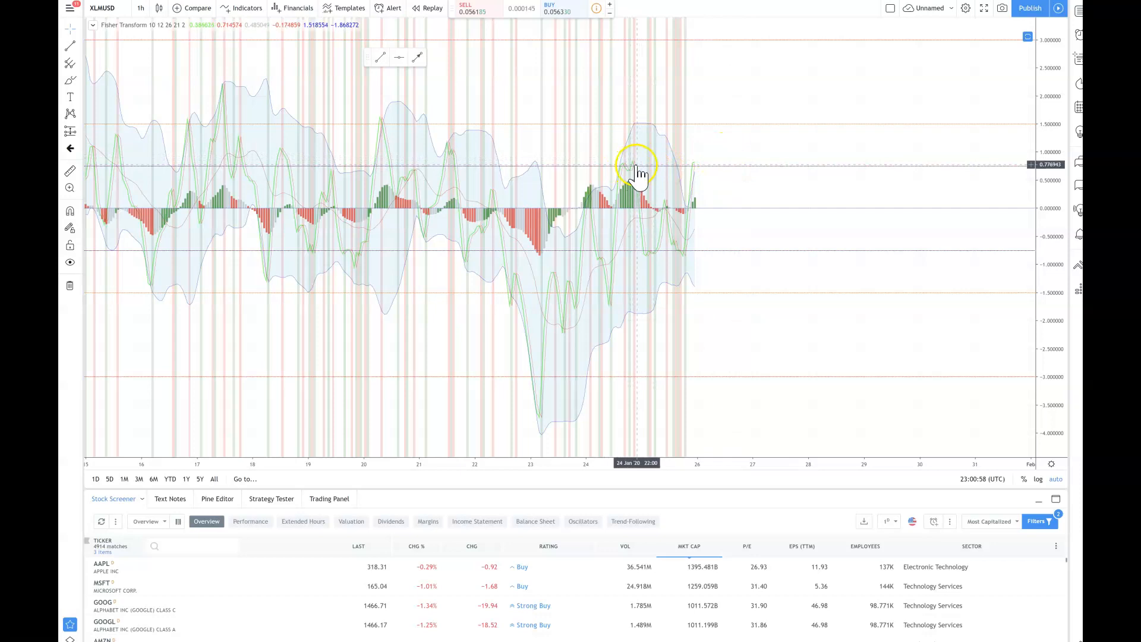
{"action": "mouse_move", "coordinate": [636, 173]}
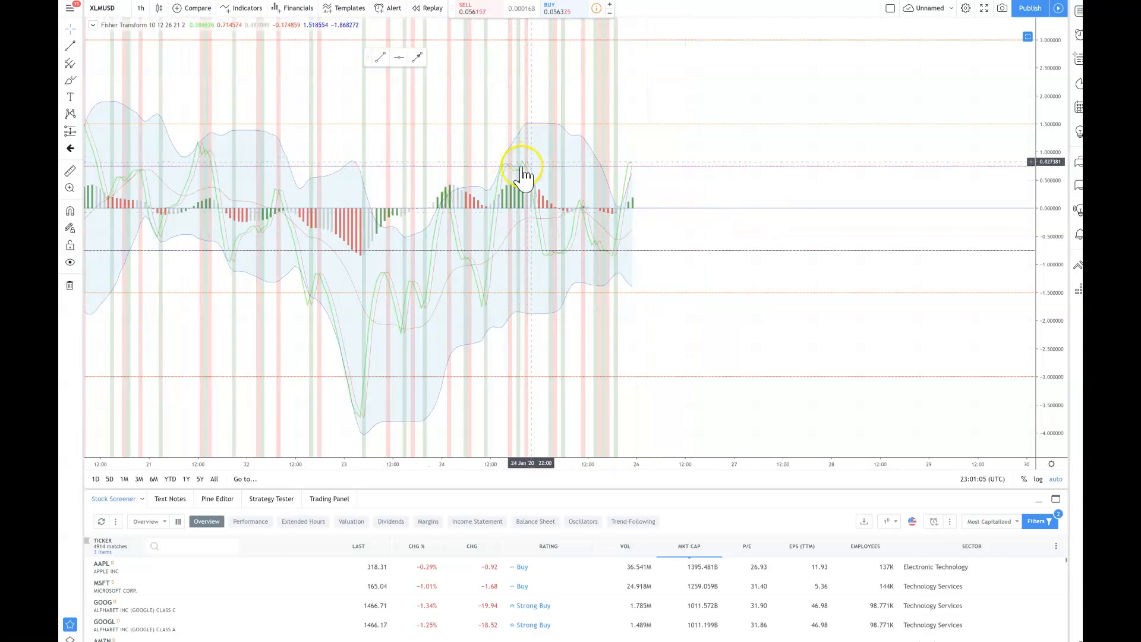
{"action": "mouse_move", "coordinate": [542, 191]}
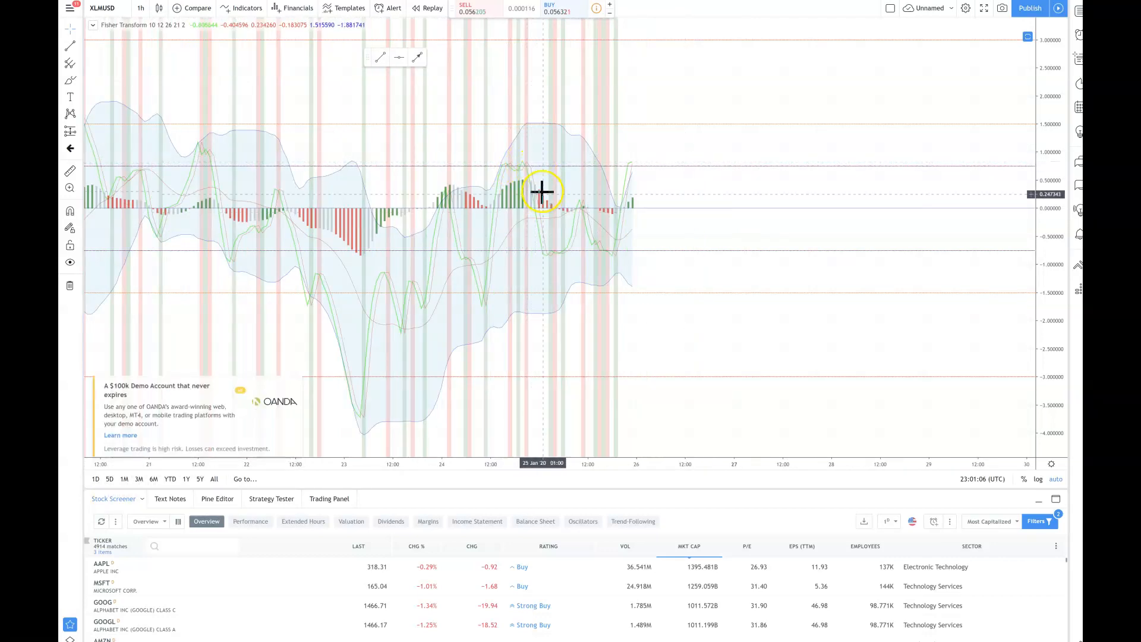
{"action": "mouse_move", "coordinate": [542, 202]}
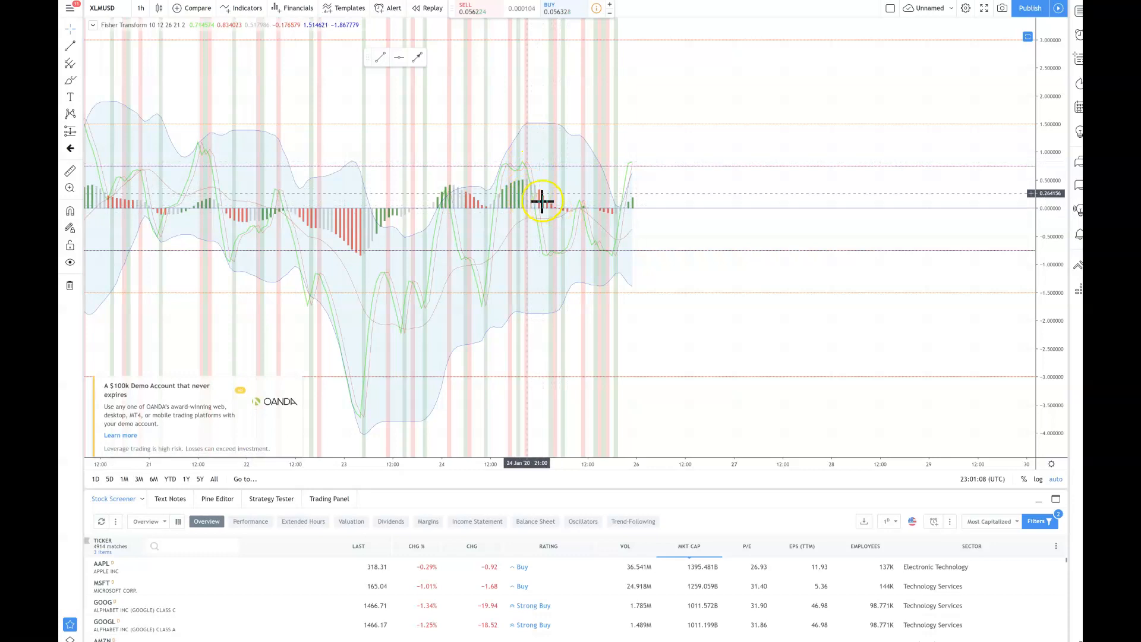
{"action": "mouse_move", "coordinate": [615, 240]}
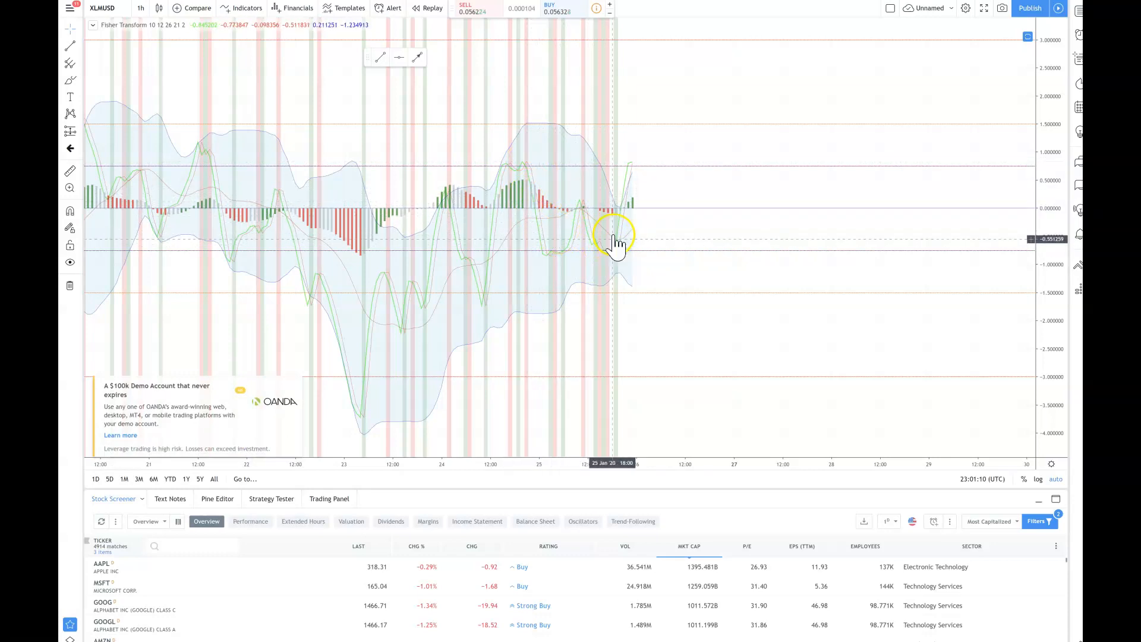
{"action": "mouse_move", "coordinate": [622, 195]}
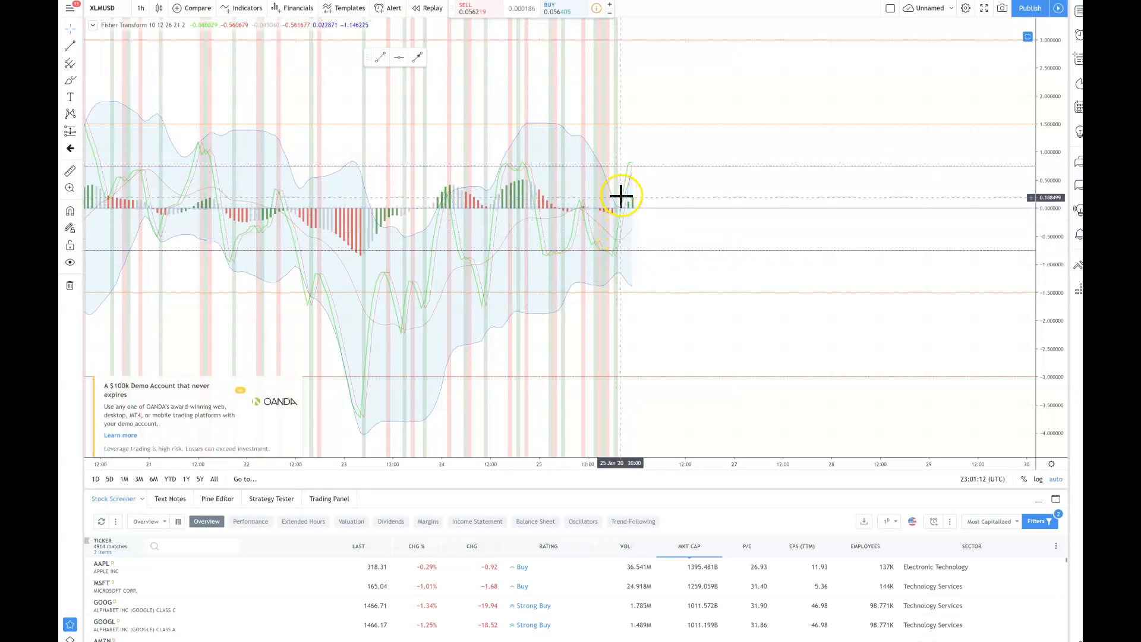
{"action": "mouse_move", "coordinate": [617, 255]}
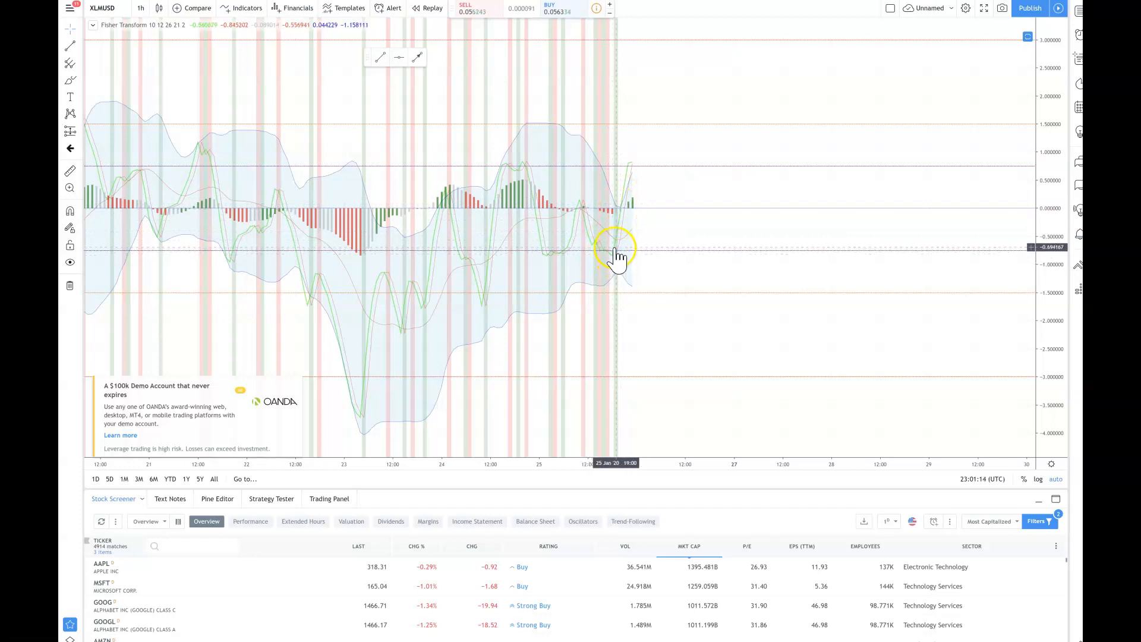
{"action": "mouse_move", "coordinate": [620, 214]}
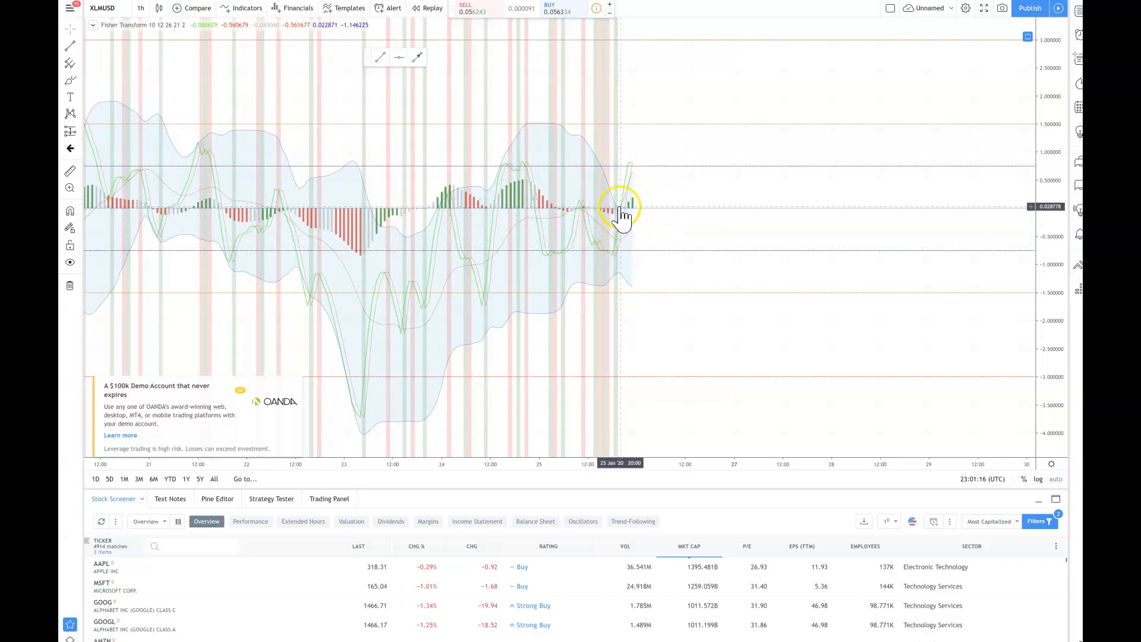
{"action": "mouse_move", "coordinate": [629, 192]}
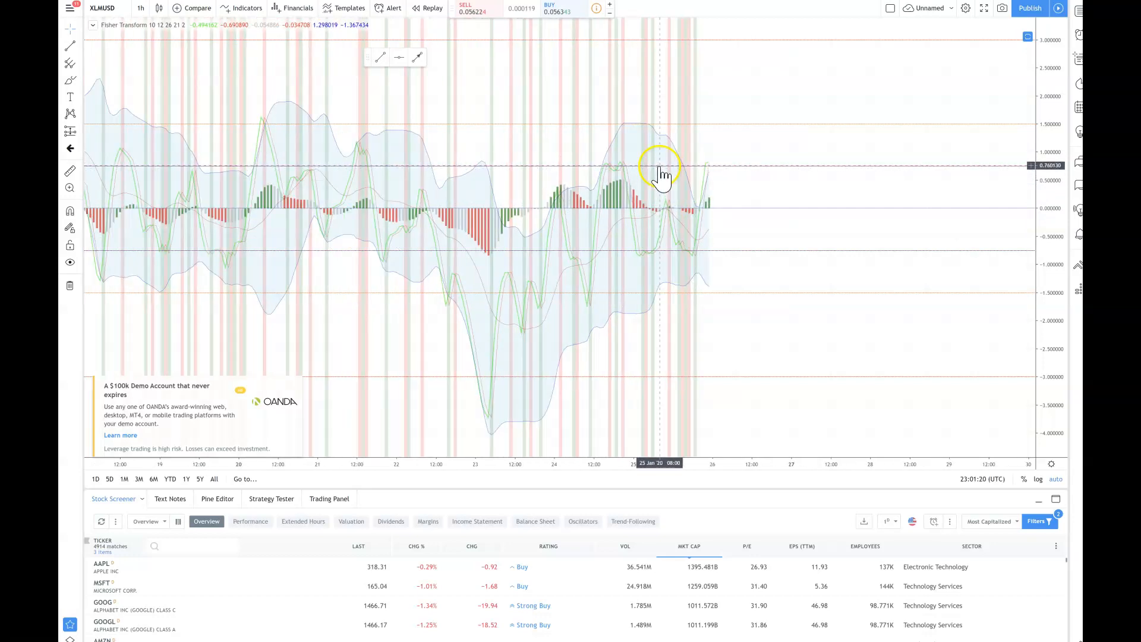
{"action": "mouse_move", "coordinate": [745, 179]}
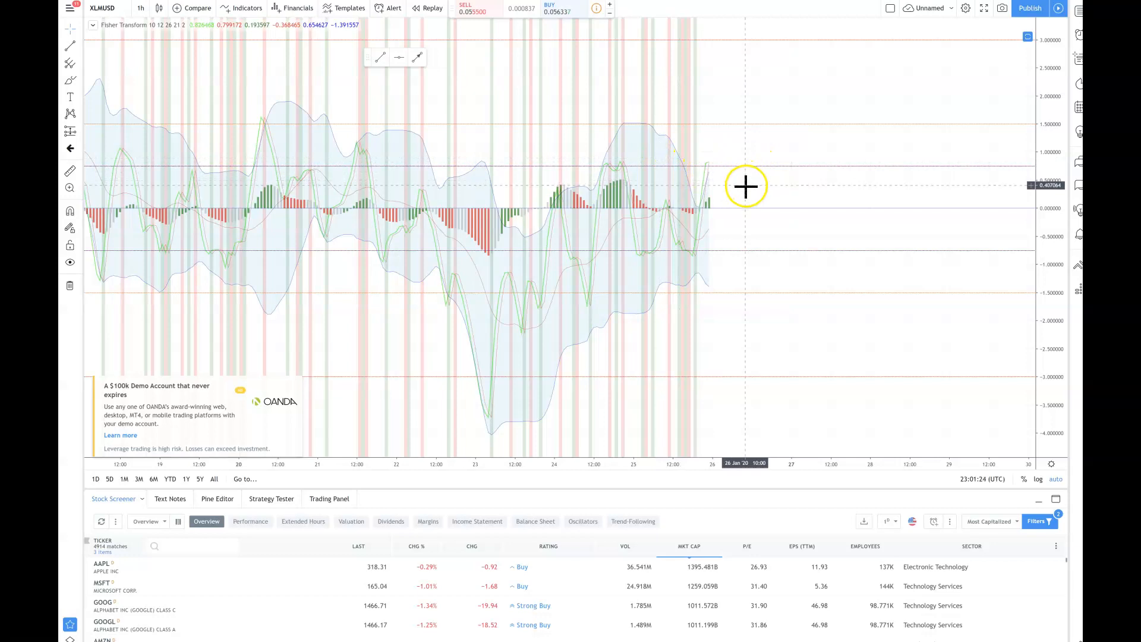
{"action": "mouse_move", "coordinate": [732, 186]}
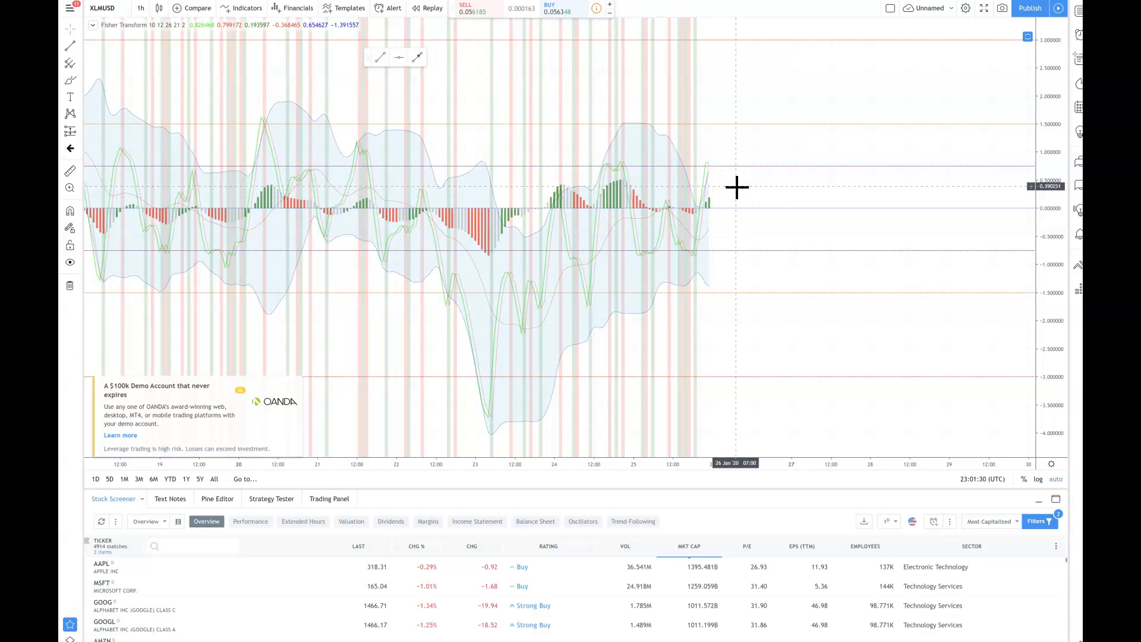
{"action": "mouse_move", "coordinate": [771, 184]}
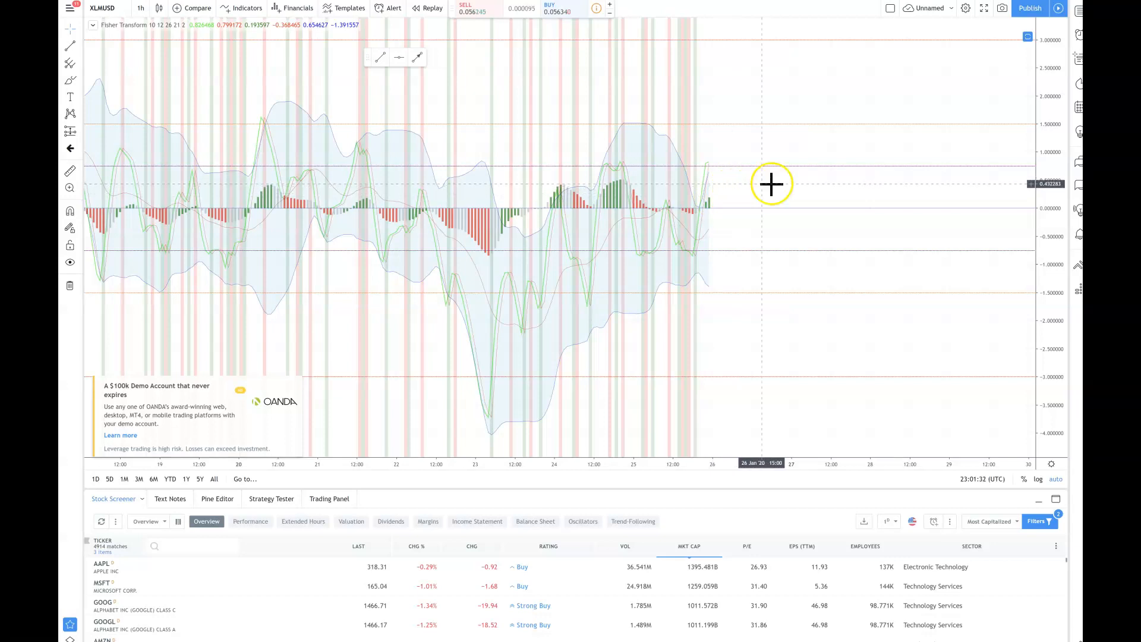
{"action": "mouse_move", "coordinate": [1037, 218]}
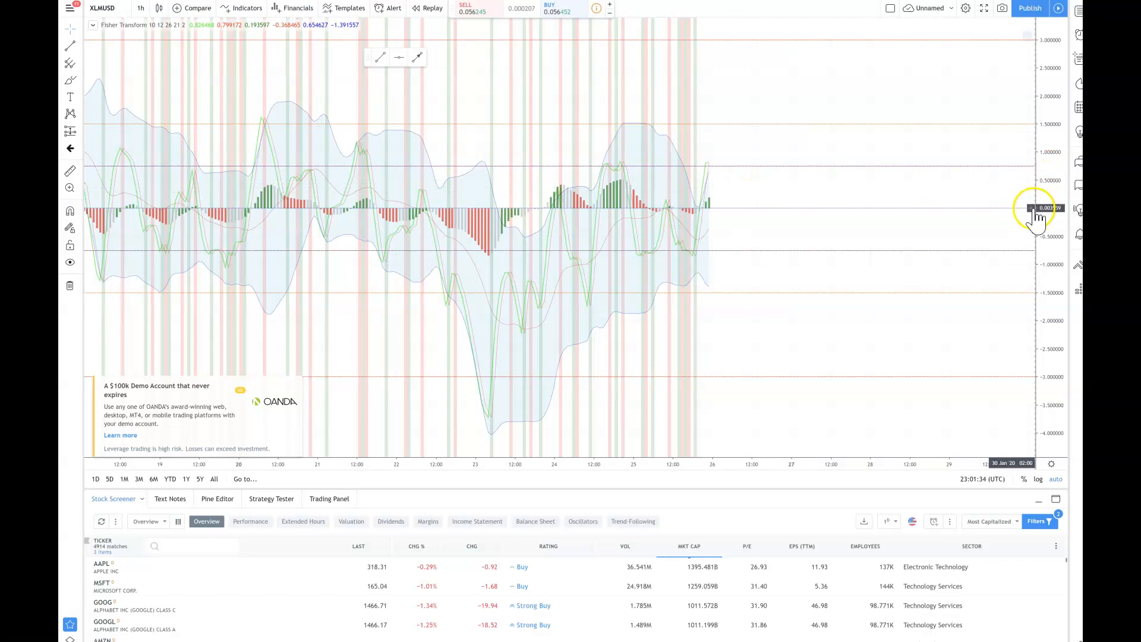
{"action": "mouse_move", "coordinate": [1033, 186]}
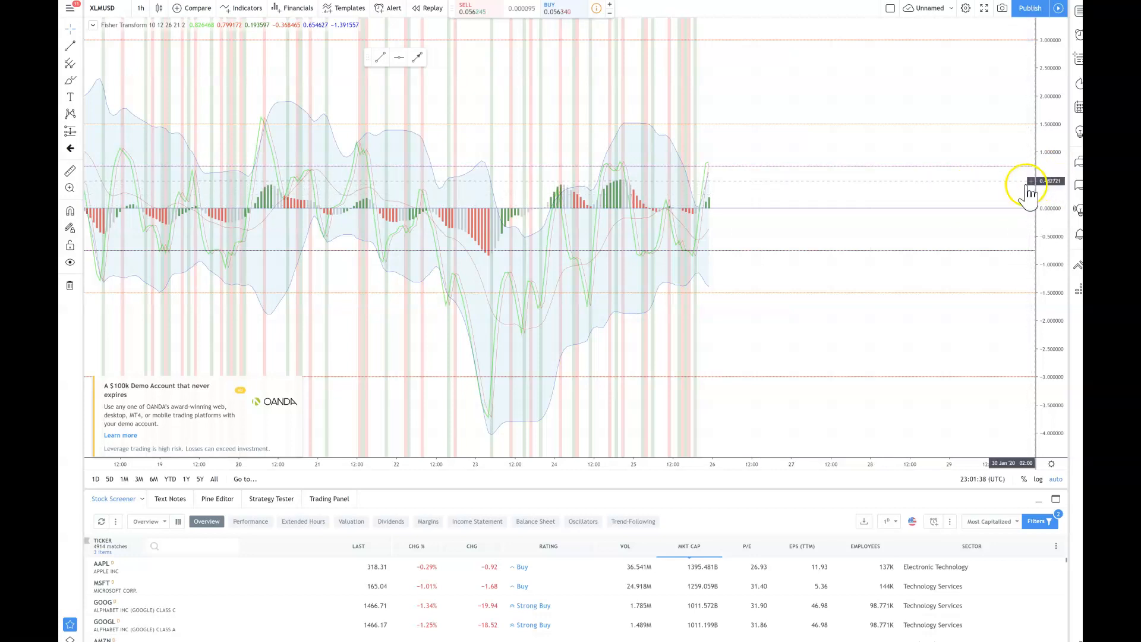
{"action": "mouse_move", "coordinate": [742, 181]}
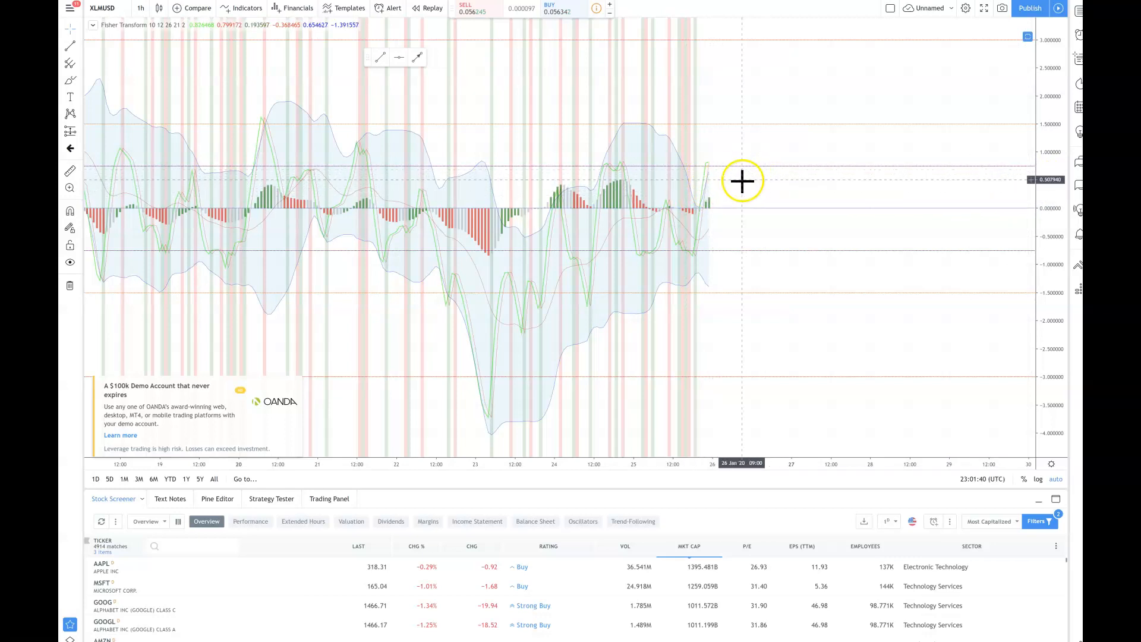
{"action": "mouse_move", "coordinate": [992, 69]}
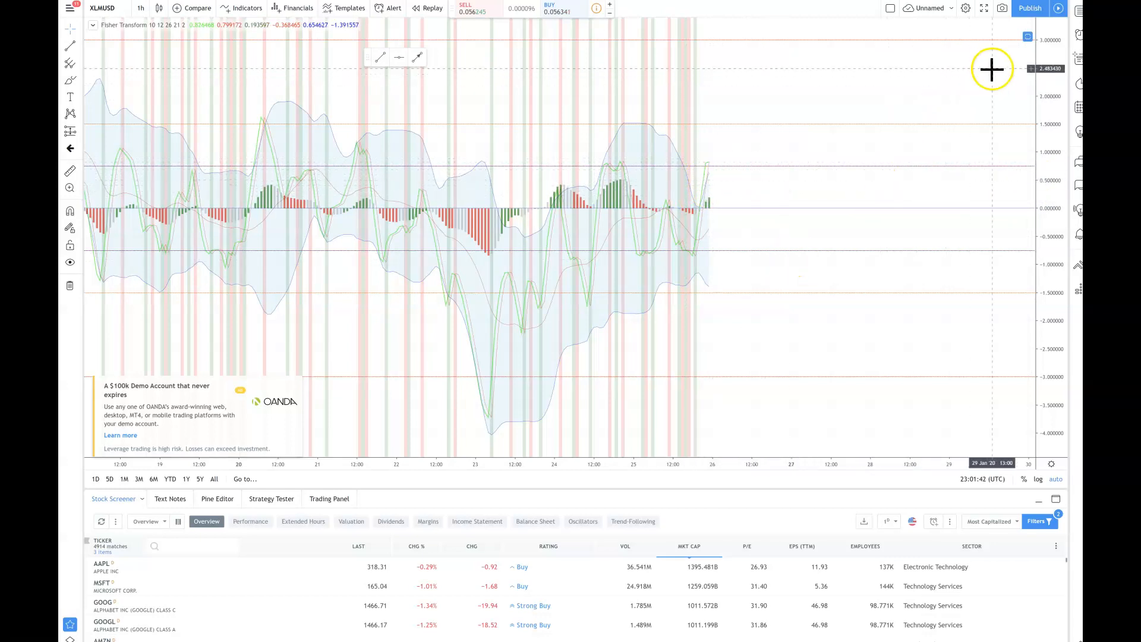
{"action": "mouse_move", "coordinate": [749, 178]}
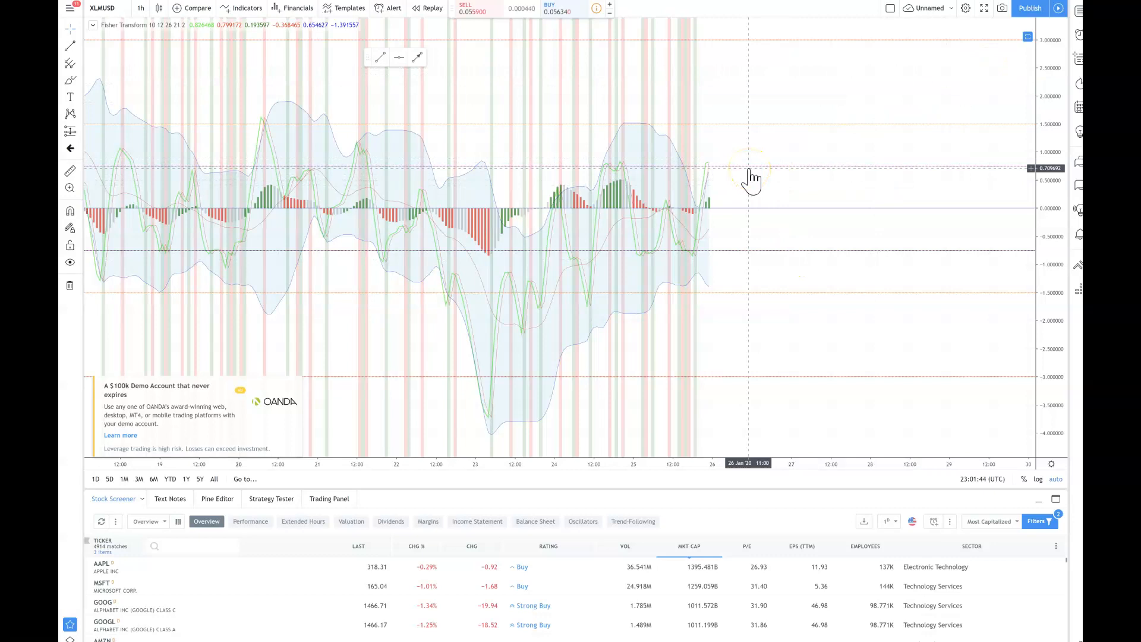
{"action": "mouse_move", "coordinate": [244, 363]}
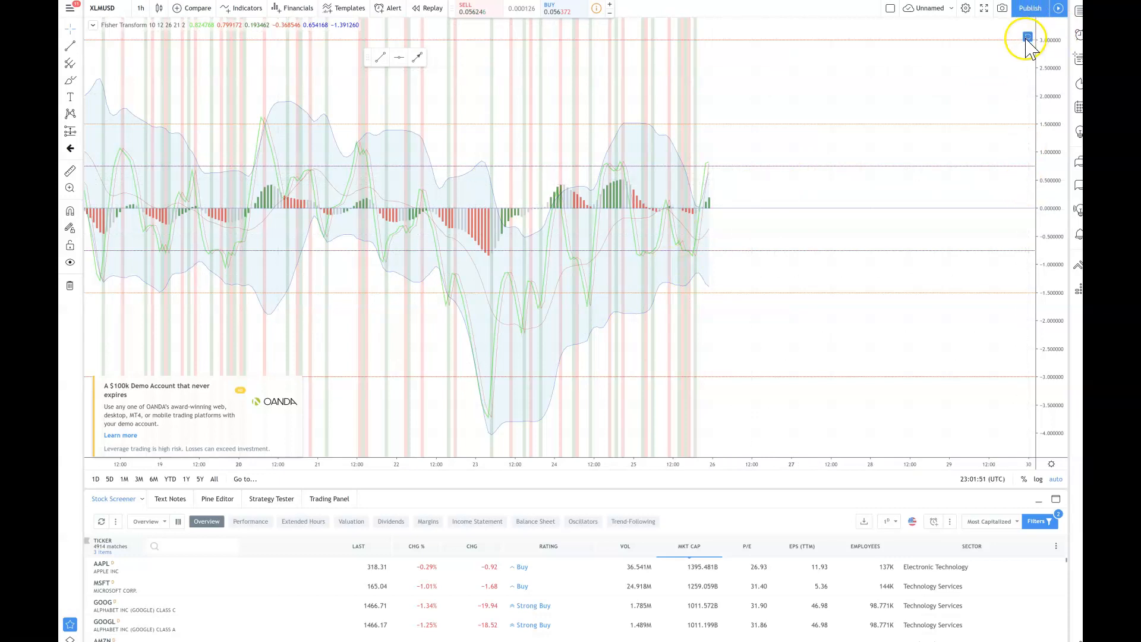
Restore the Fisher Transform pane so the XLM/USD chart with Ichimoku cloud reappears above it.
{"action": "left_click", "coordinate": [1025, 38]}
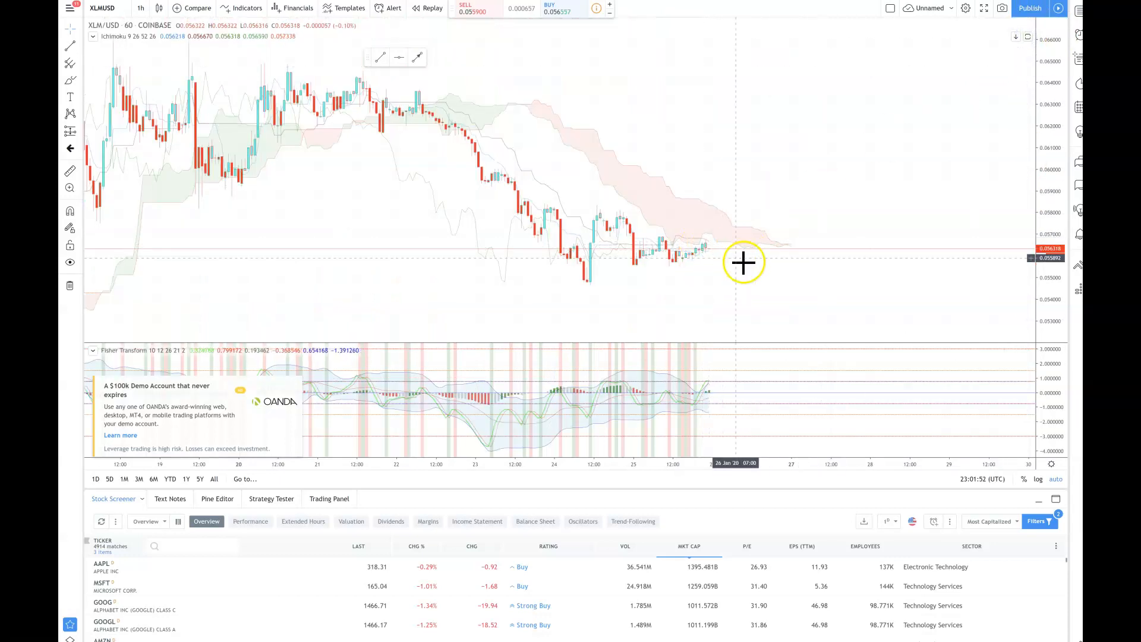
{"action": "mouse_move", "coordinate": [749, 246]}
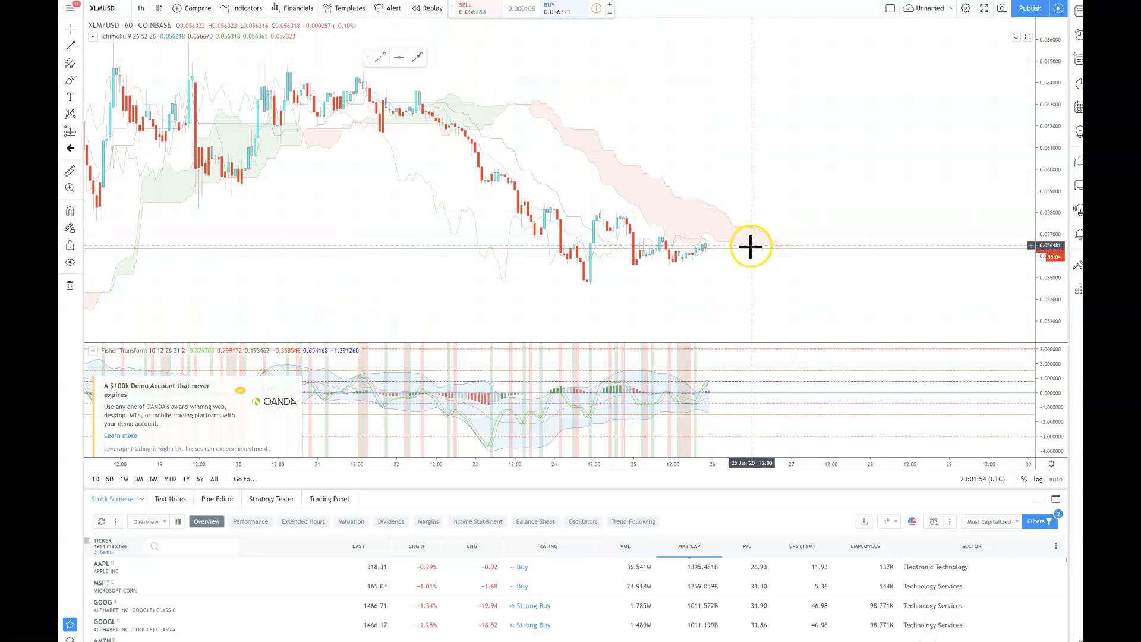
{"action": "mouse_move", "coordinate": [549, 133]}
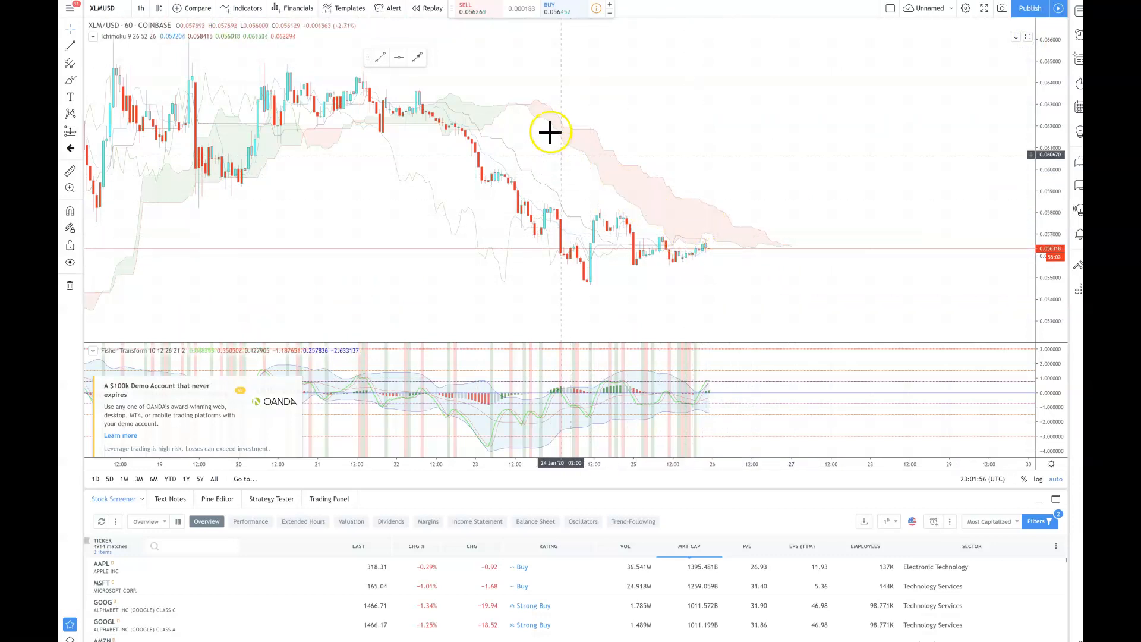
{"action": "mouse_move", "coordinate": [623, 204]}
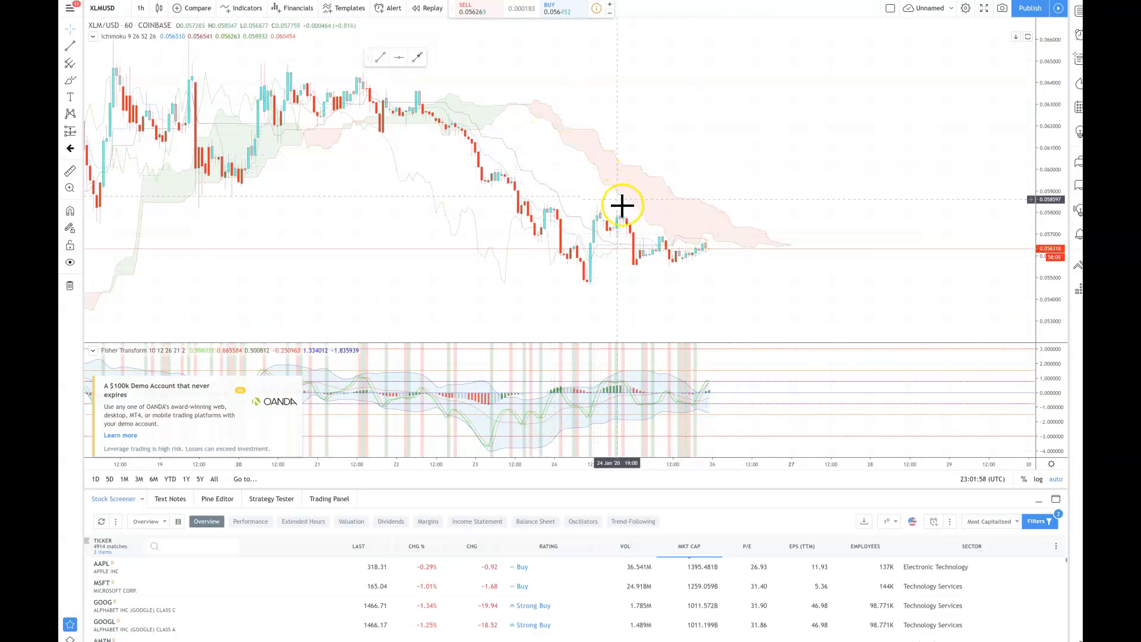
{"action": "mouse_move", "coordinate": [749, 226]}
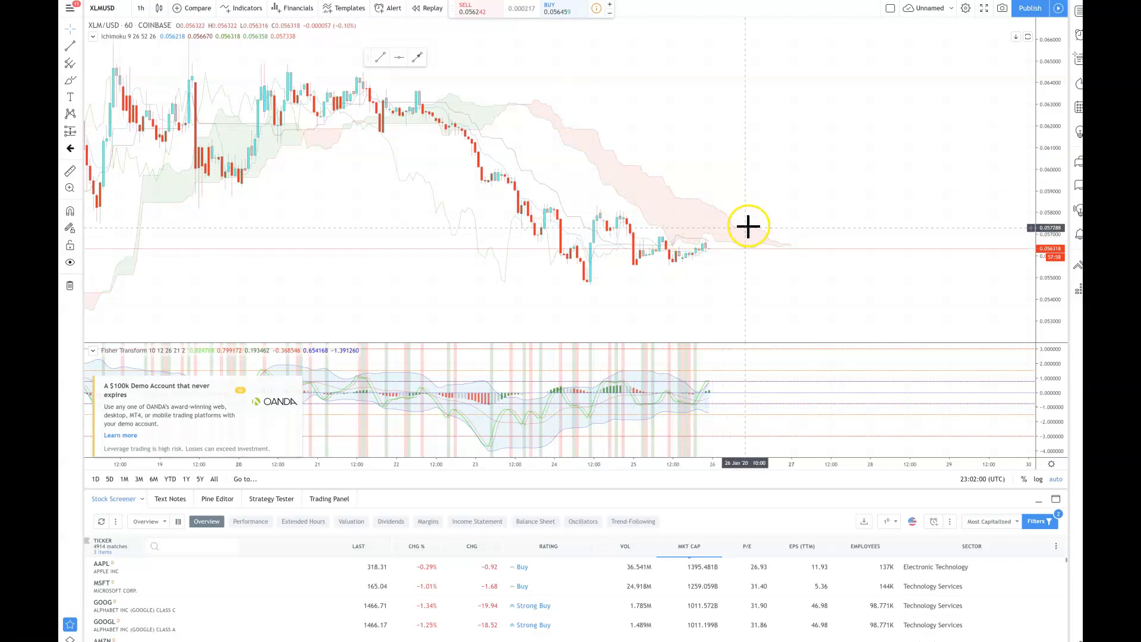
{"action": "mouse_move", "coordinate": [473, 106]}
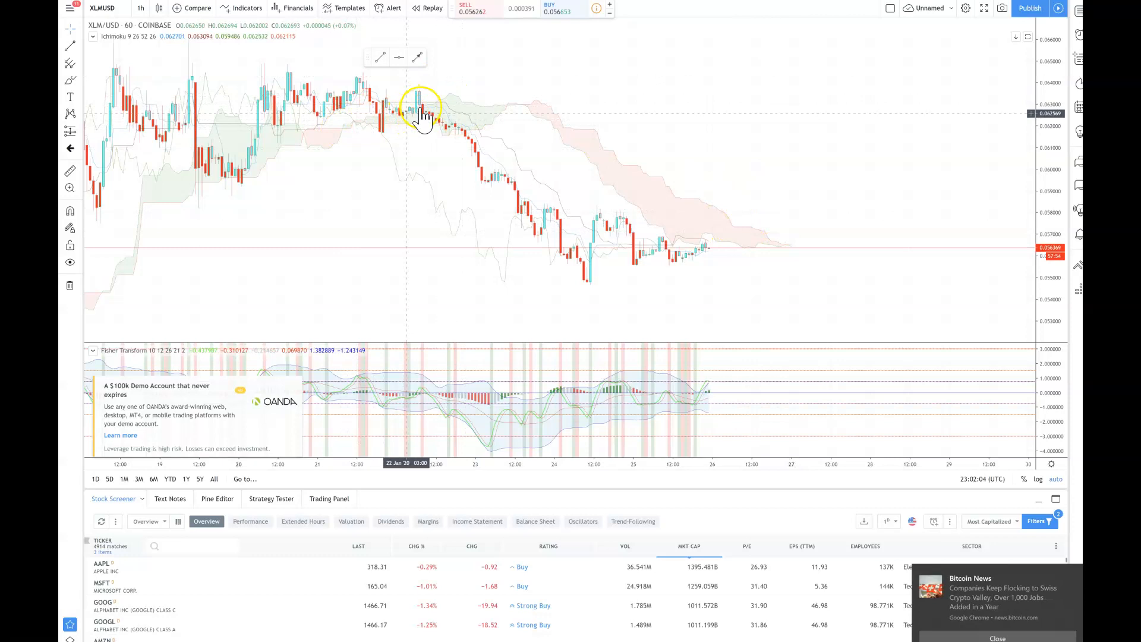
{"action": "mouse_move", "coordinate": [363, 117]}
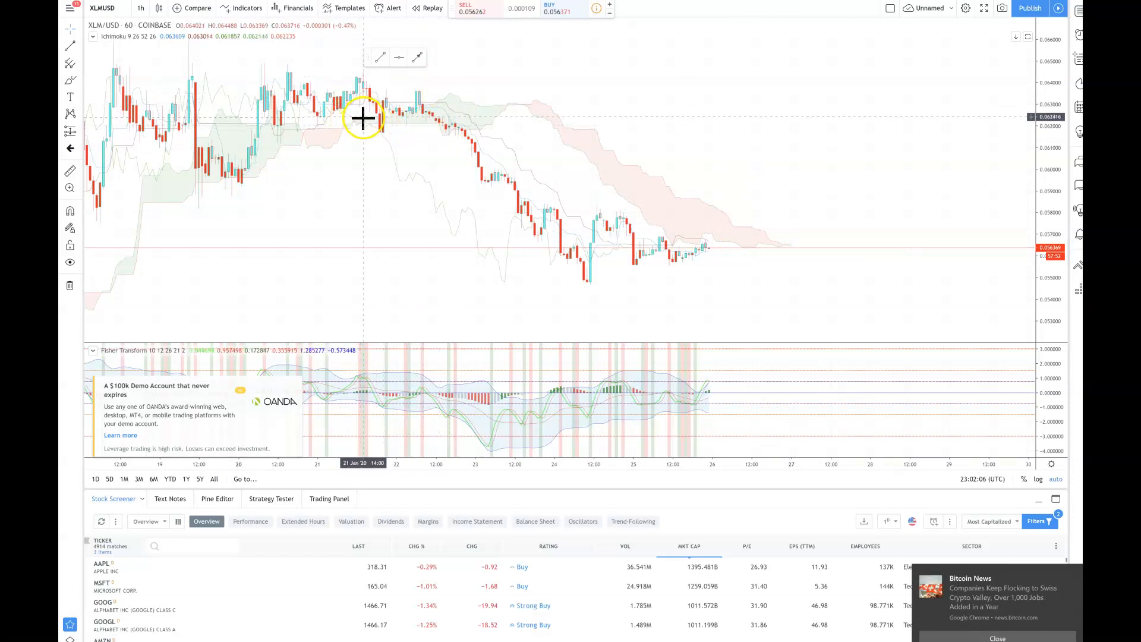
{"action": "mouse_move", "coordinate": [367, 120]}
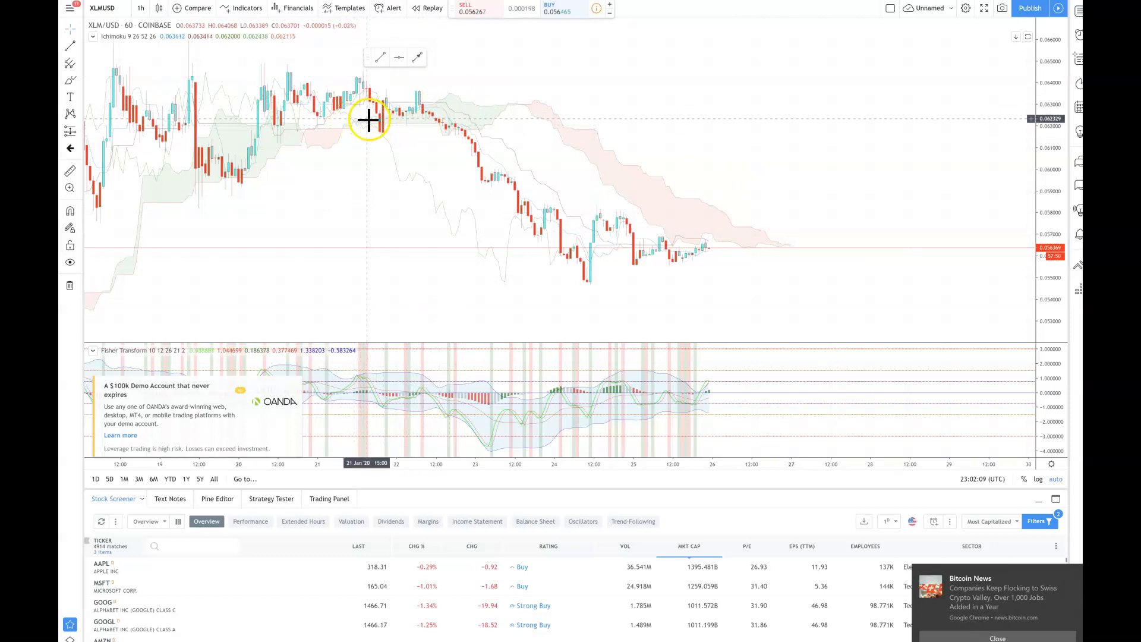
{"action": "mouse_move", "coordinate": [384, 135]}
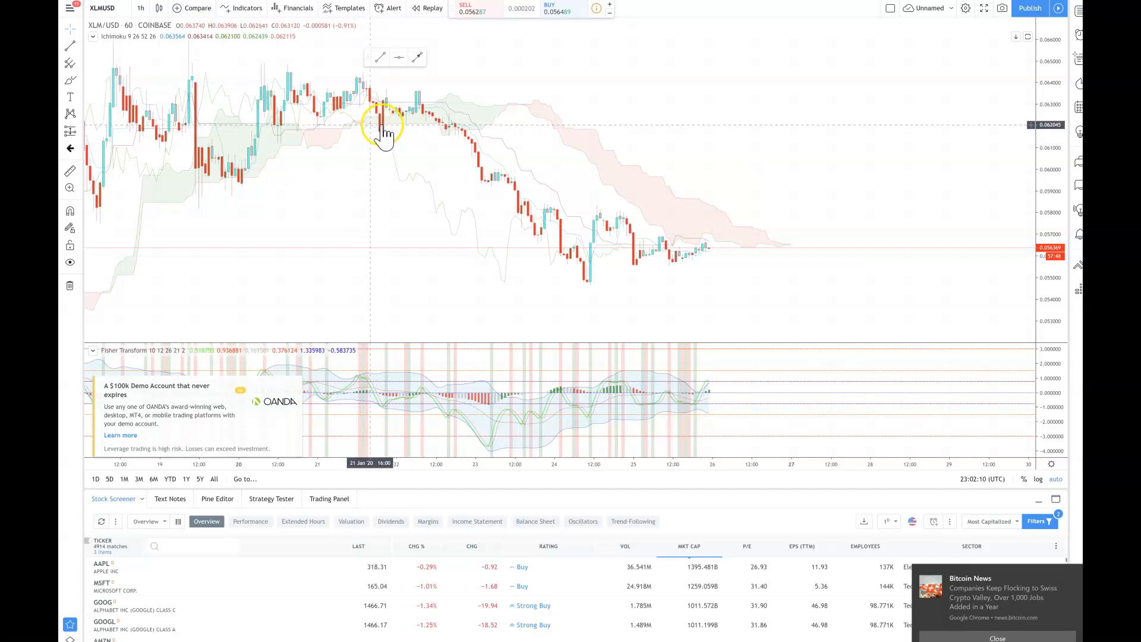
{"action": "mouse_move", "coordinate": [420, 93]}
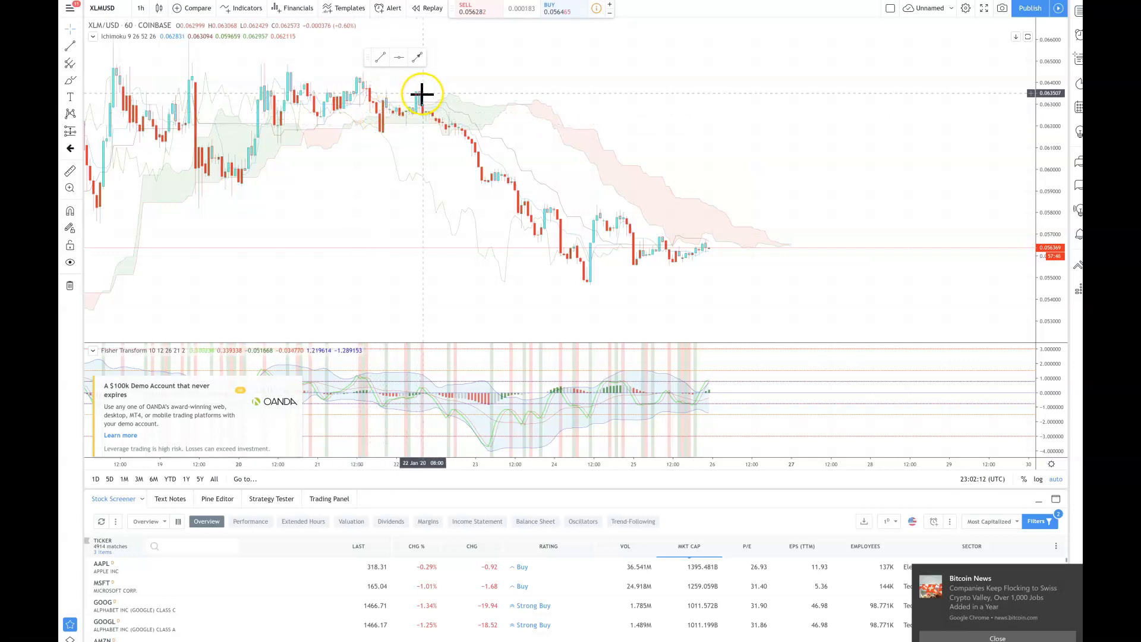
{"action": "mouse_move", "coordinate": [514, 107]}
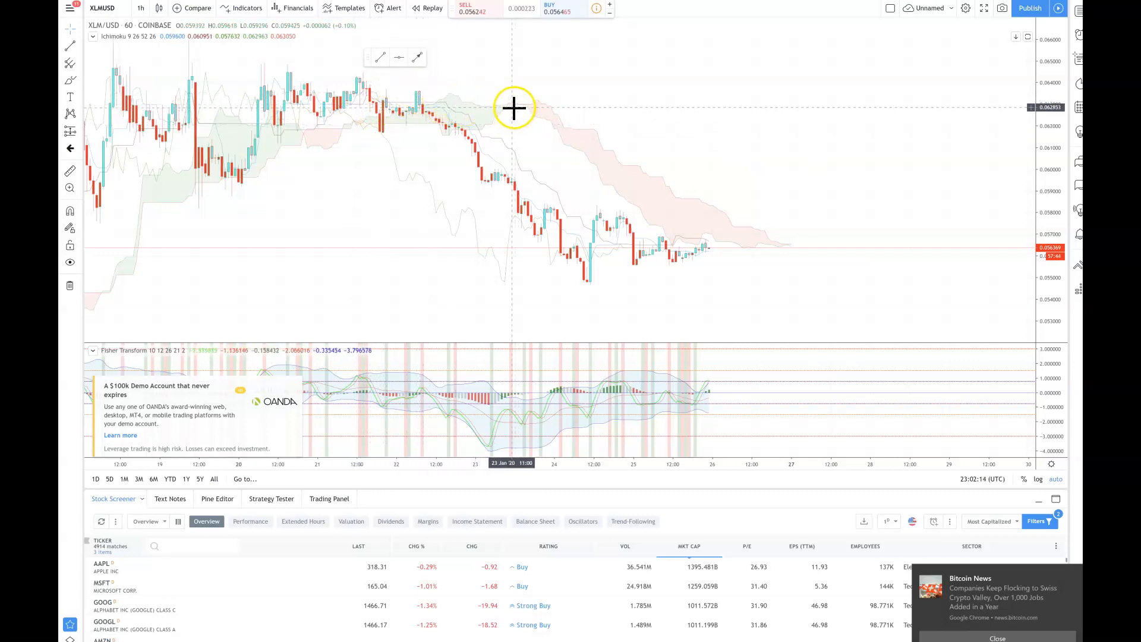
{"action": "mouse_move", "coordinate": [508, 104]}
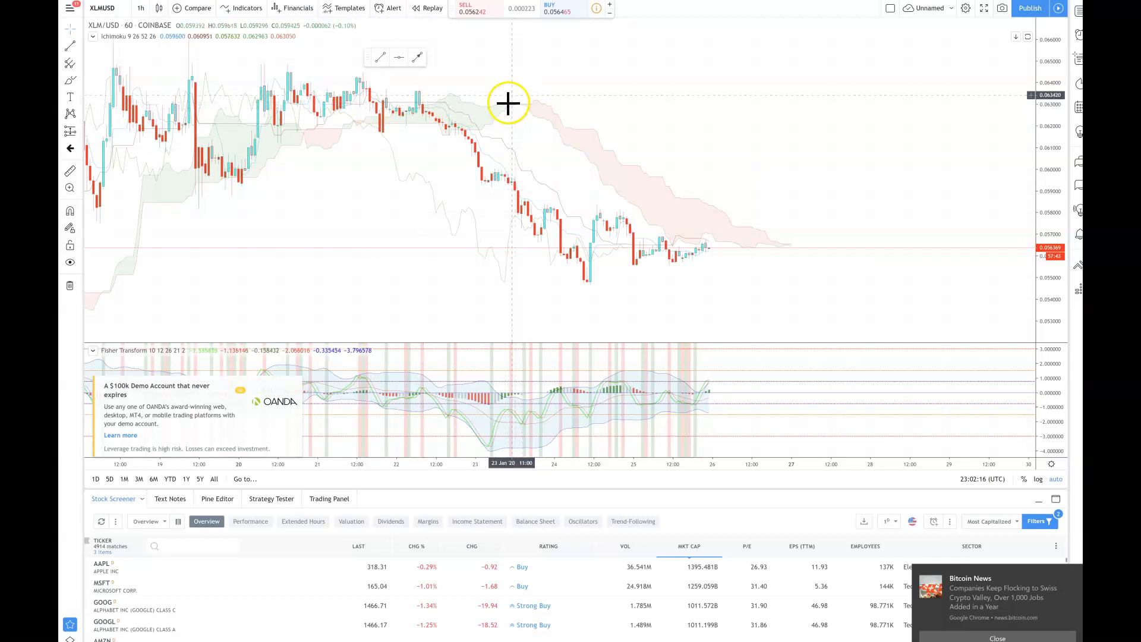
{"action": "mouse_move", "coordinate": [459, 118]}
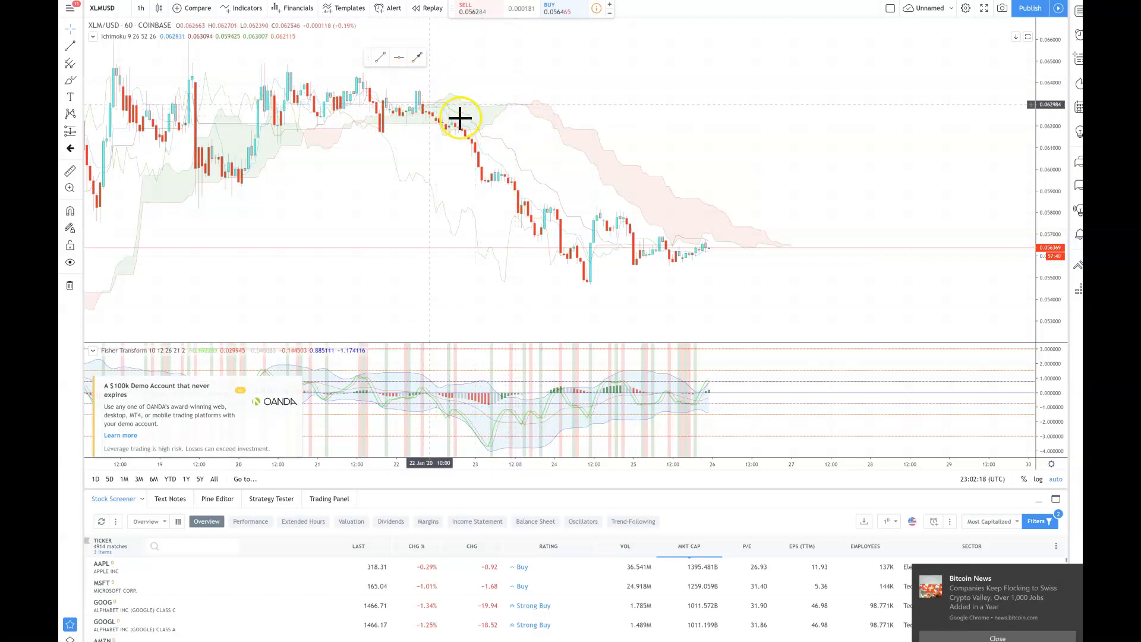
{"action": "mouse_move", "coordinate": [462, 120]}
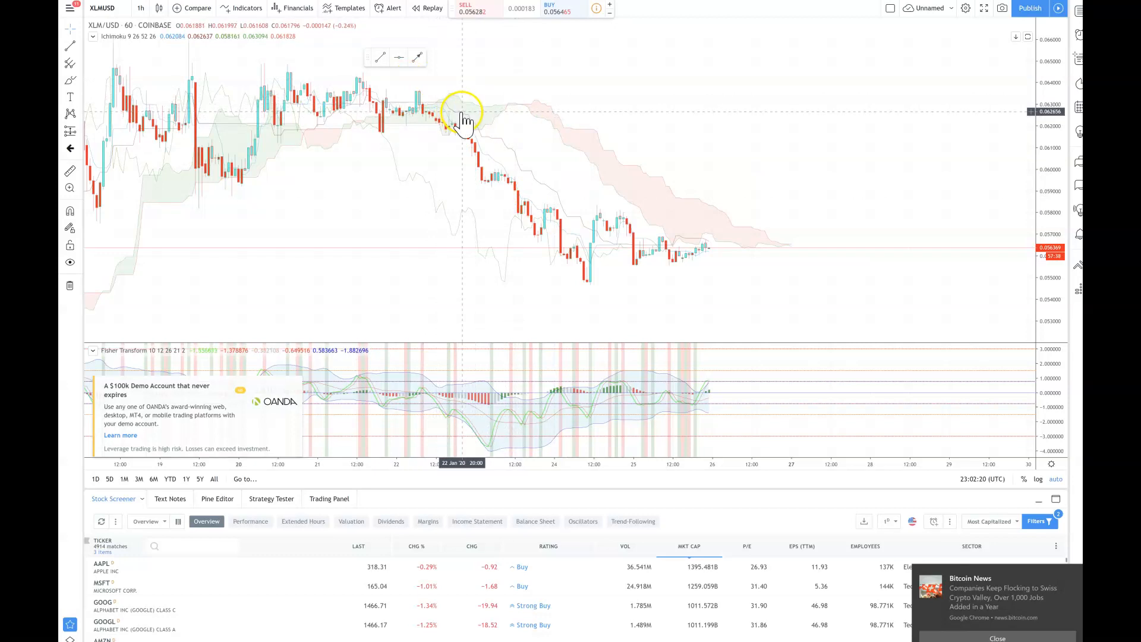
{"action": "mouse_move", "coordinate": [714, 244]}
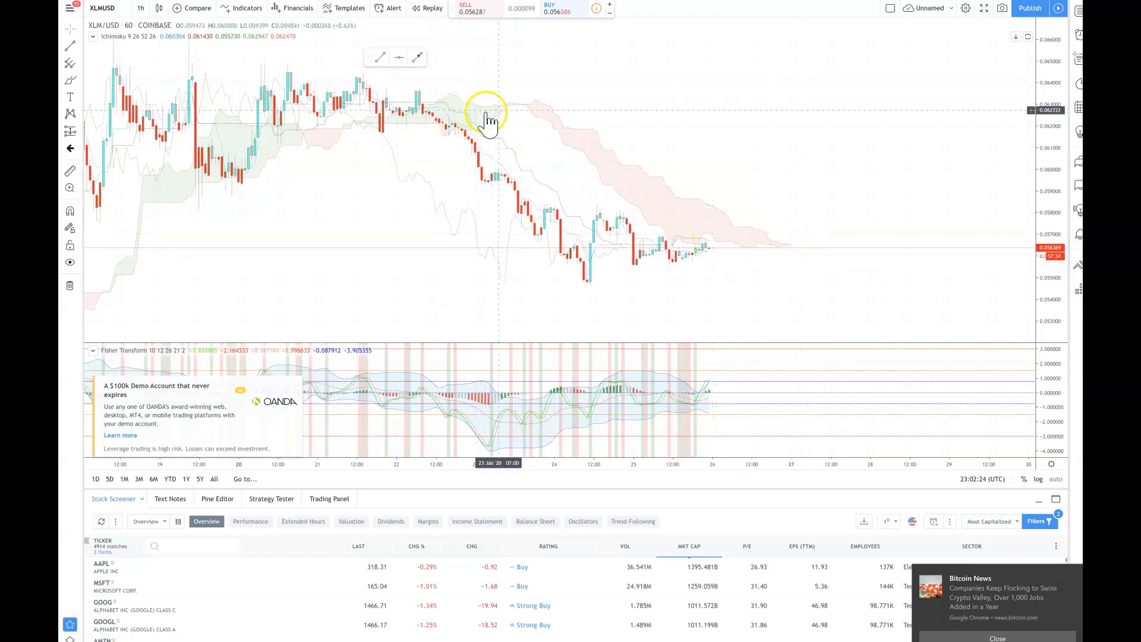
{"action": "mouse_move", "coordinate": [519, 102]}
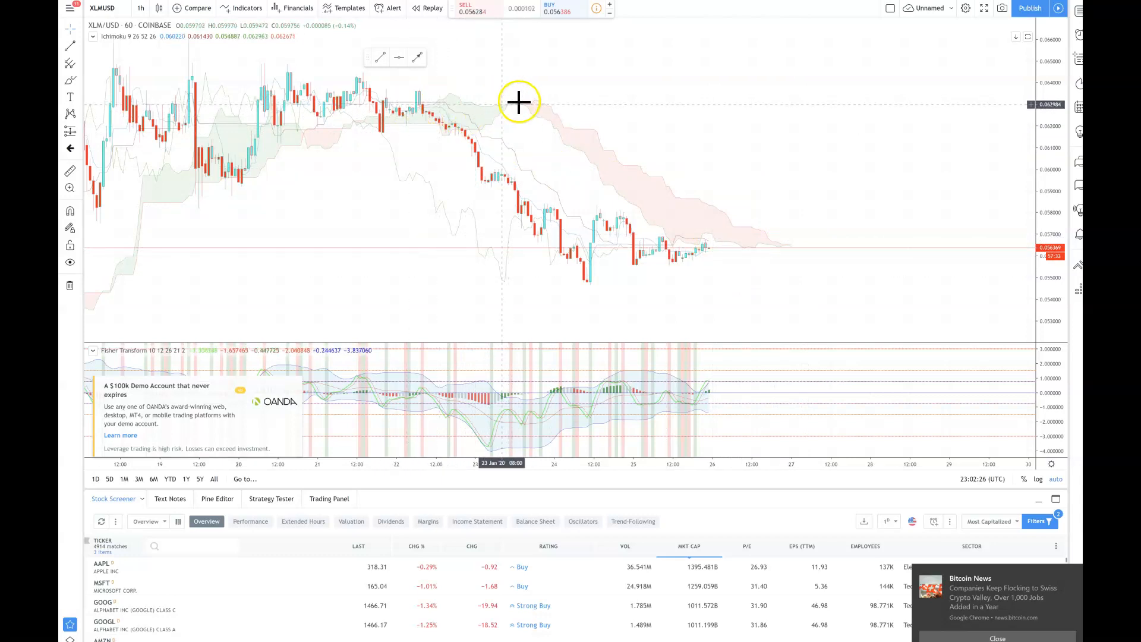
{"action": "mouse_move", "coordinate": [425, 109]}
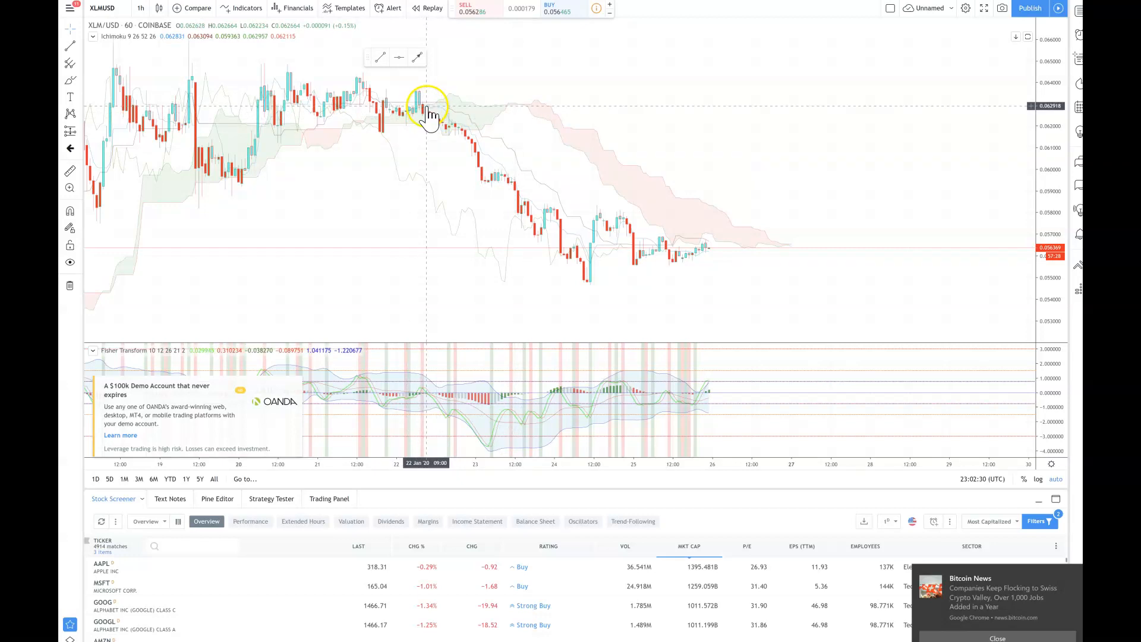
{"action": "mouse_move", "coordinate": [425, 98]}
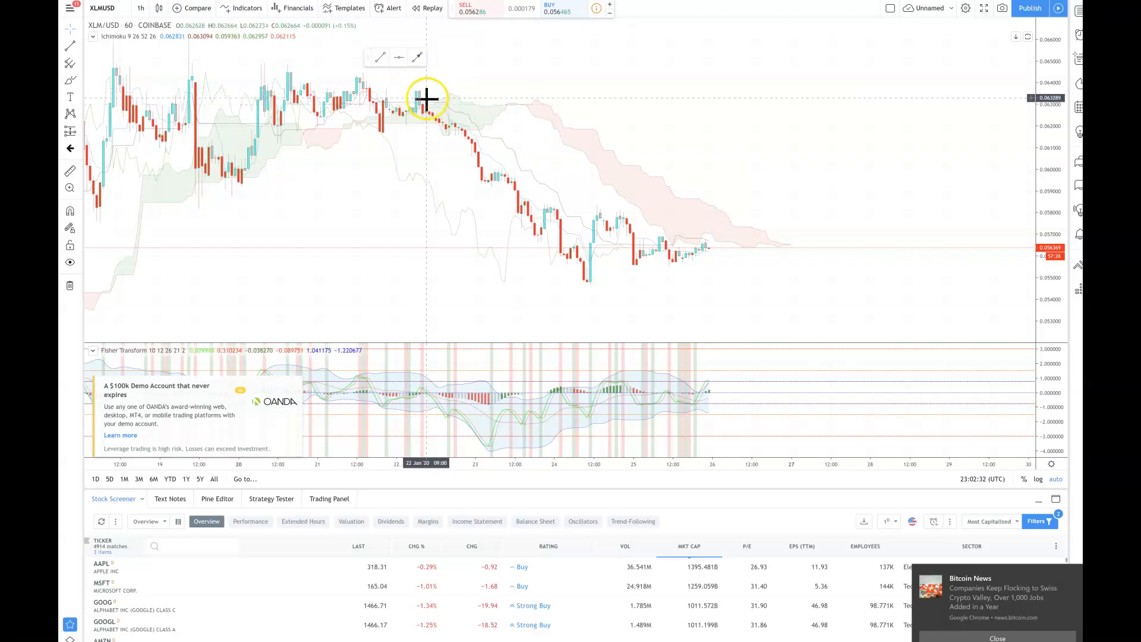
{"action": "mouse_move", "coordinate": [526, 194]}
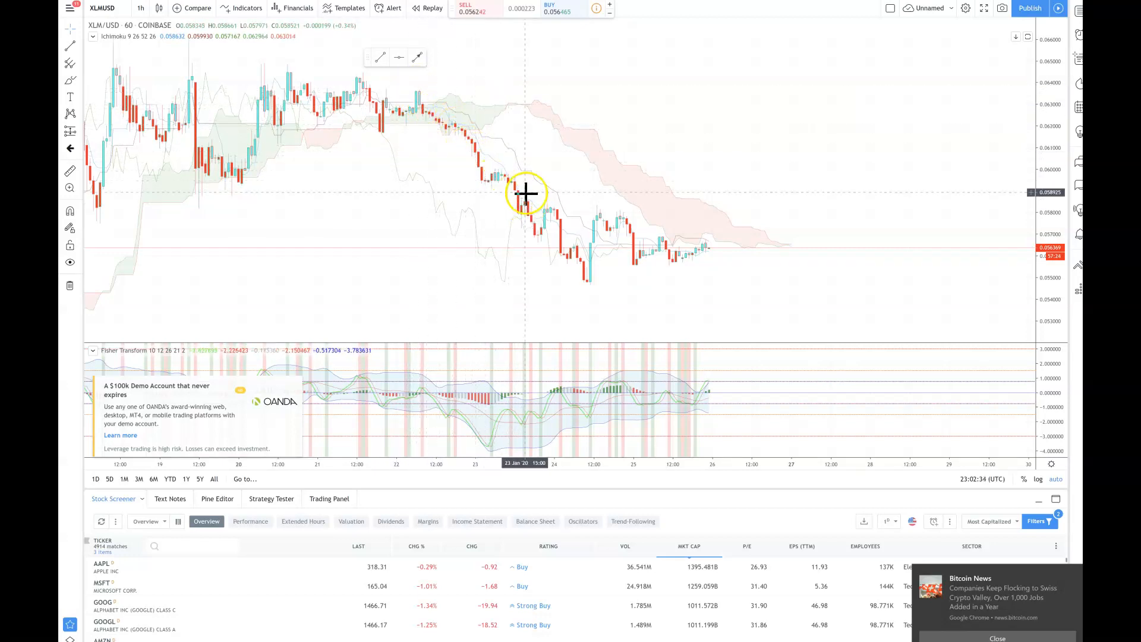
{"action": "mouse_move", "coordinate": [661, 219]}
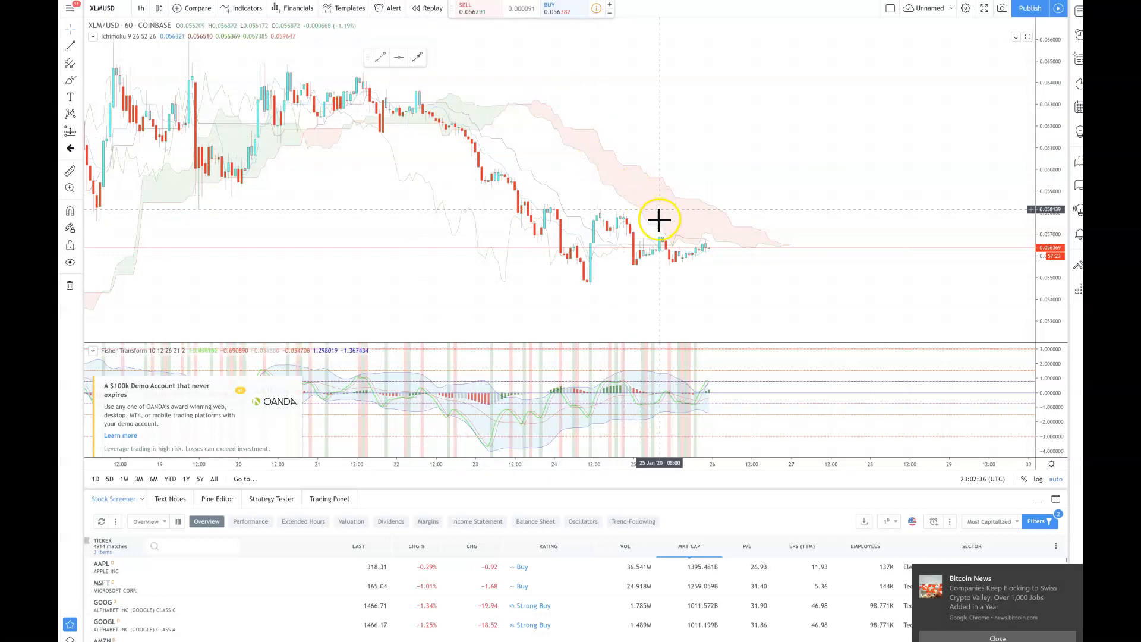
{"action": "mouse_move", "coordinate": [785, 255]}
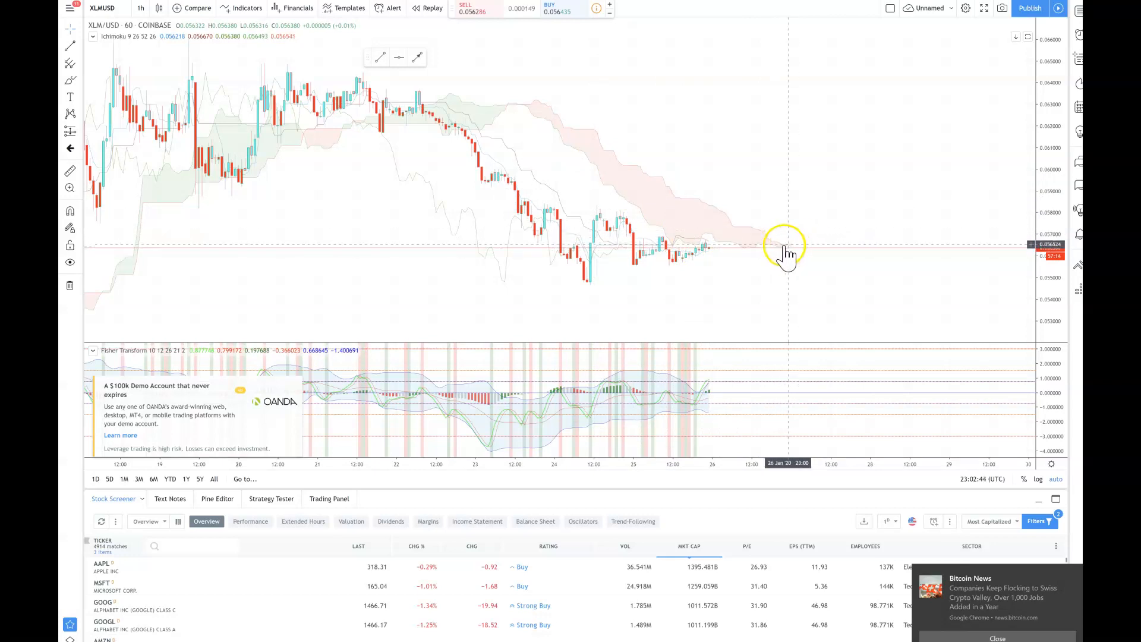
{"action": "mouse_move", "coordinate": [778, 254]}
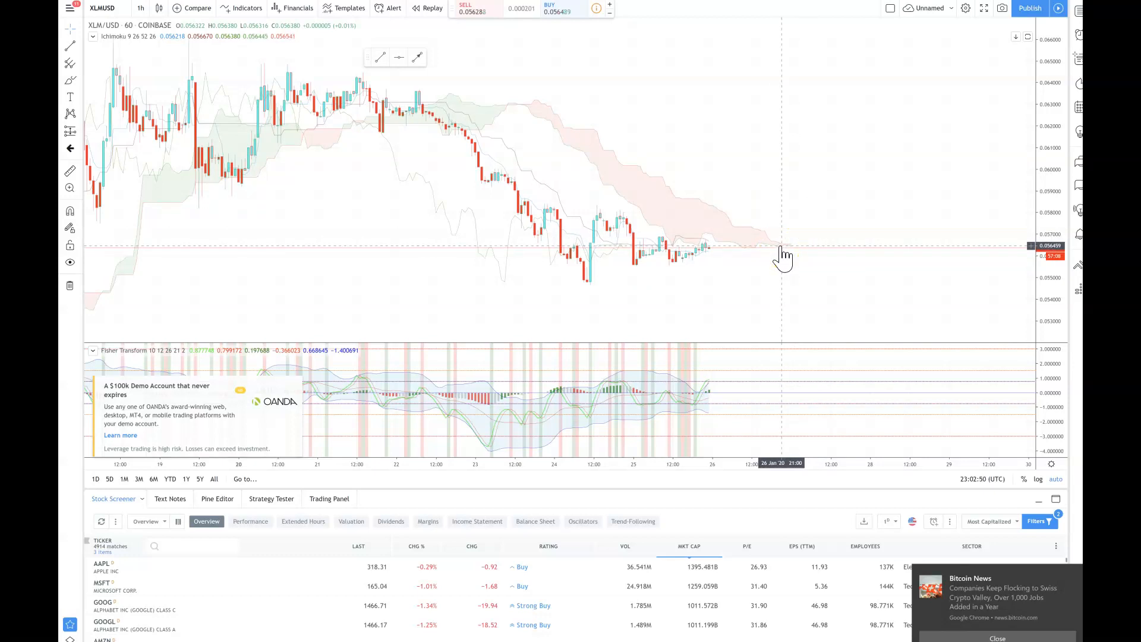
{"action": "mouse_move", "coordinate": [717, 400]}
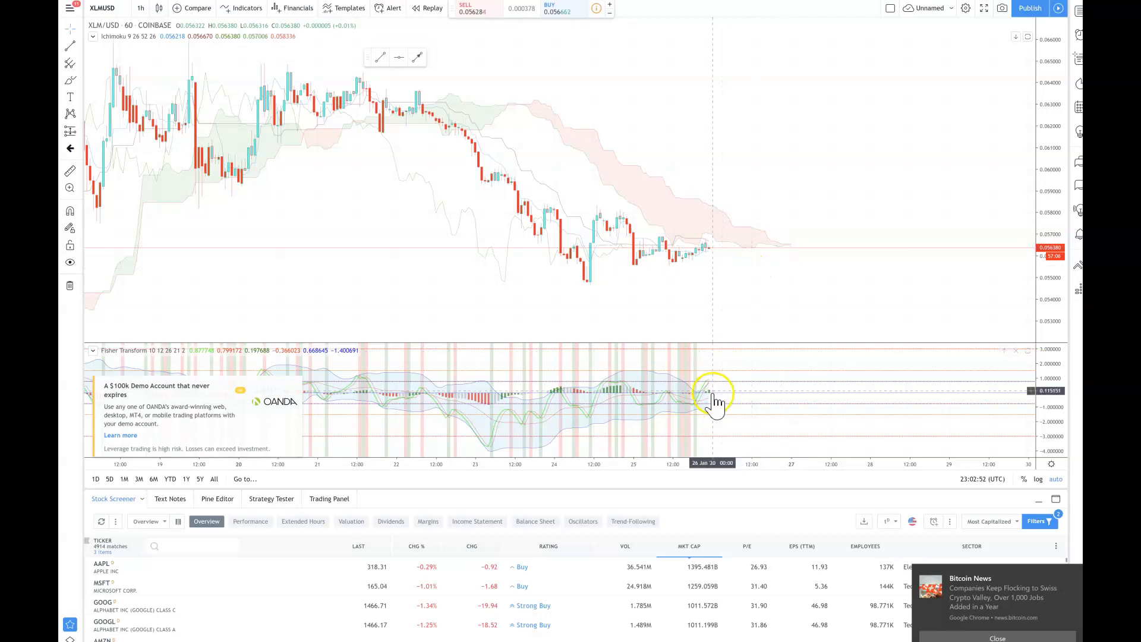
{"action": "mouse_move", "coordinate": [710, 400]}
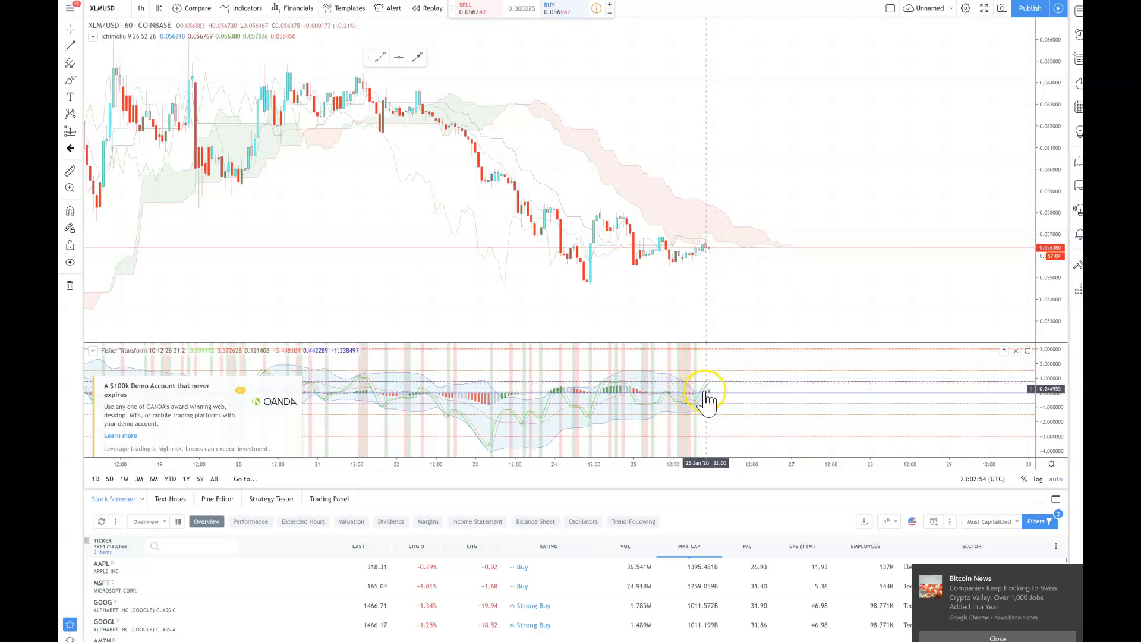
{"action": "mouse_move", "coordinate": [717, 389]}
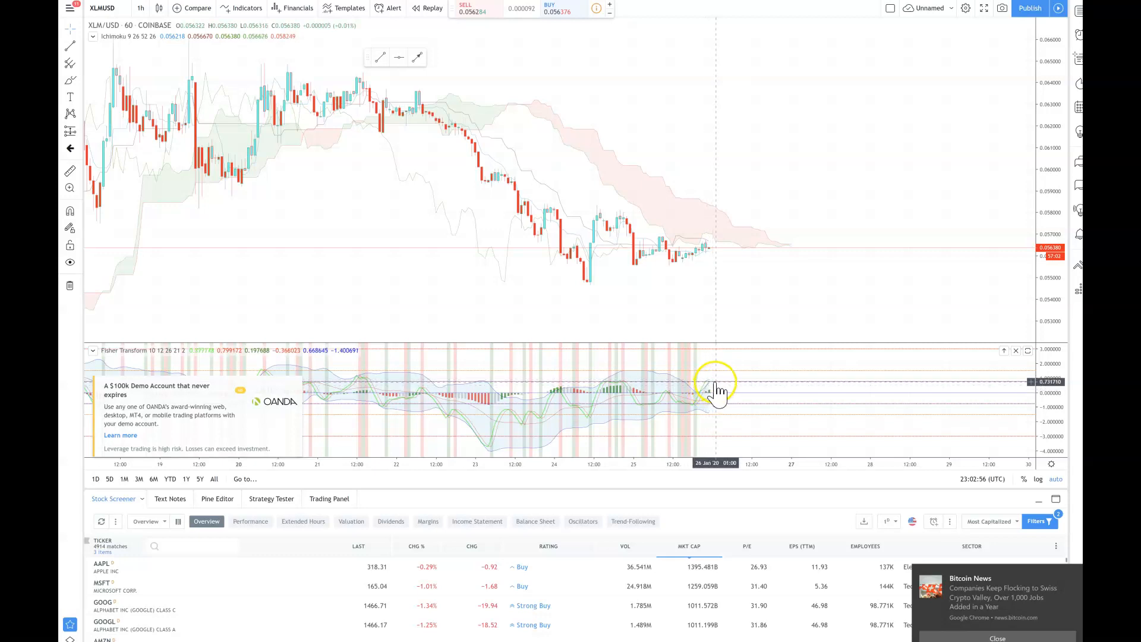
{"action": "mouse_move", "coordinate": [712, 255]}
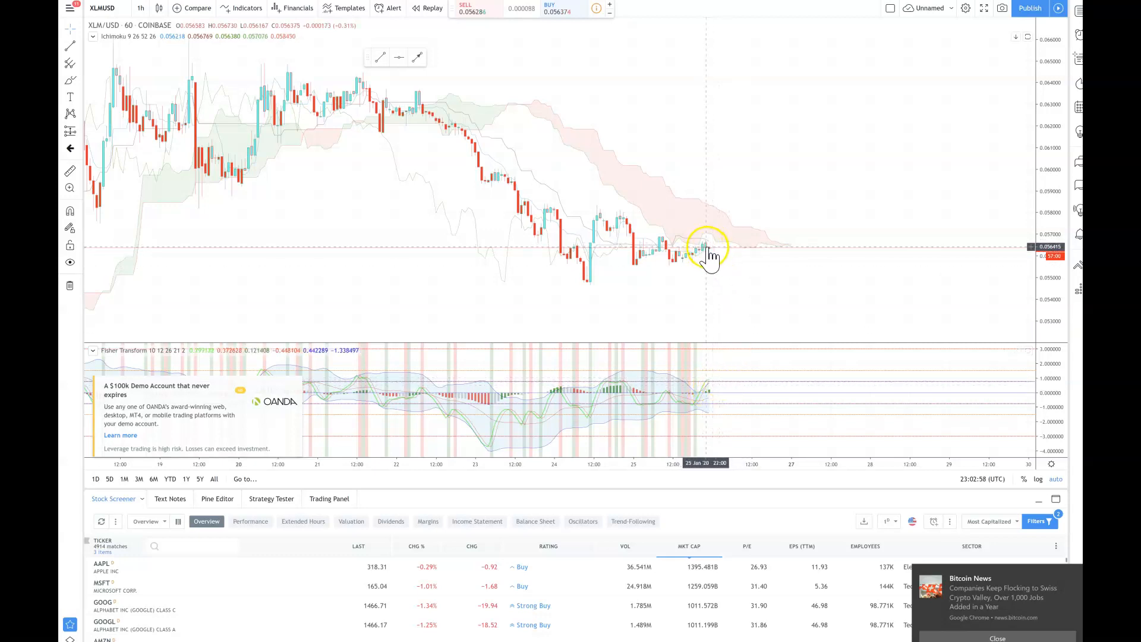
{"action": "mouse_move", "coordinate": [729, 259]}
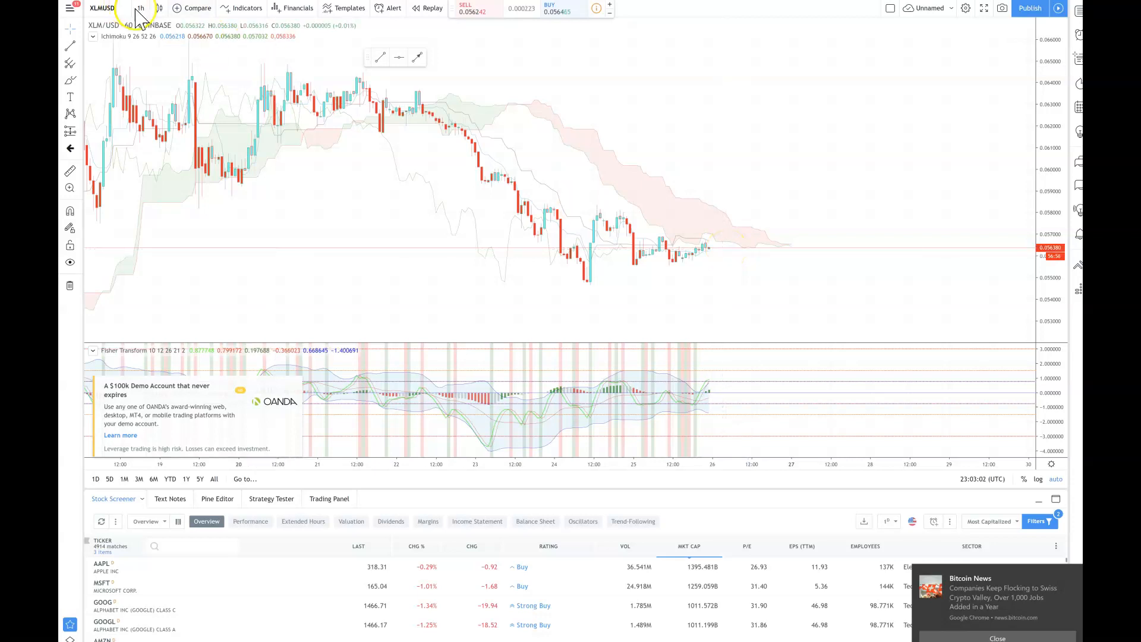
{"action": "mouse_move", "coordinate": [749, 329]}
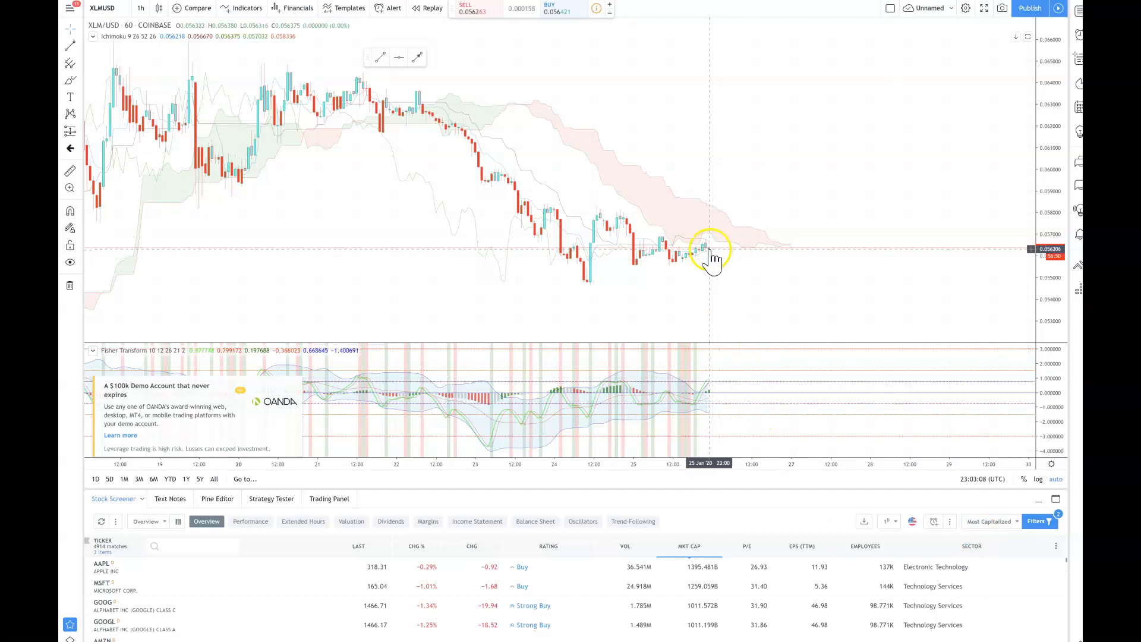
{"action": "mouse_move", "coordinate": [700, 255]}
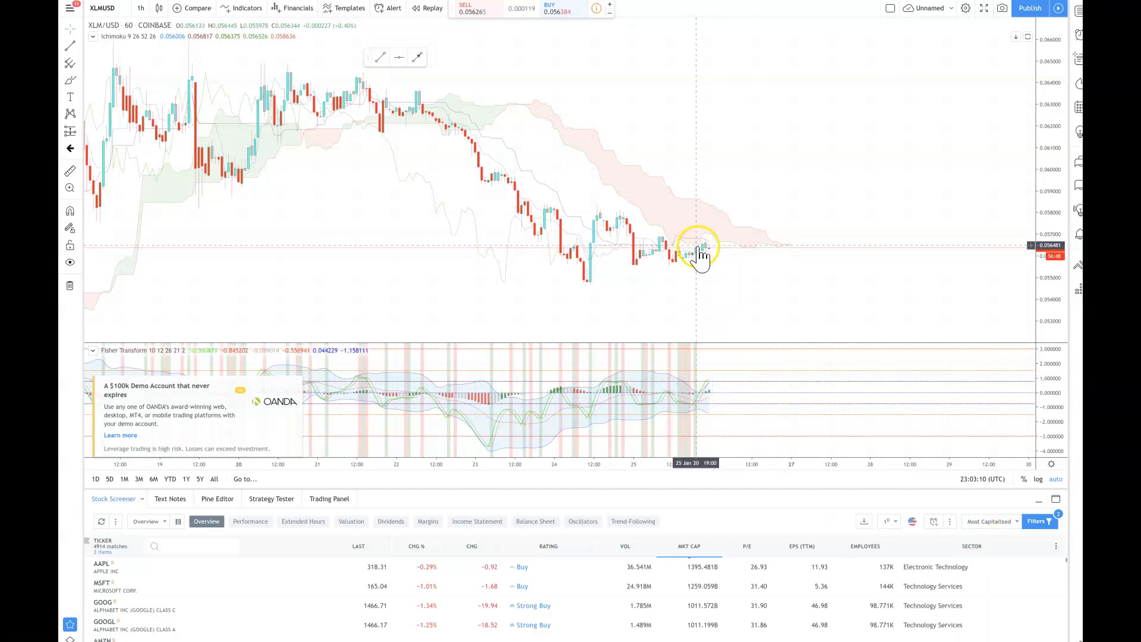
{"action": "mouse_move", "coordinate": [672, 176]}
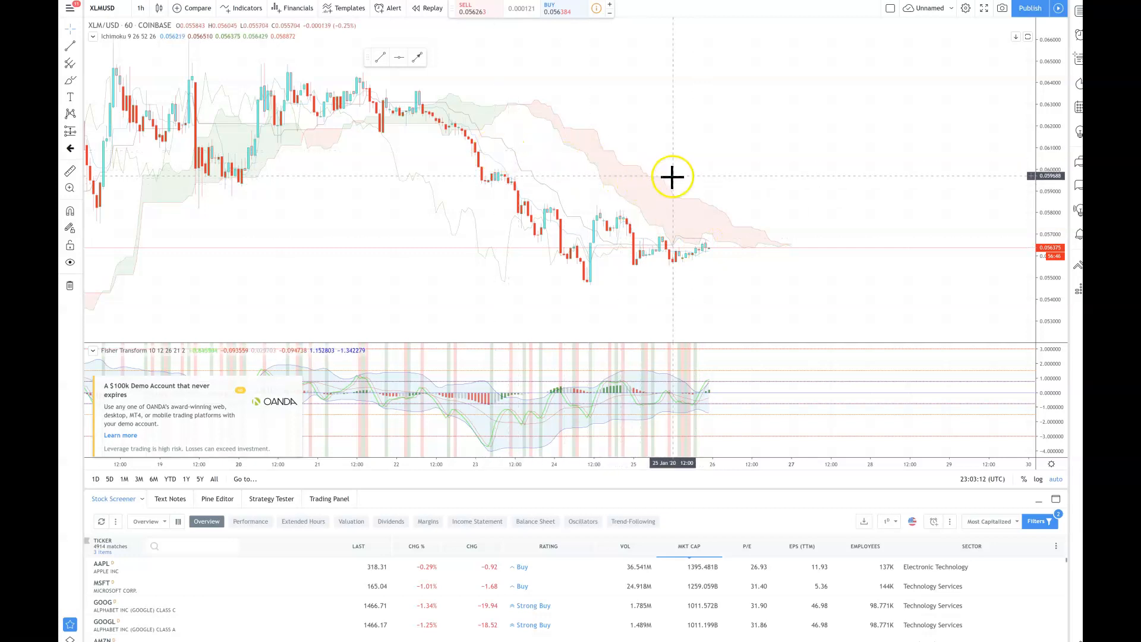
{"action": "mouse_move", "coordinate": [676, 179]}
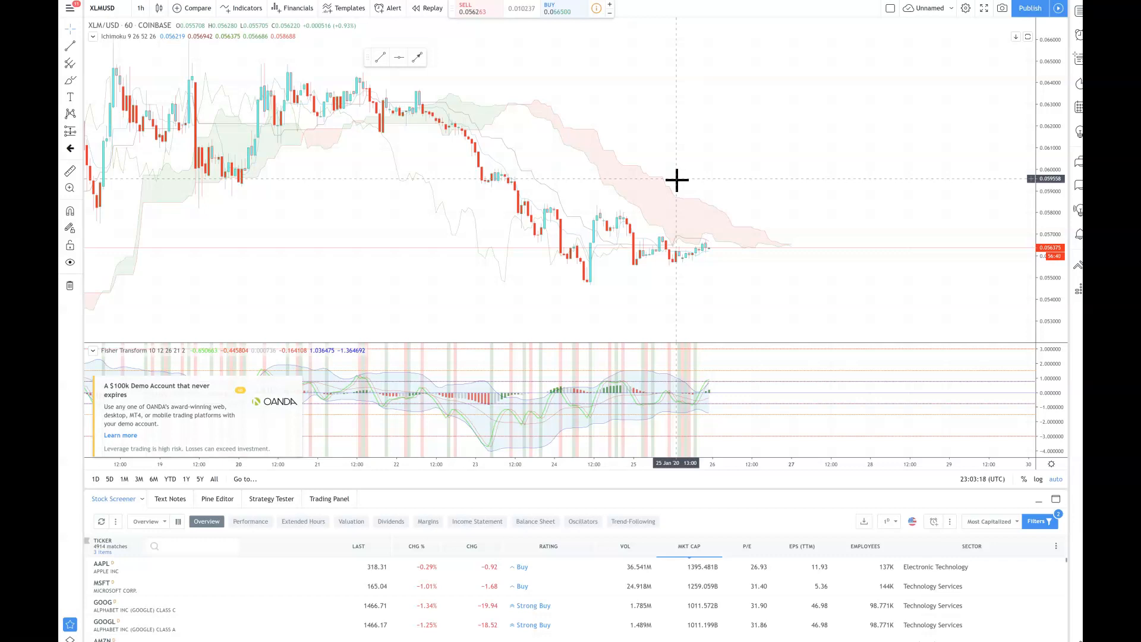
{"action": "mouse_move", "coordinate": [918, 288]}
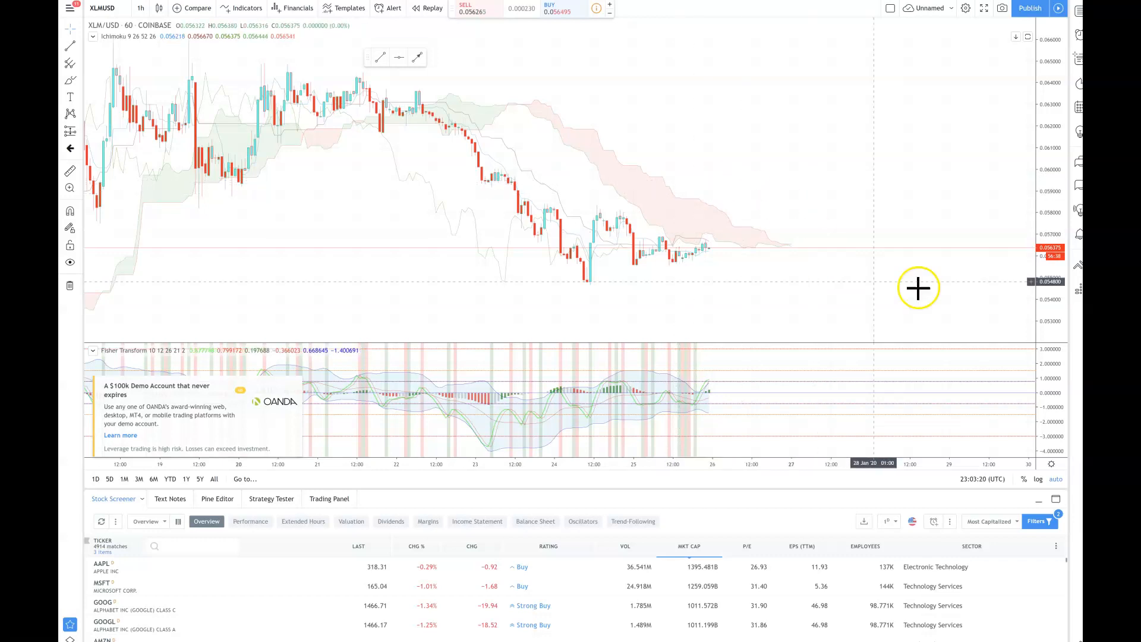
{"action": "mouse_move", "coordinate": [842, 282]}
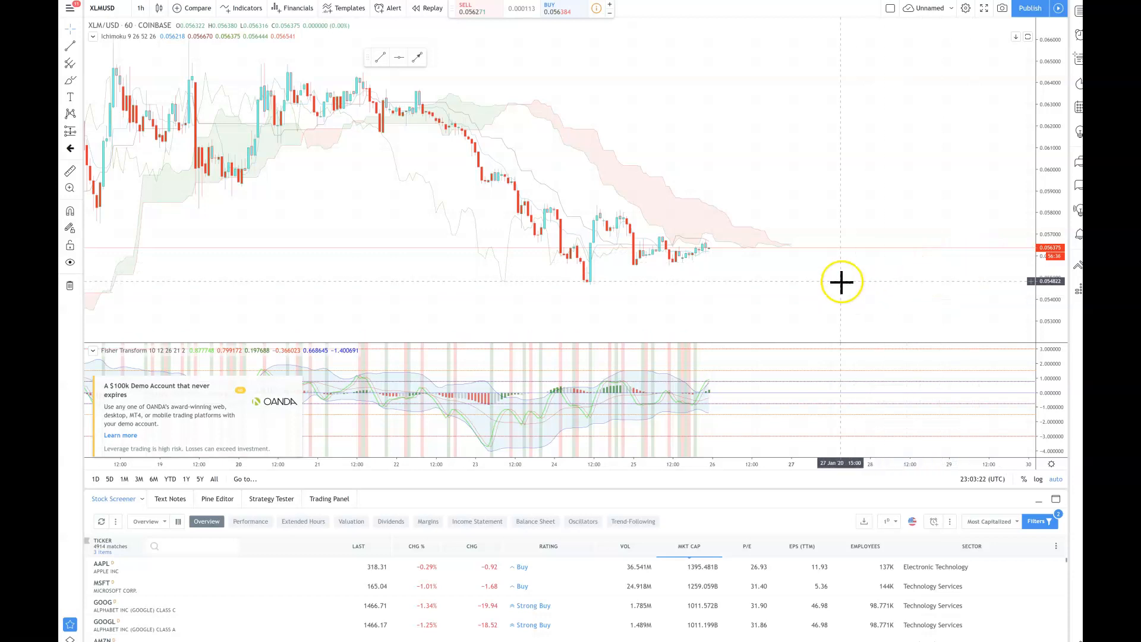
{"action": "mouse_move", "coordinate": [803, 277]}
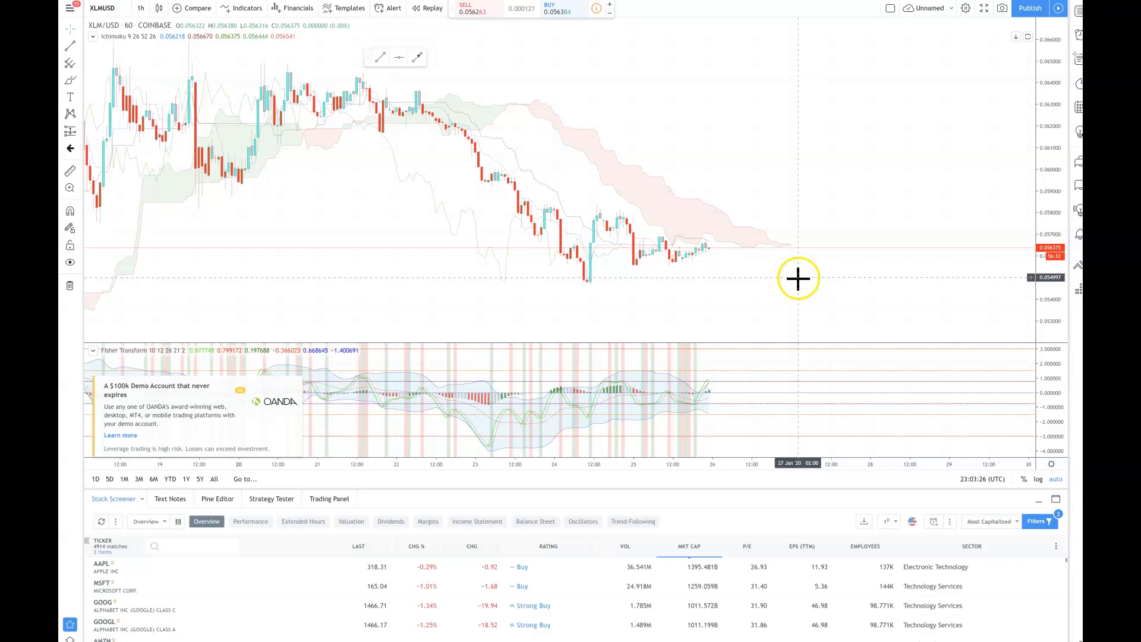
{"action": "mouse_move", "coordinate": [755, 231]}
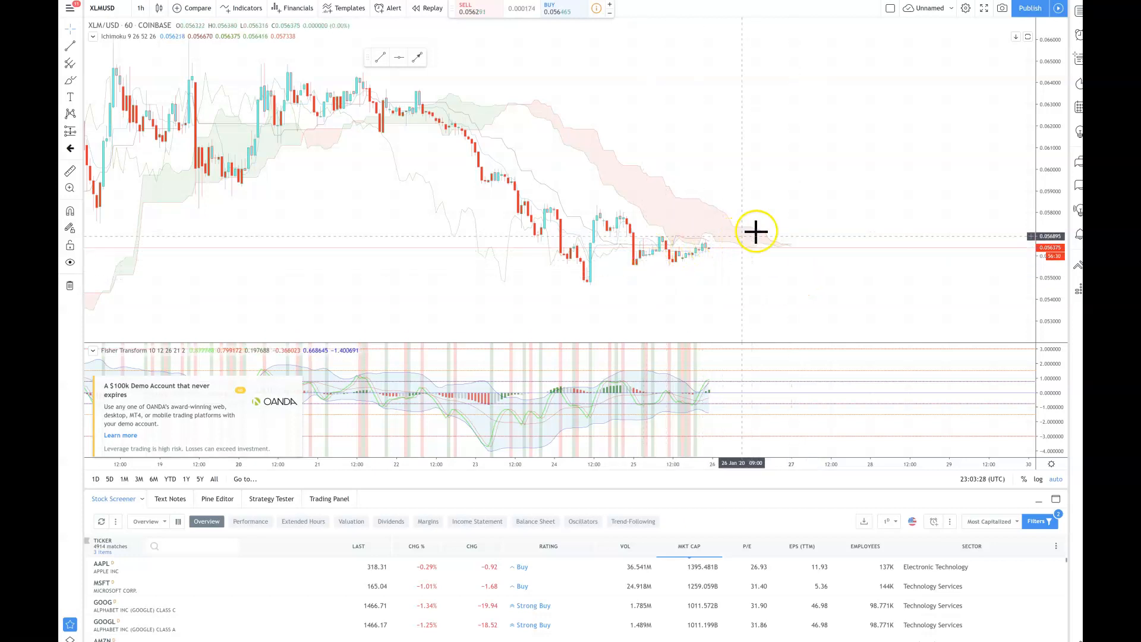
{"action": "mouse_move", "coordinate": [655, 381]}
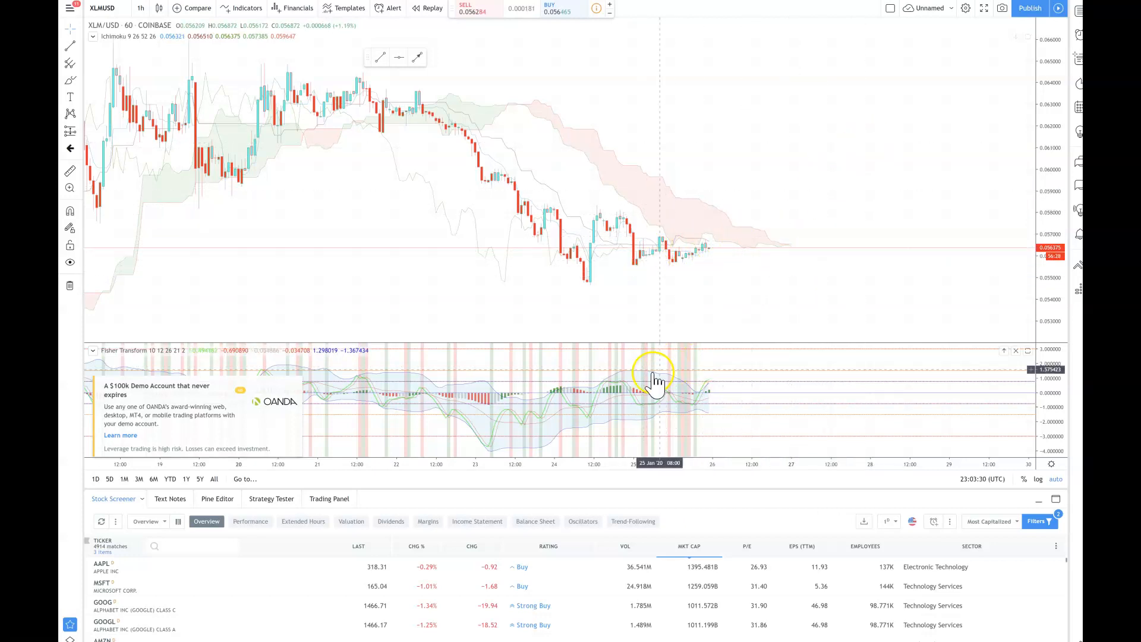
{"action": "mouse_move", "coordinate": [742, 379]}
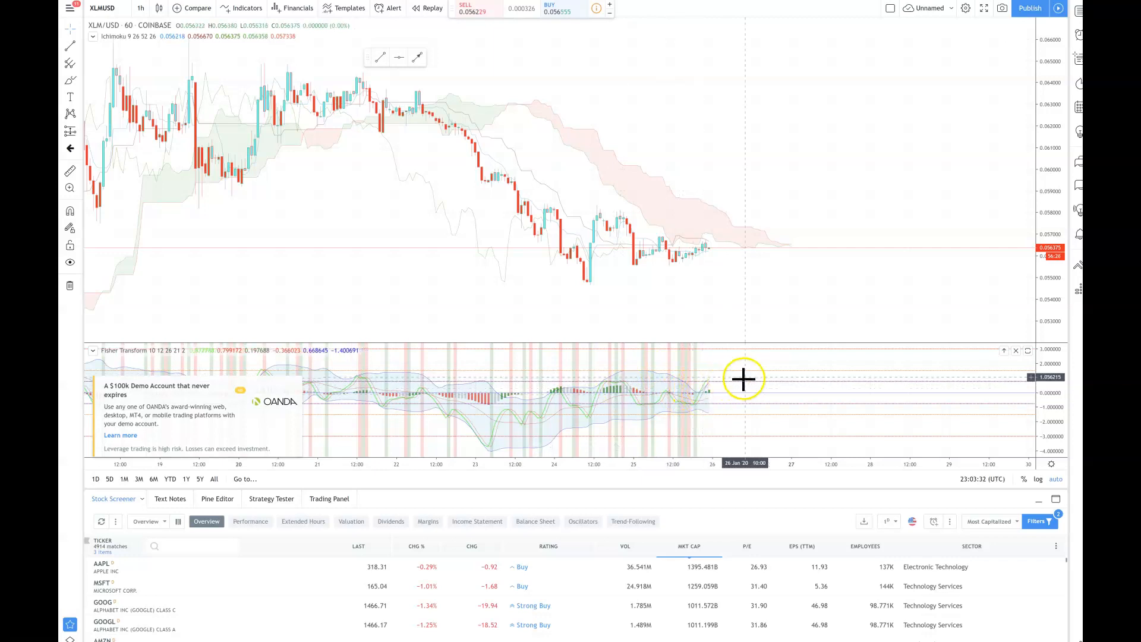
{"action": "mouse_move", "coordinate": [698, 262]}
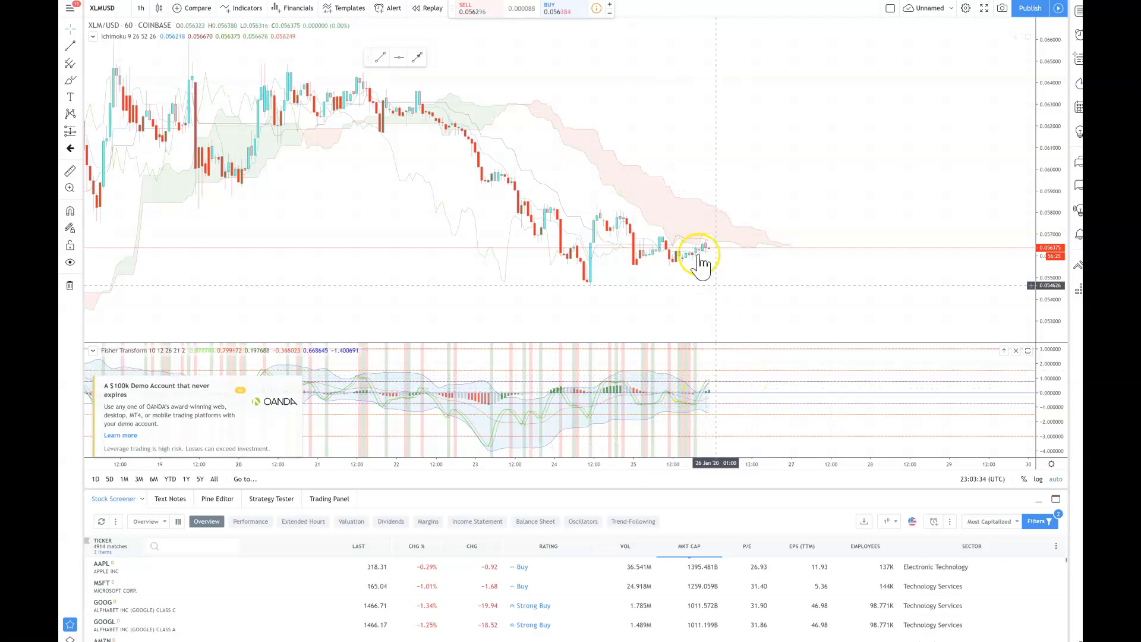
{"action": "mouse_move", "coordinate": [731, 221]}
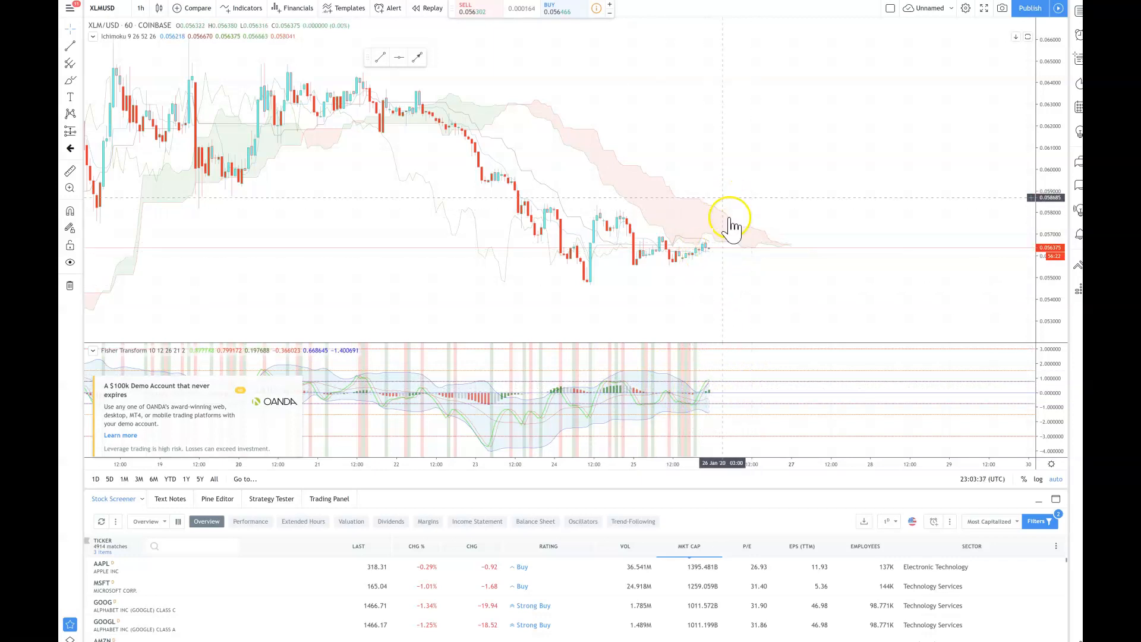
{"action": "mouse_move", "coordinate": [790, 255]}
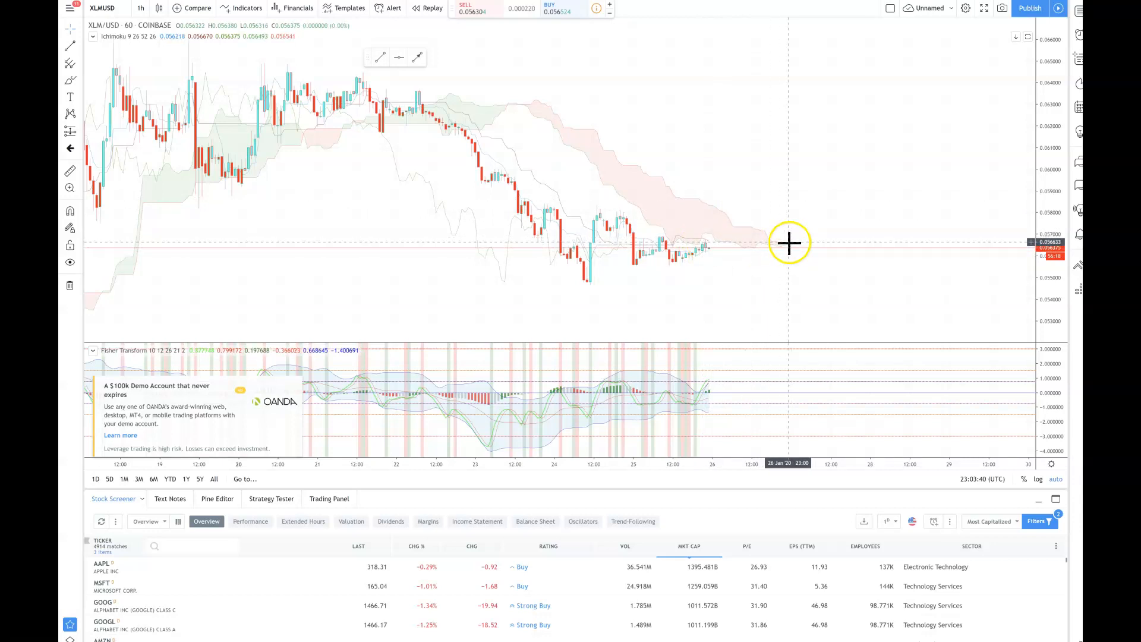
{"action": "mouse_move", "coordinate": [780, 259]}
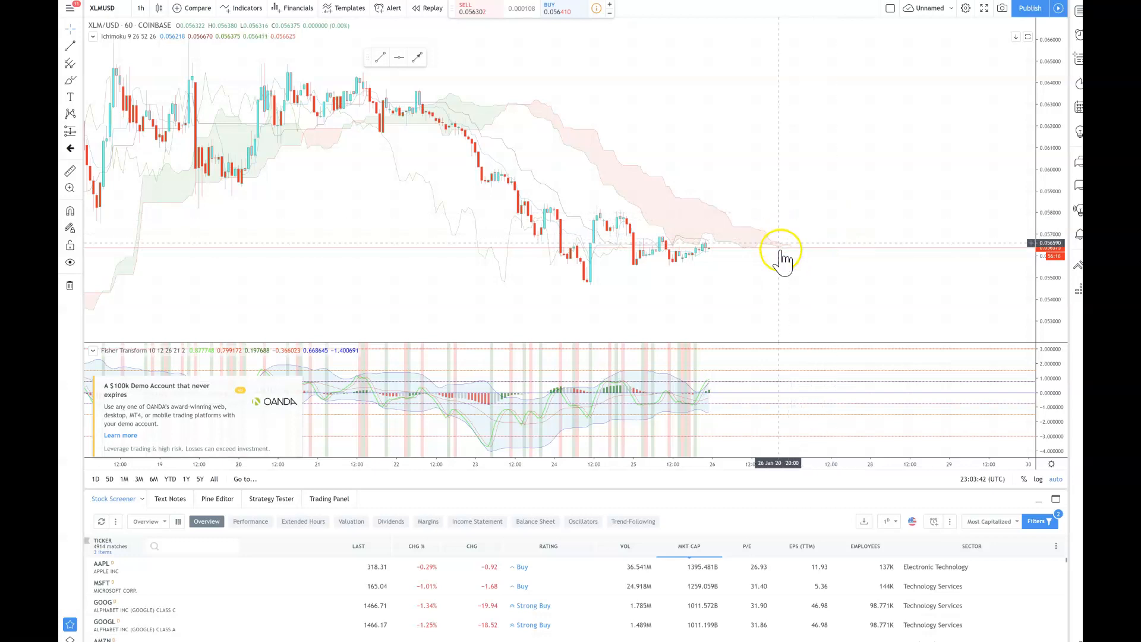
{"action": "mouse_move", "coordinate": [677, 350]}
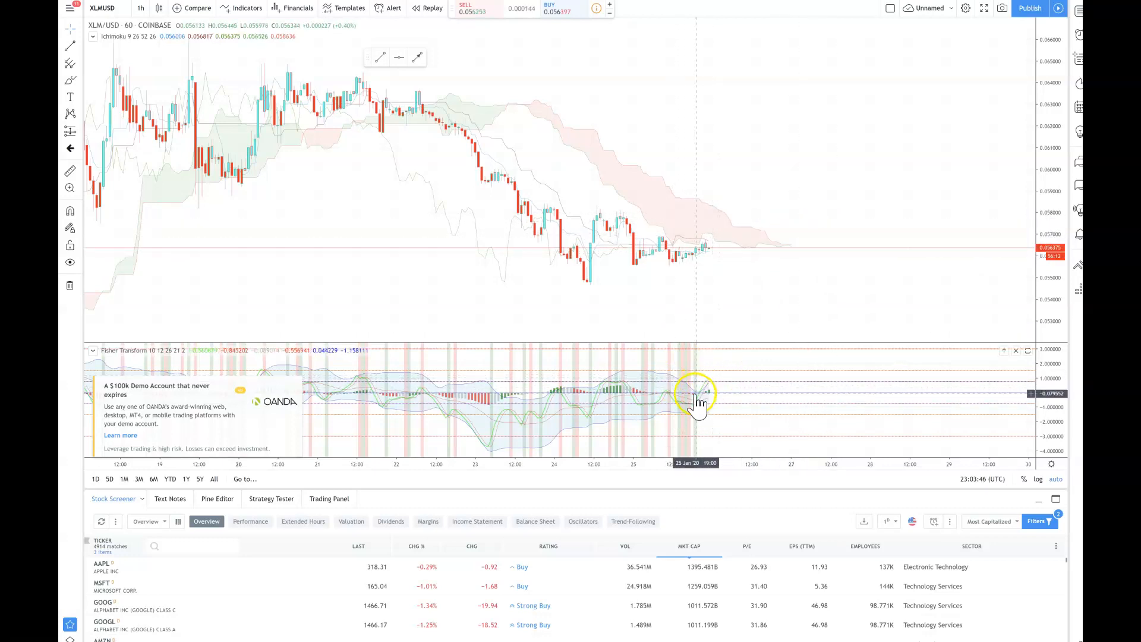
{"action": "mouse_move", "coordinate": [703, 382]}
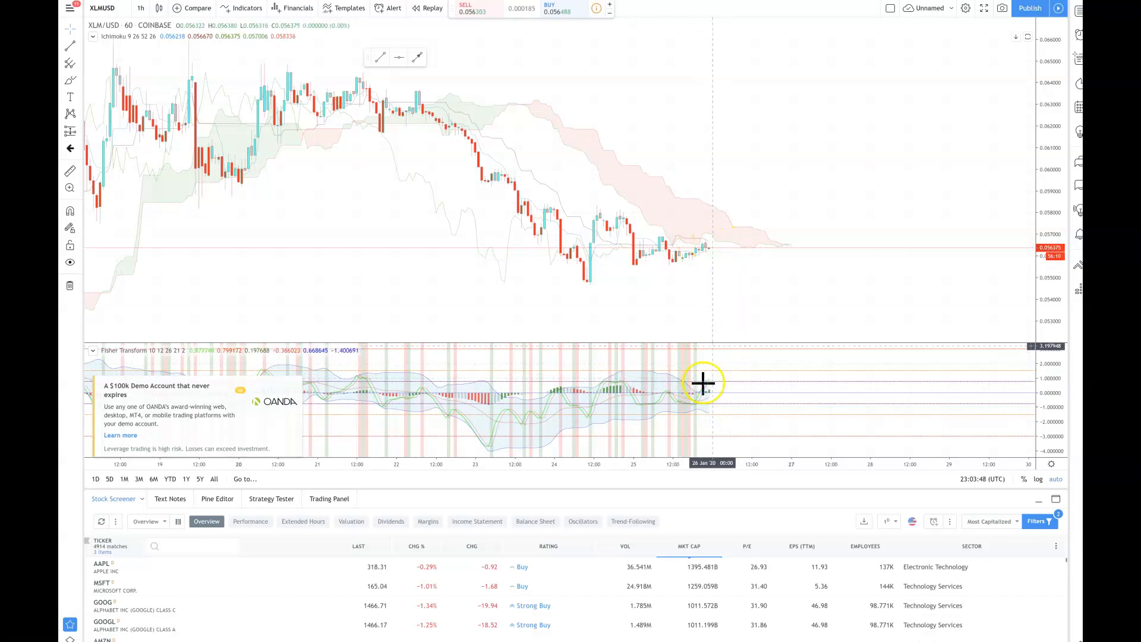
{"action": "mouse_move", "coordinate": [721, 389]}
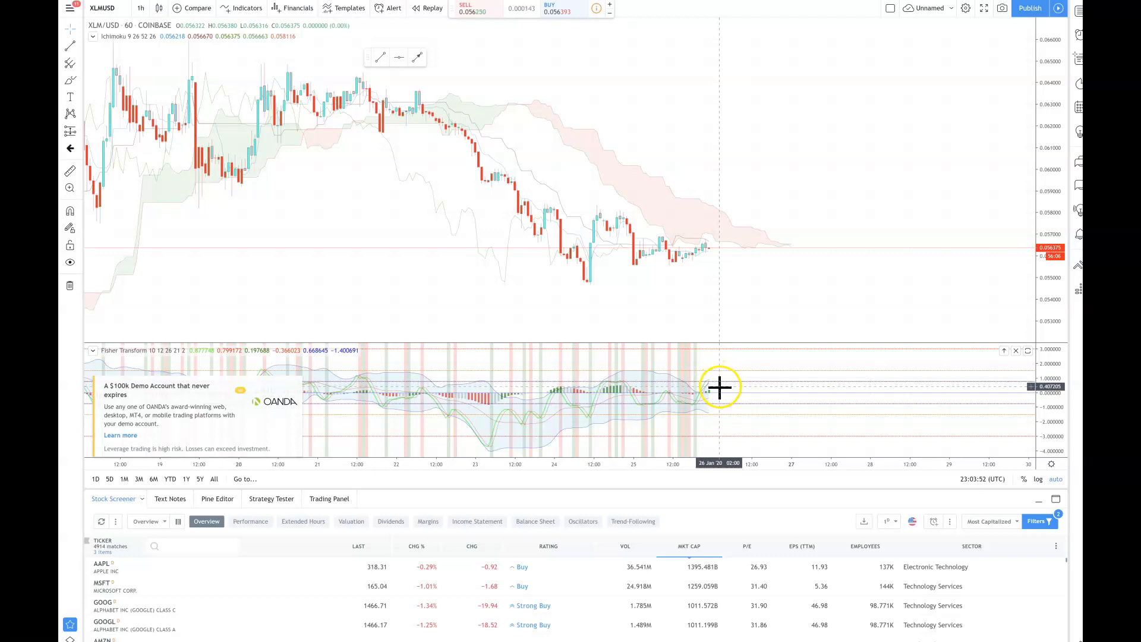
{"action": "mouse_move", "coordinate": [719, 386]}
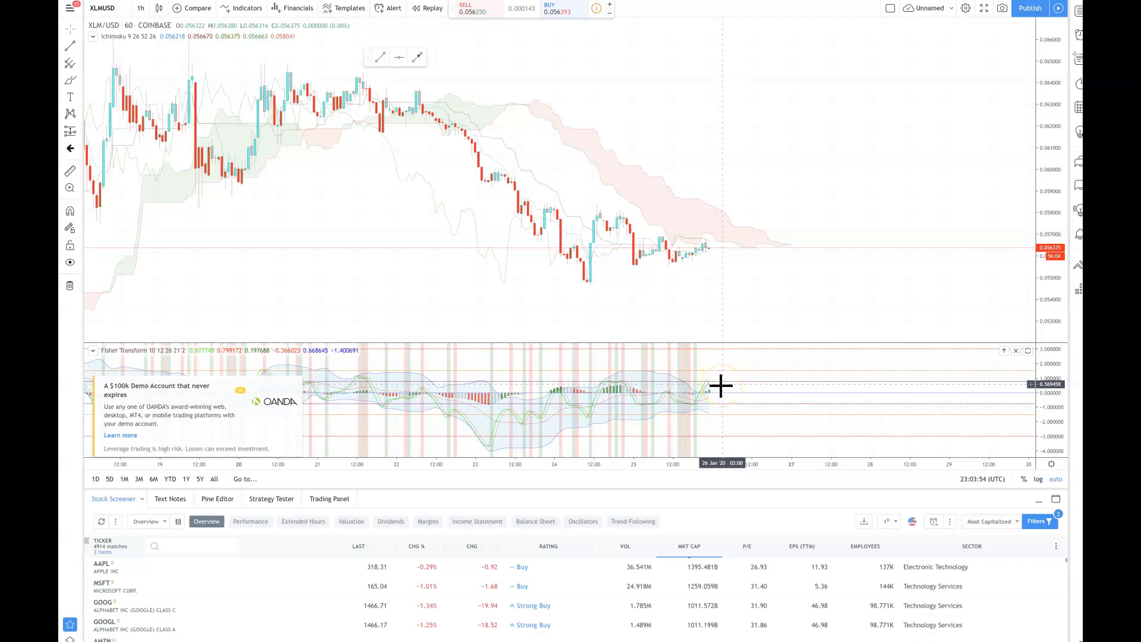
{"action": "mouse_move", "coordinate": [619, 393]}
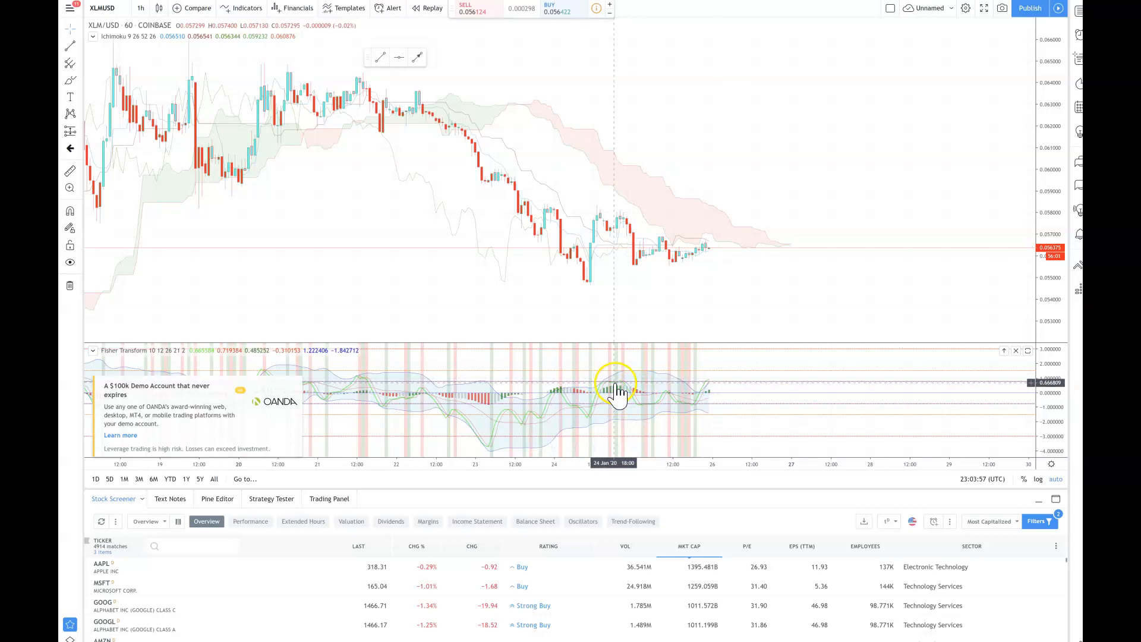
{"action": "mouse_move", "coordinate": [469, 386]}
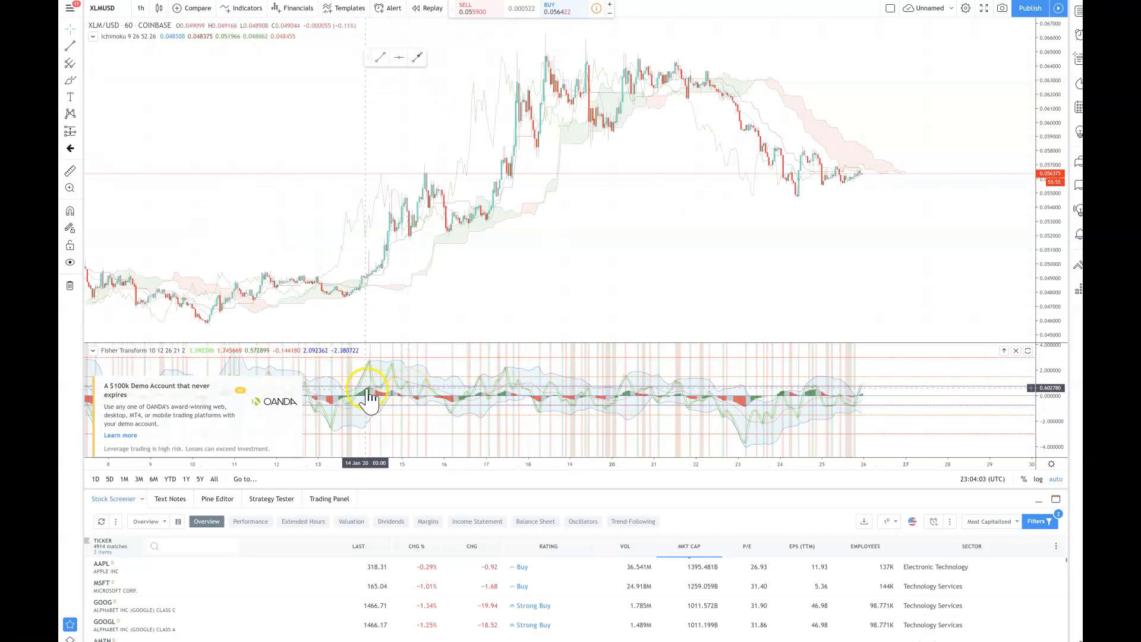
{"action": "mouse_move", "coordinate": [396, 396]}
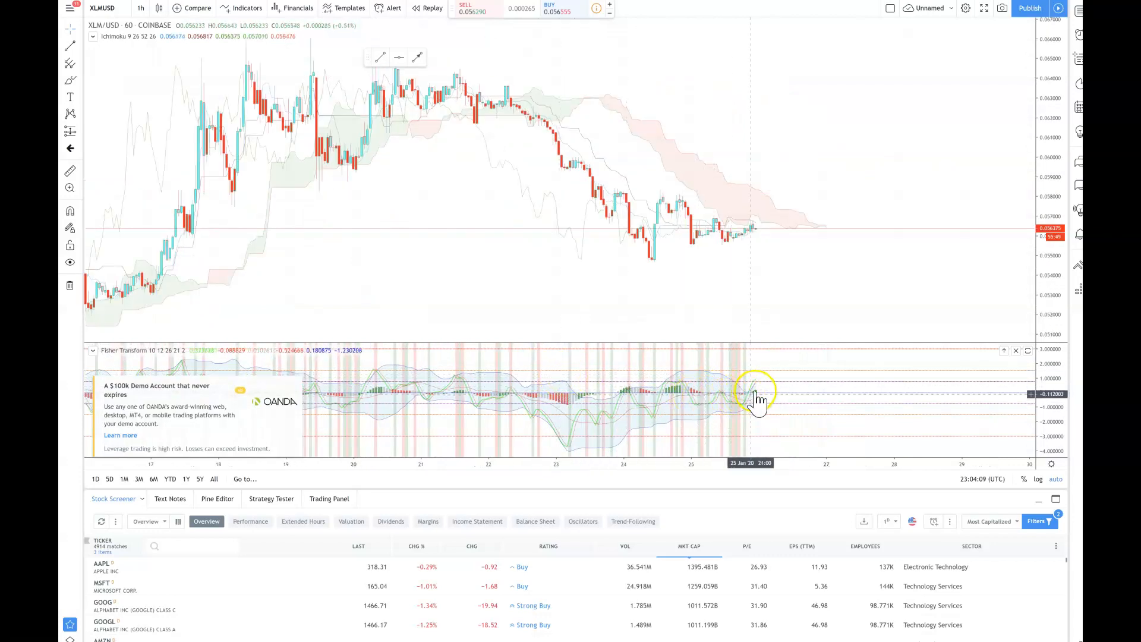
{"action": "mouse_move", "coordinate": [767, 395]}
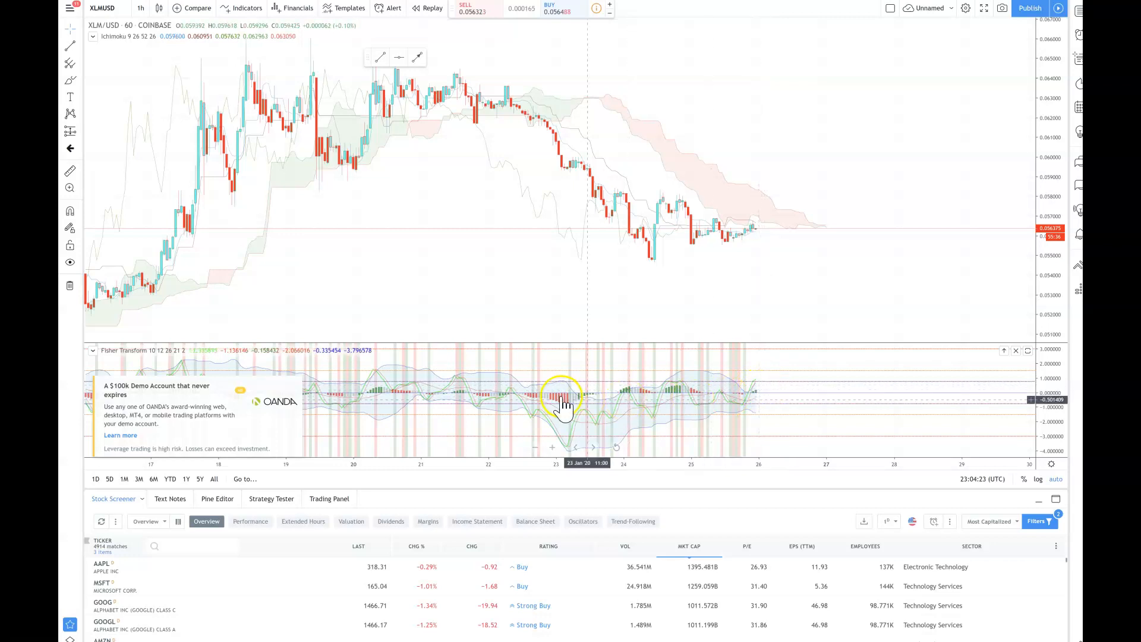
{"action": "mouse_move", "coordinate": [557, 437]}
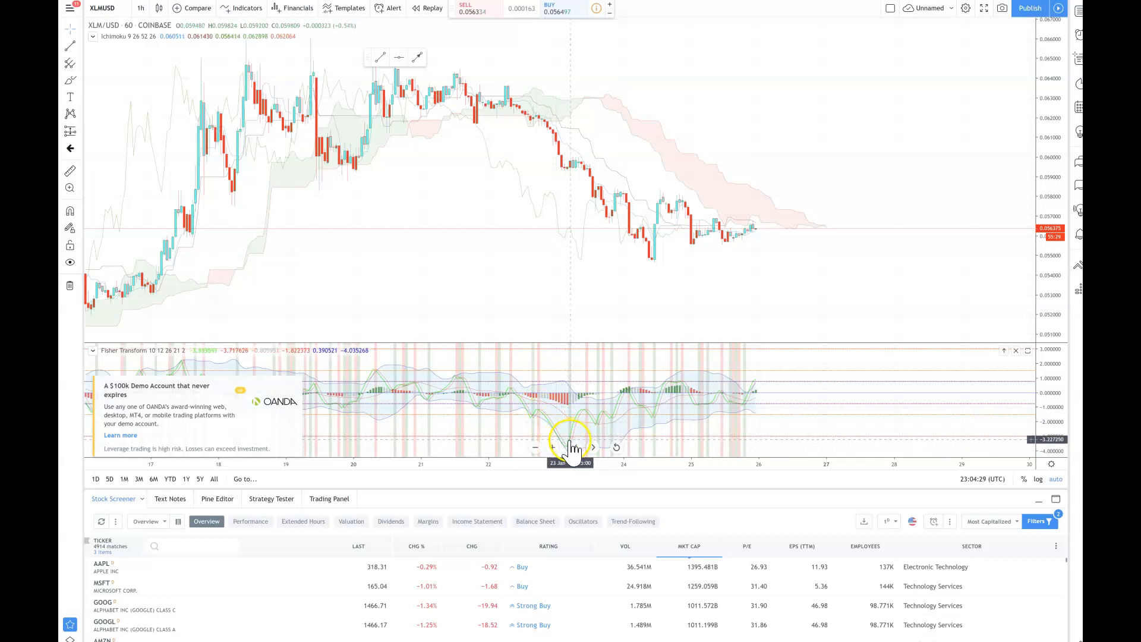
{"action": "mouse_move", "coordinate": [843, 357]}
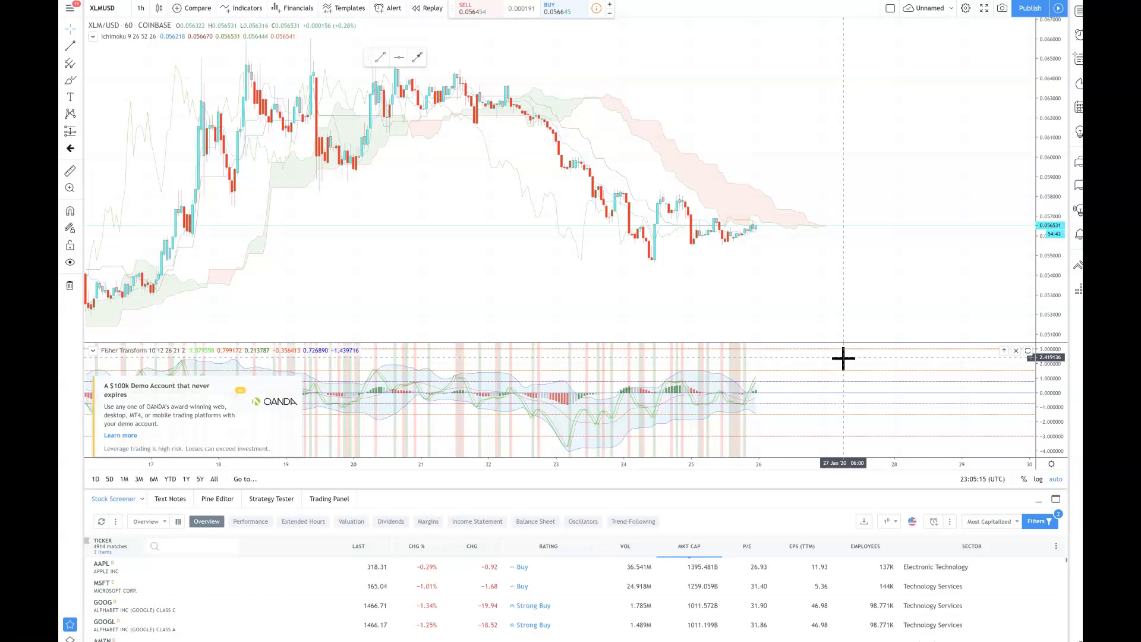
{"action": "mouse_move", "coordinate": [756, 239]}
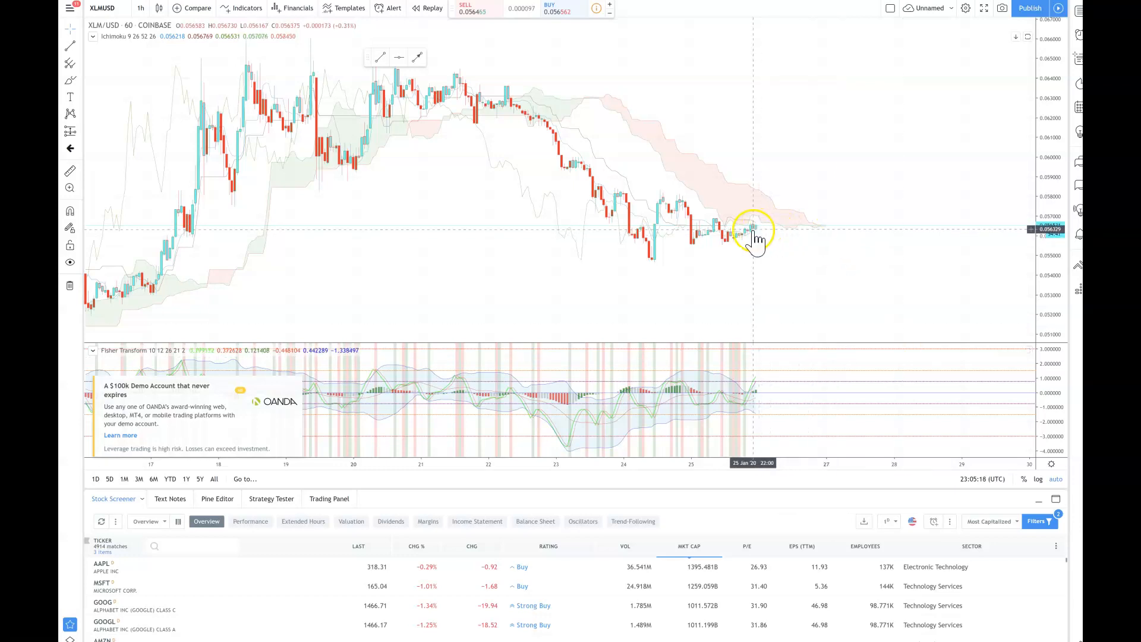
{"action": "mouse_move", "coordinate": [815, 233]}
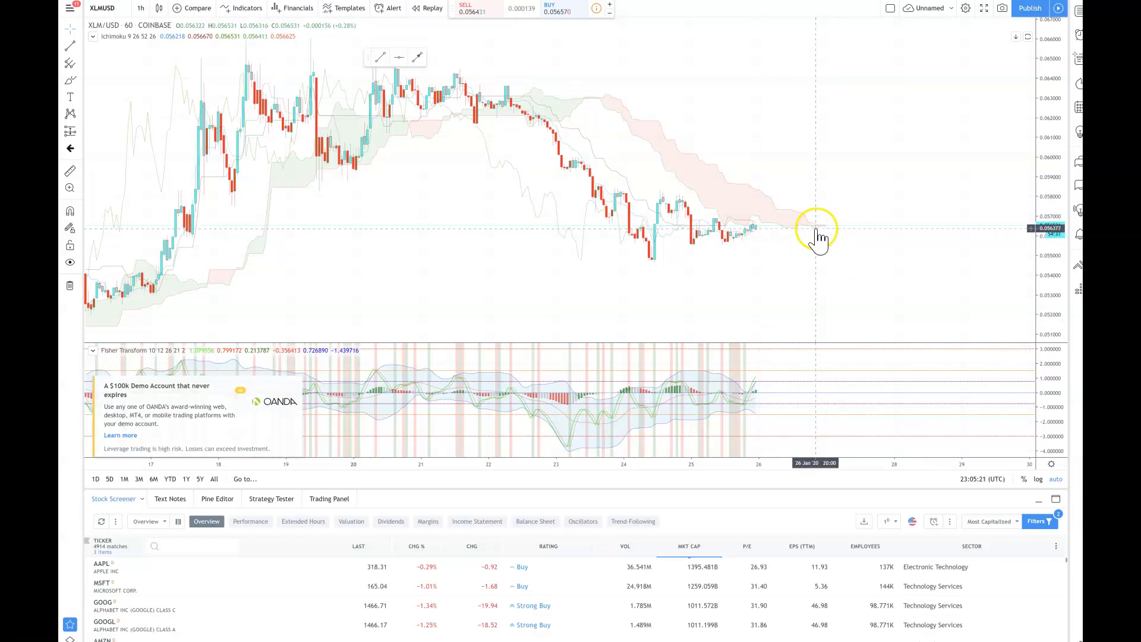
{"action": "mouse_move", "coordinate": [757, 387]}
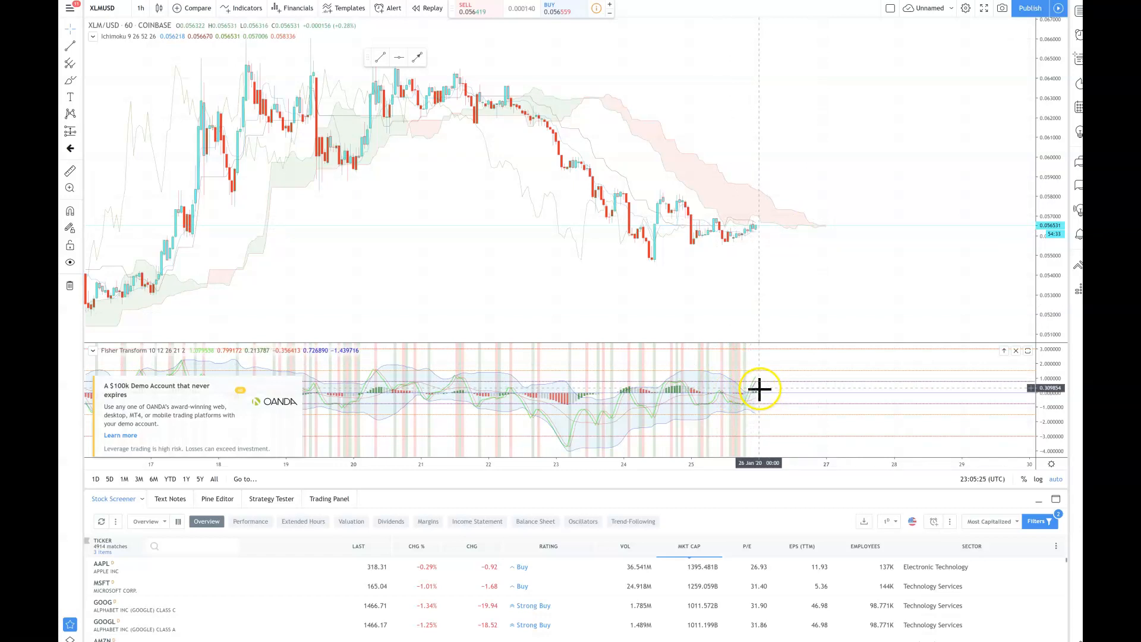
{"action": "mouse_move", "coordinate": [769, 386]}
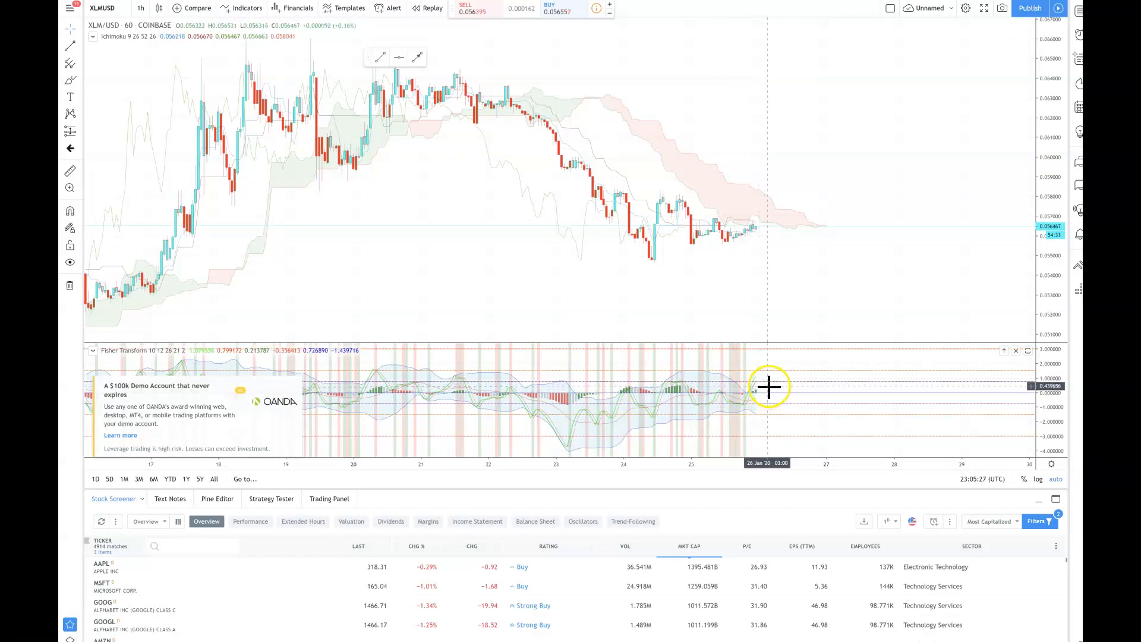
{"action": "mouse_move", "coordinate": [769, 388]}
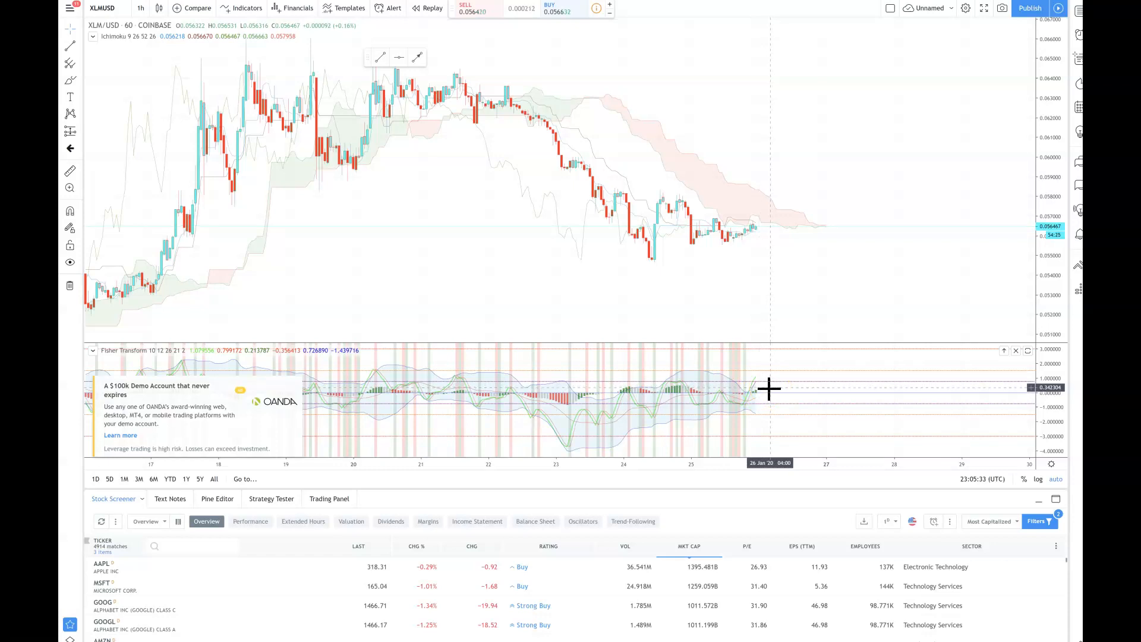
{"action": "mouse_move", "coordinate": [770, 407]}
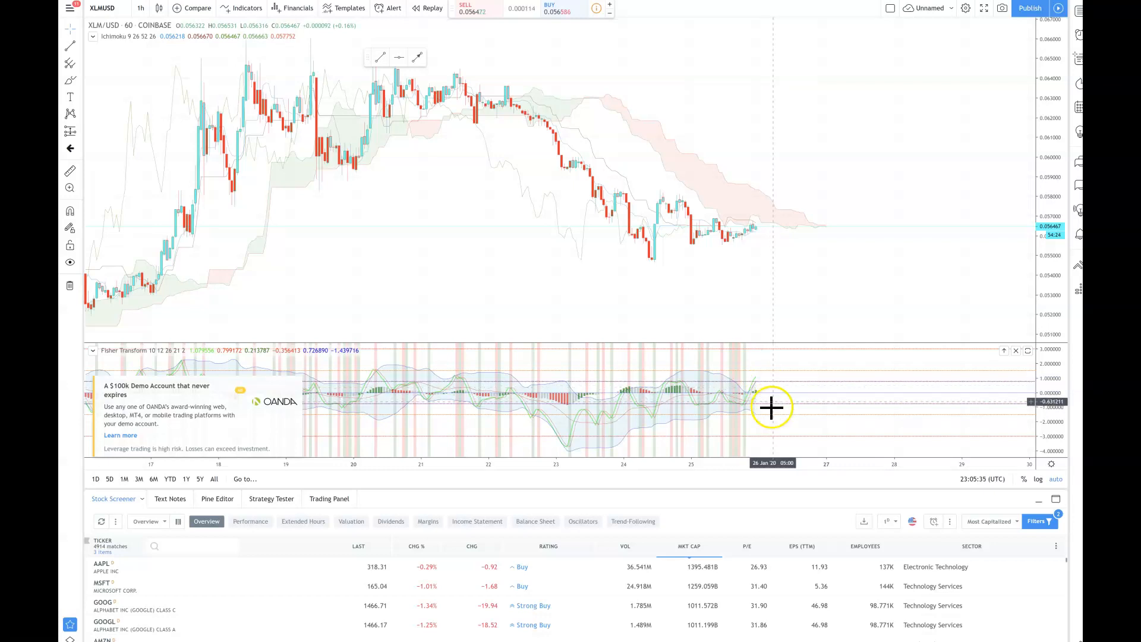
{"action": "mouse_move", "coordinate": [560, 404]}
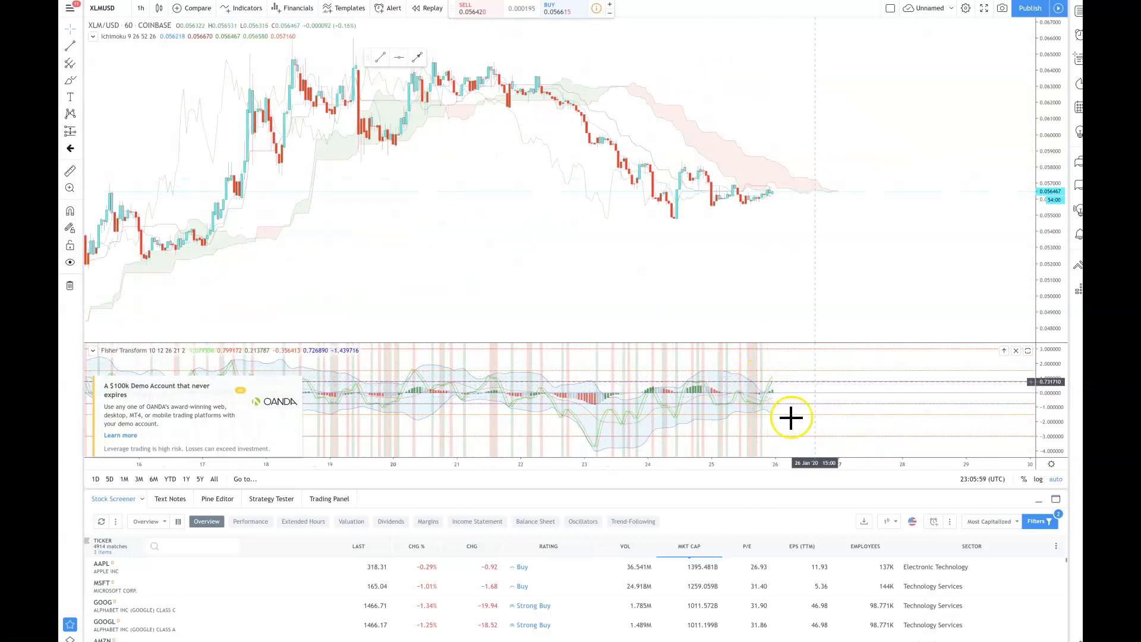
{"action": "mouse_move", "coordinate": [800, 198]}
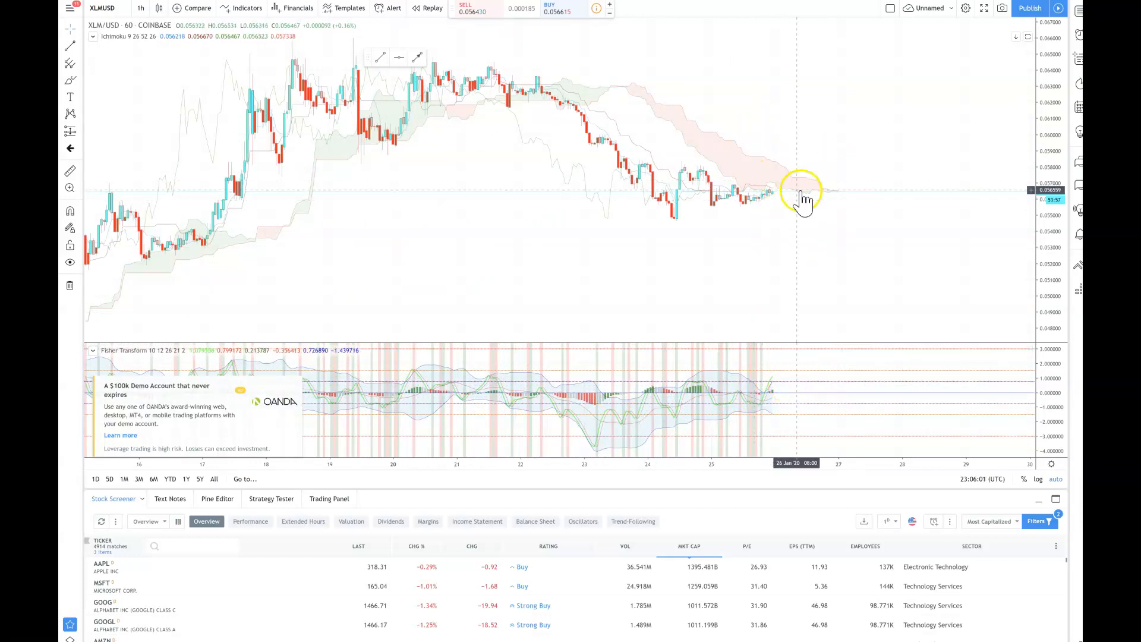
{"action": "mouse_move", "coordinate": [762, 404]}
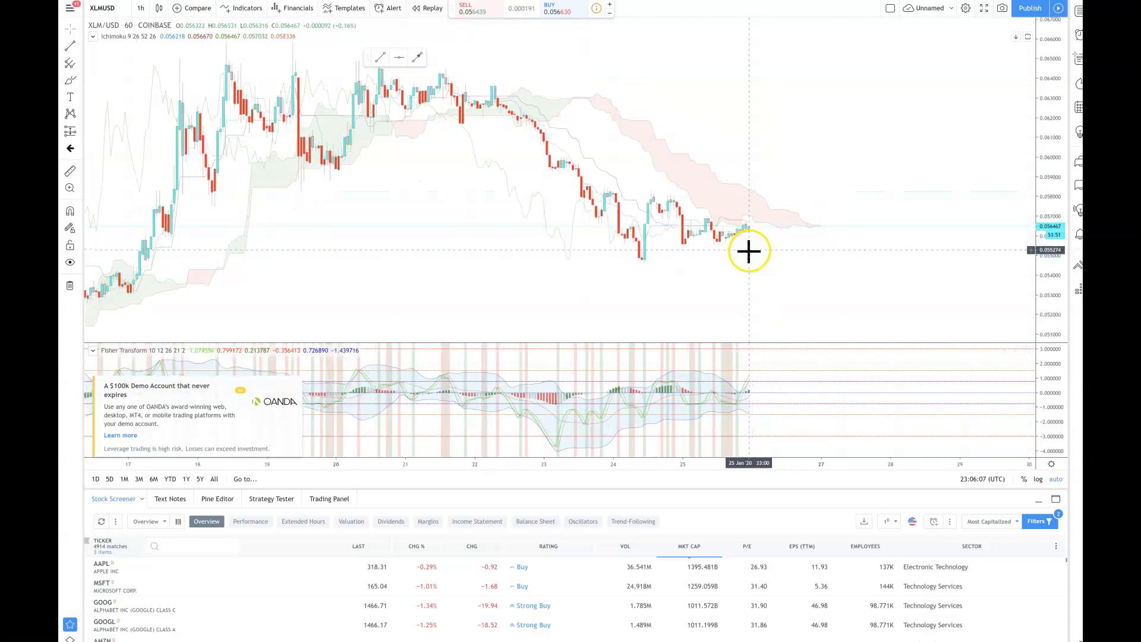
{"action": "mouse_move", "coordinate": [774, 288]}
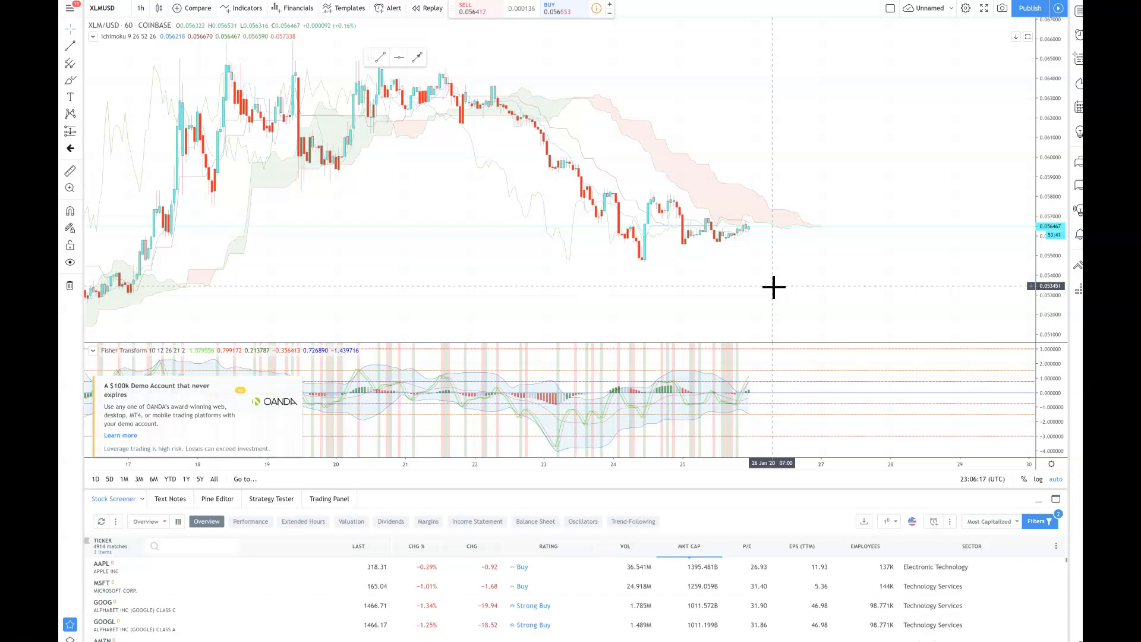
{"action": "mouse_move", "coordinate": [179, 292]}
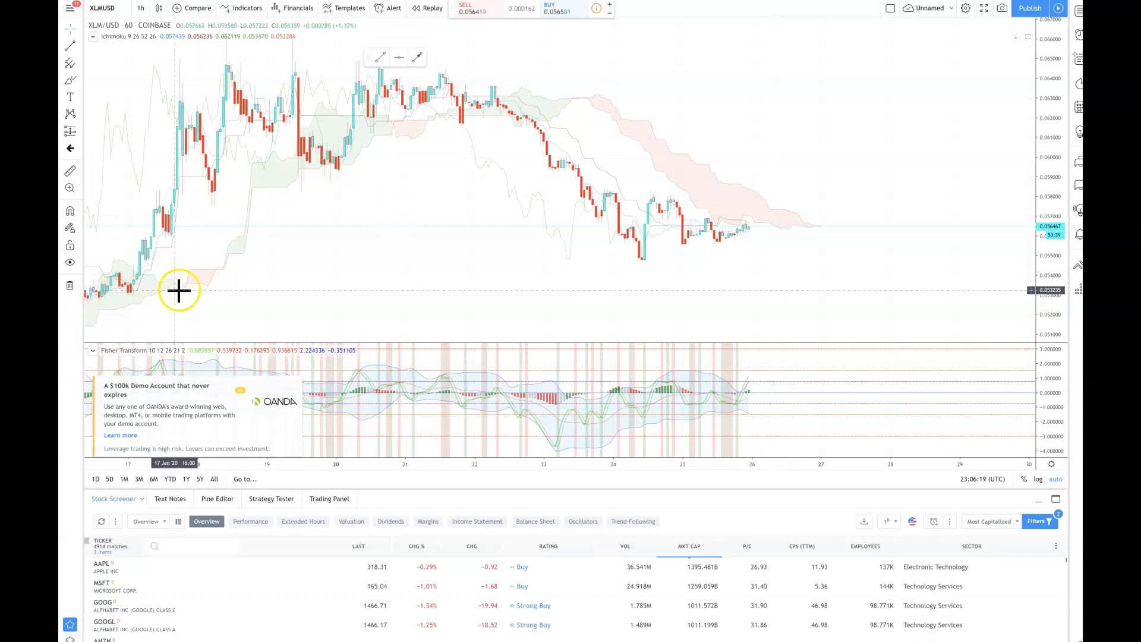
{"action": "mouse_move", "coordinate": [427, 215]}
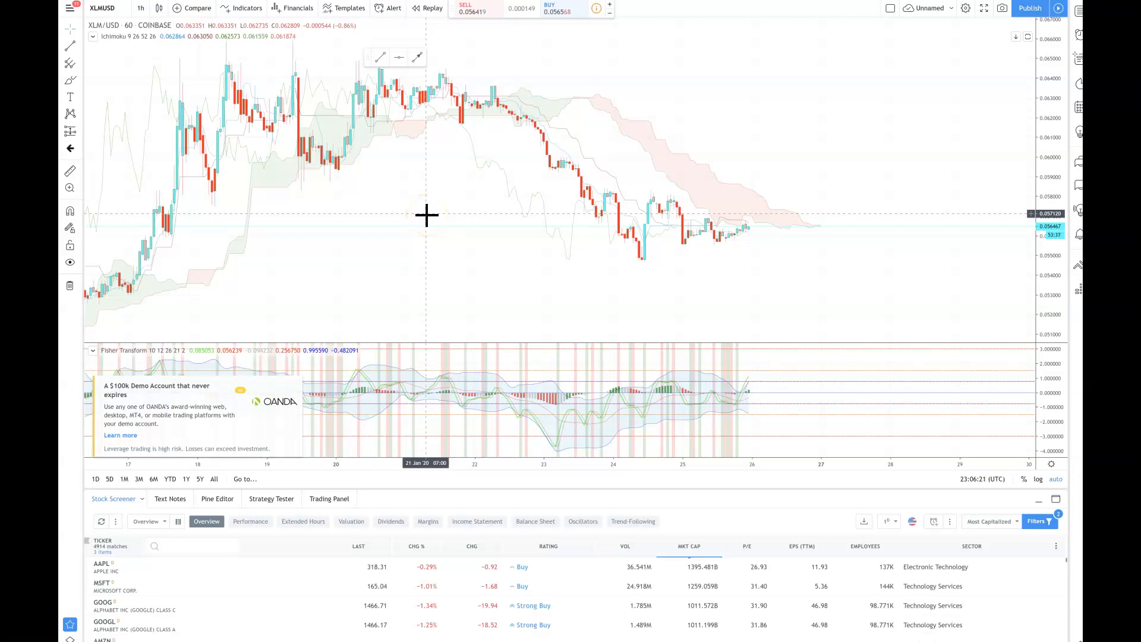
{"action": "mouse_move", "coordinate": [777, 198]}
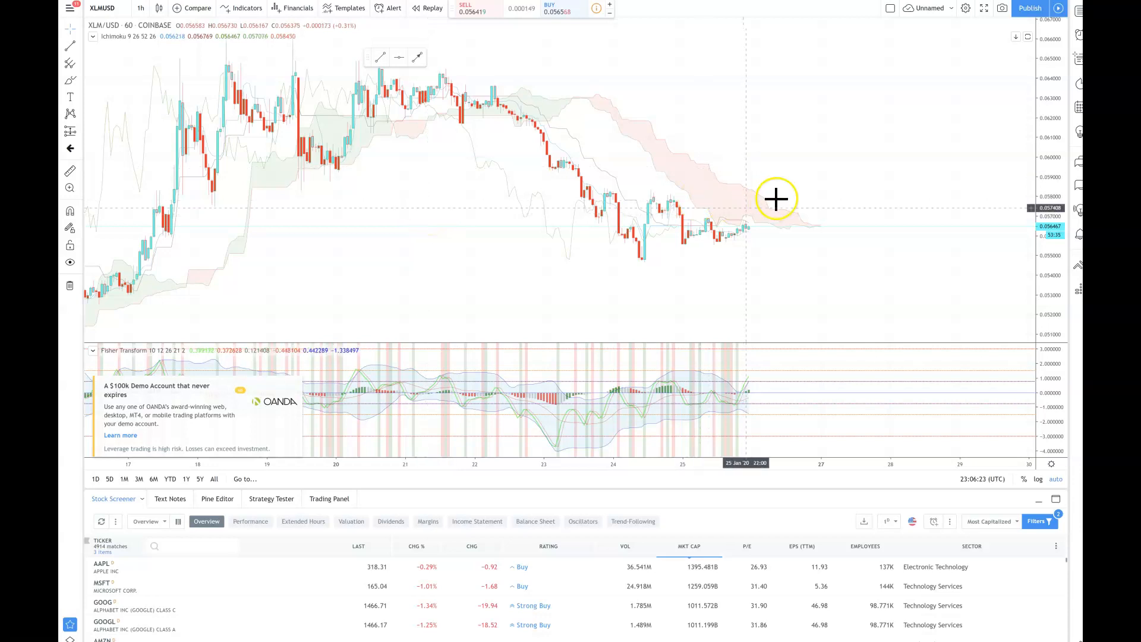
{"action": "mouse_move", "coordinate": [762, 204]}
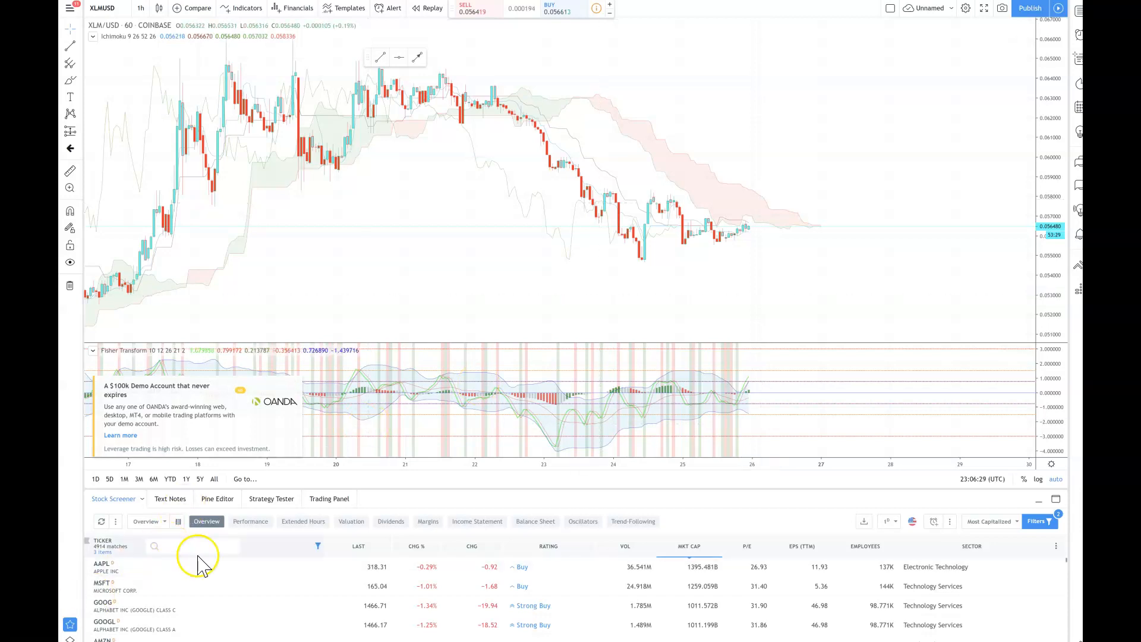
{"action": "mouse_move", "coordinate": [579, 270]}
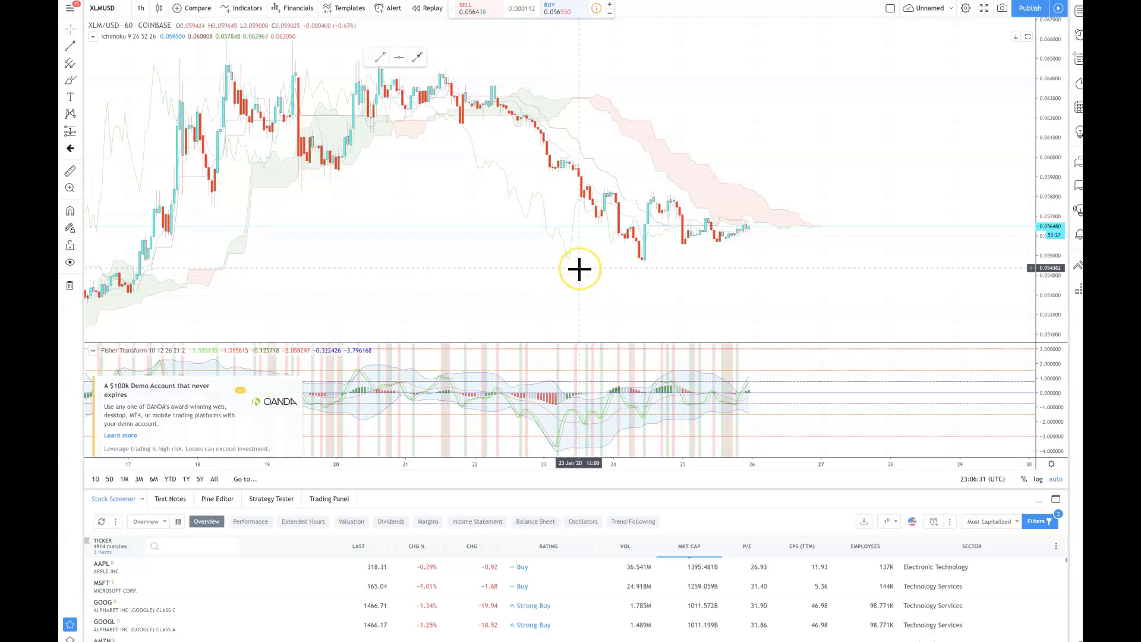
{"action": "mouse_move", "coordinate": [576, 269]}
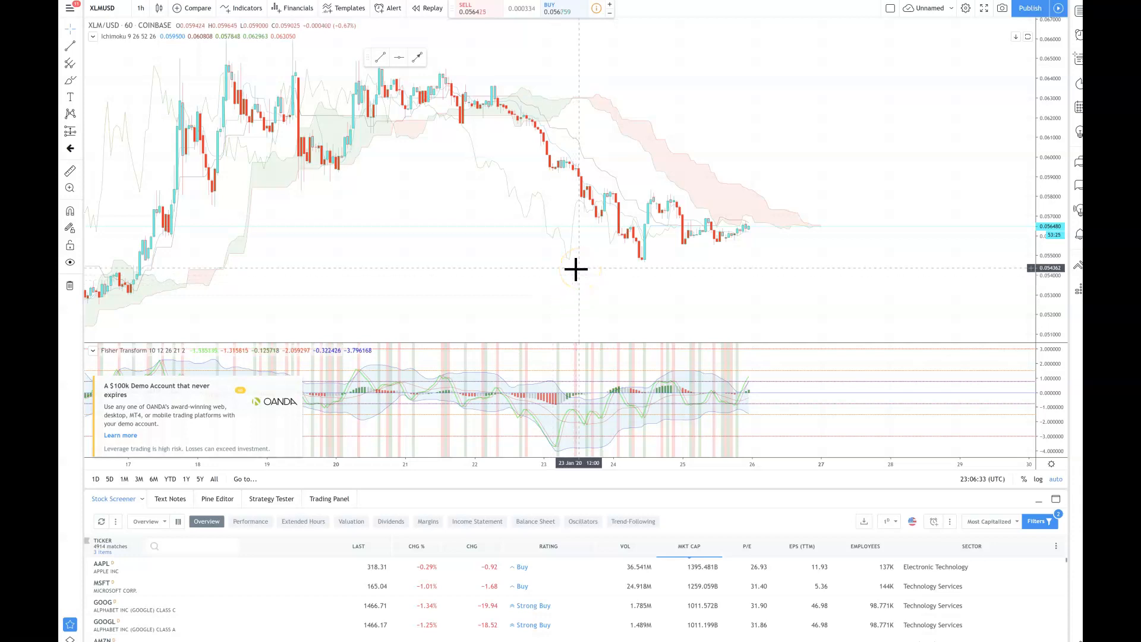